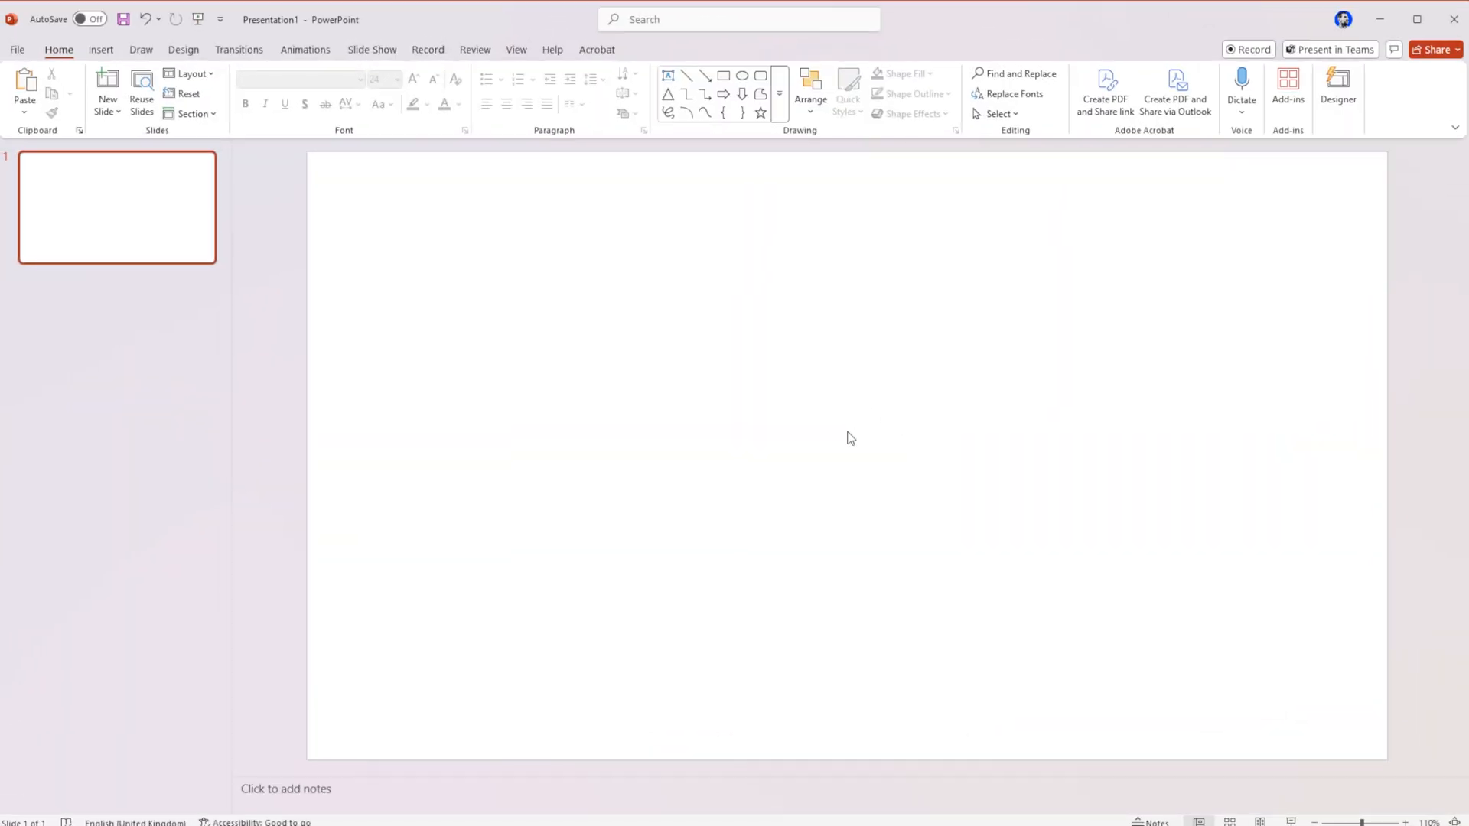
mouse_move(374, 341)
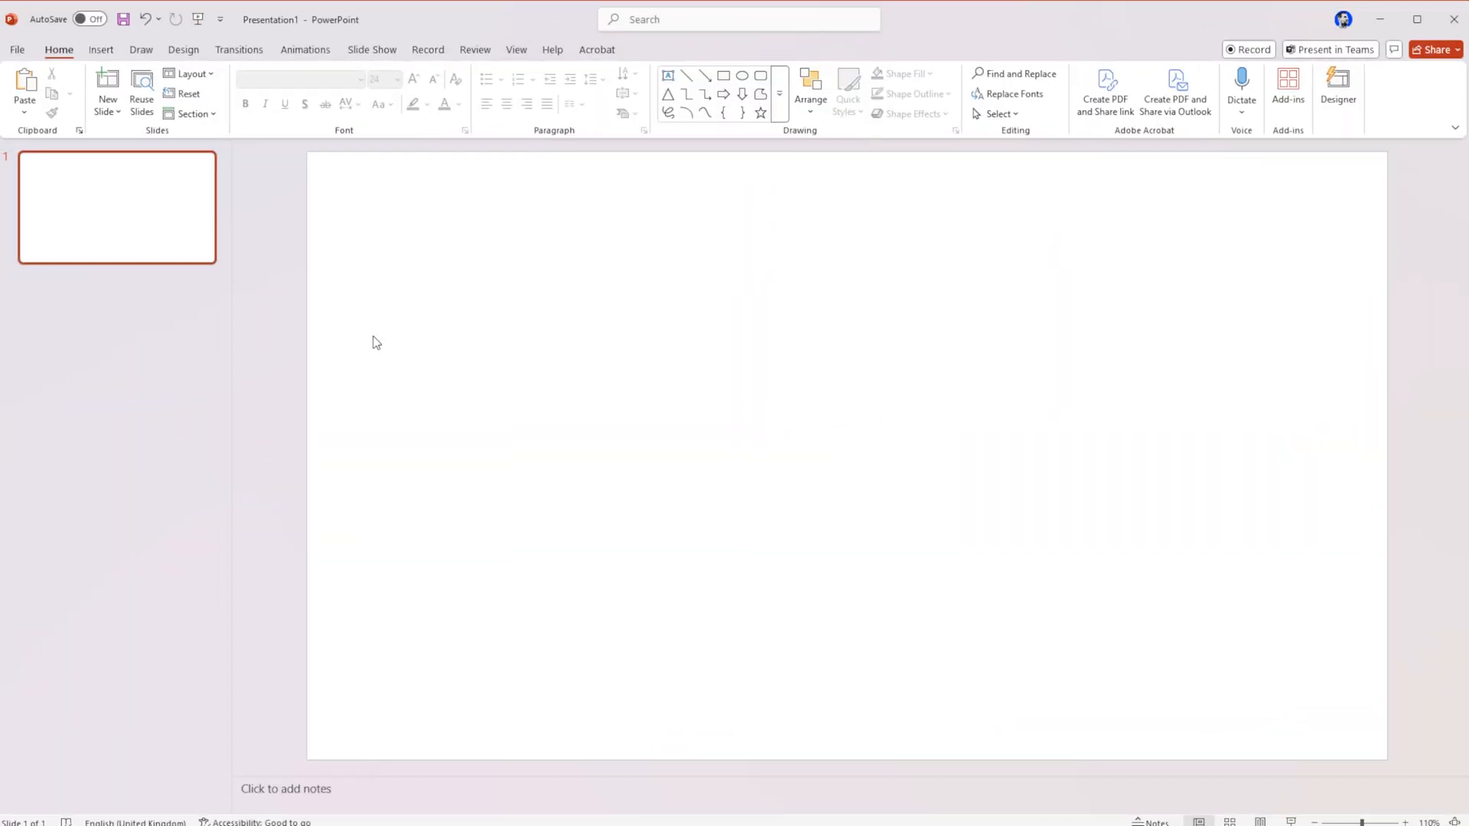
mouse_move(600, 632)
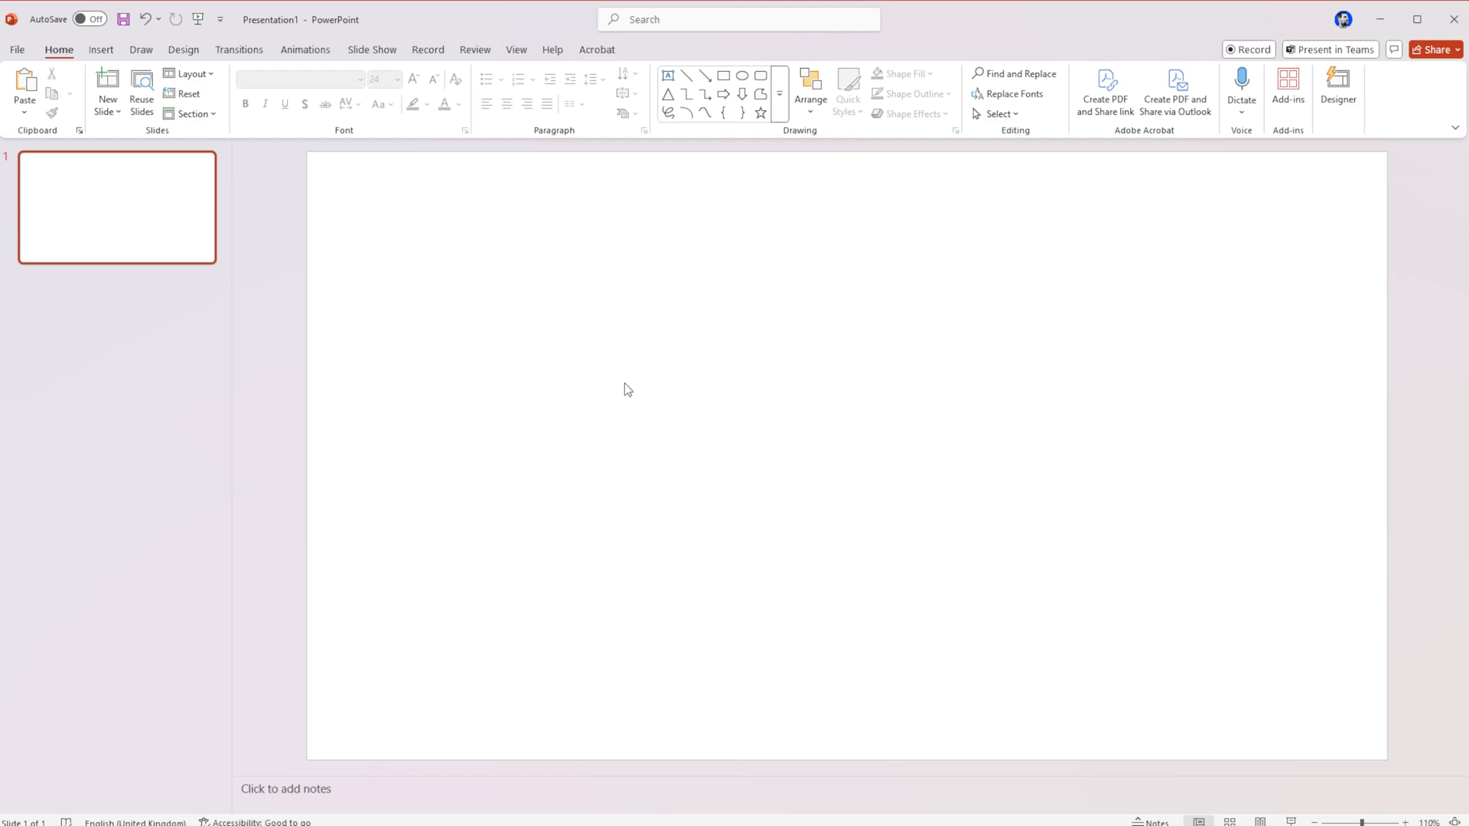
mouse_move(605, 386)
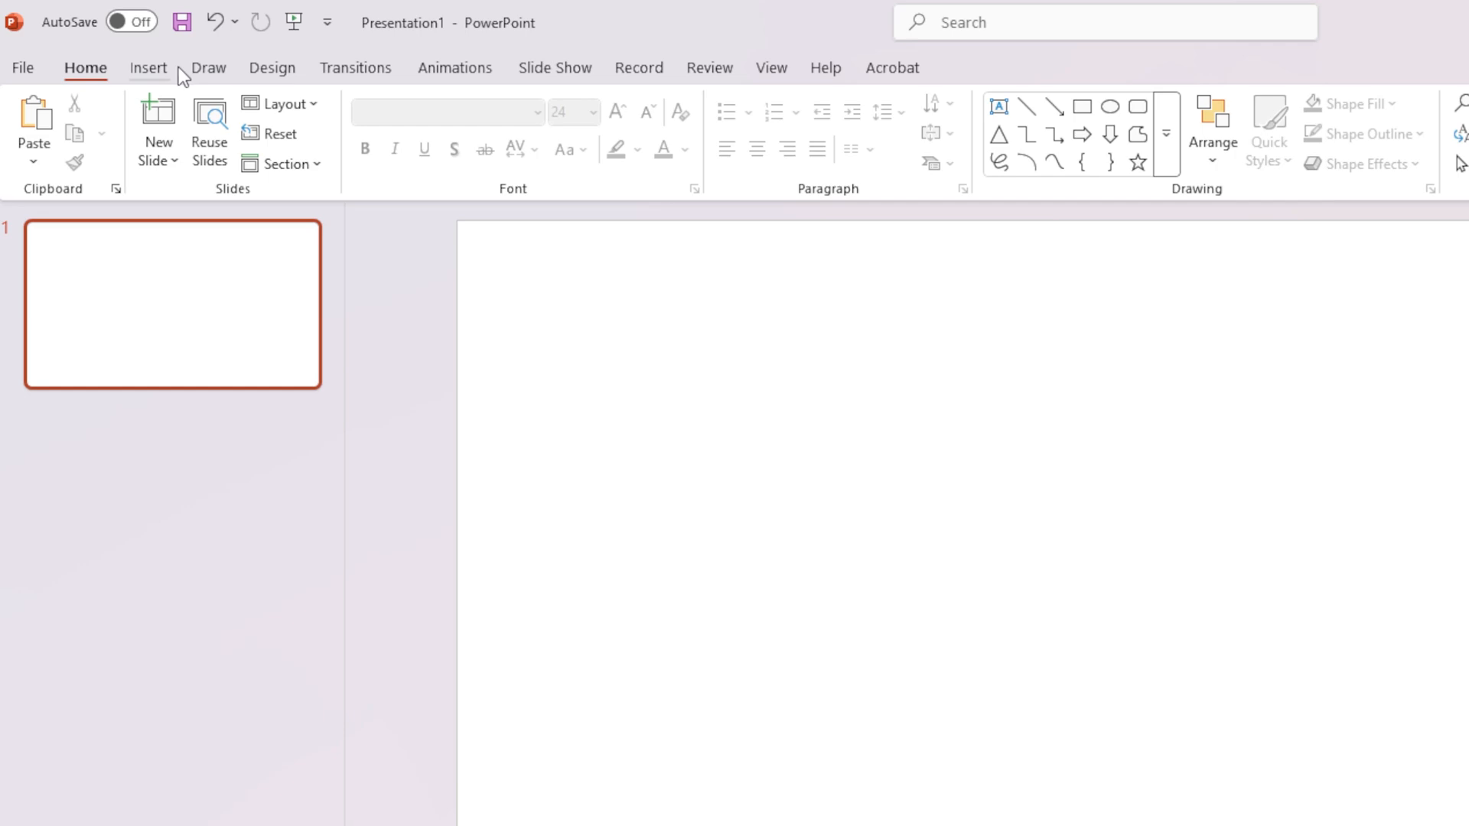
Enable Snap objects to grid and Display grid on screen in Grid Settings.
click(771, 66)
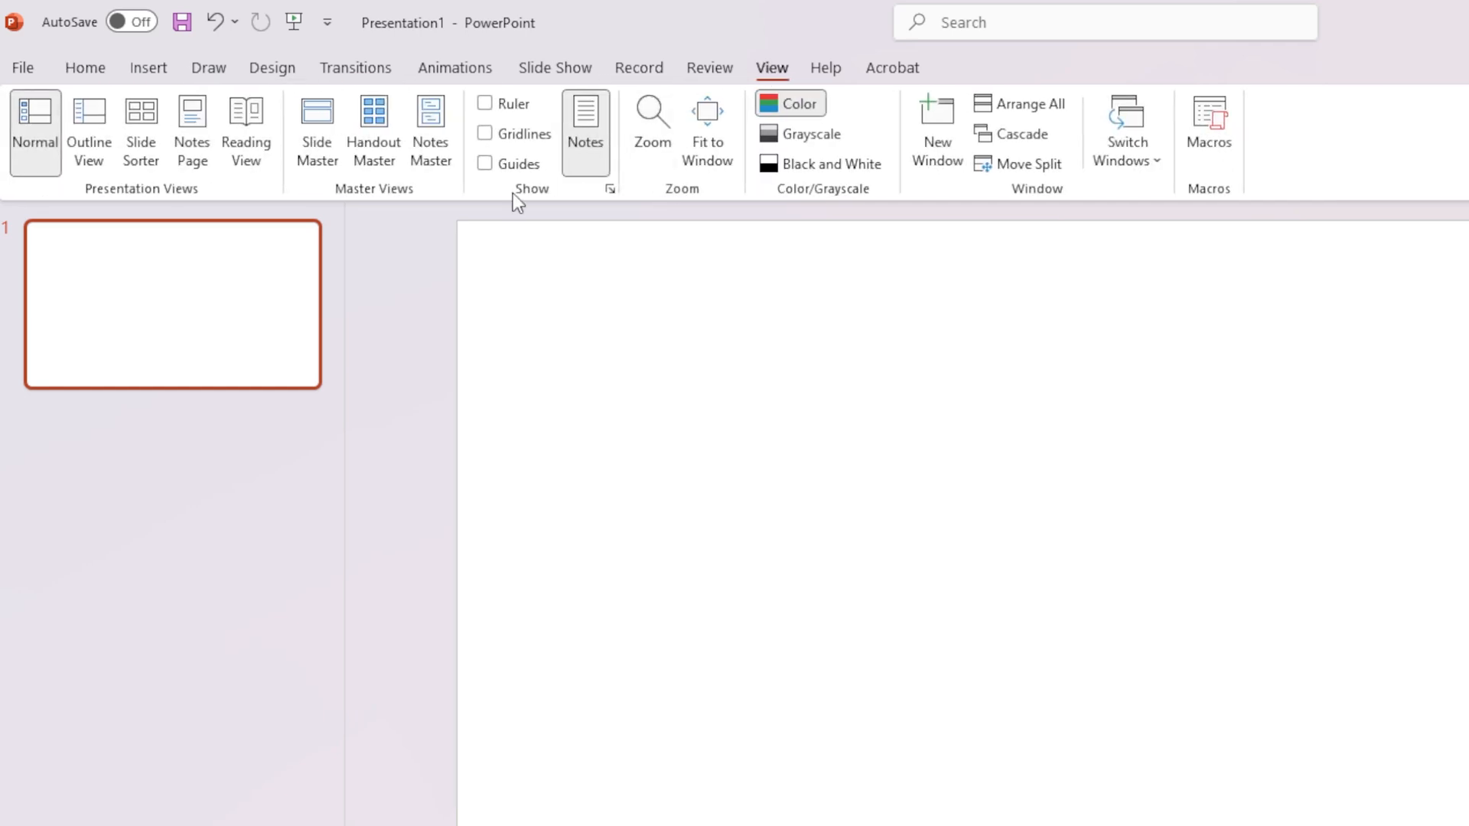
mouse_move(611, 190)
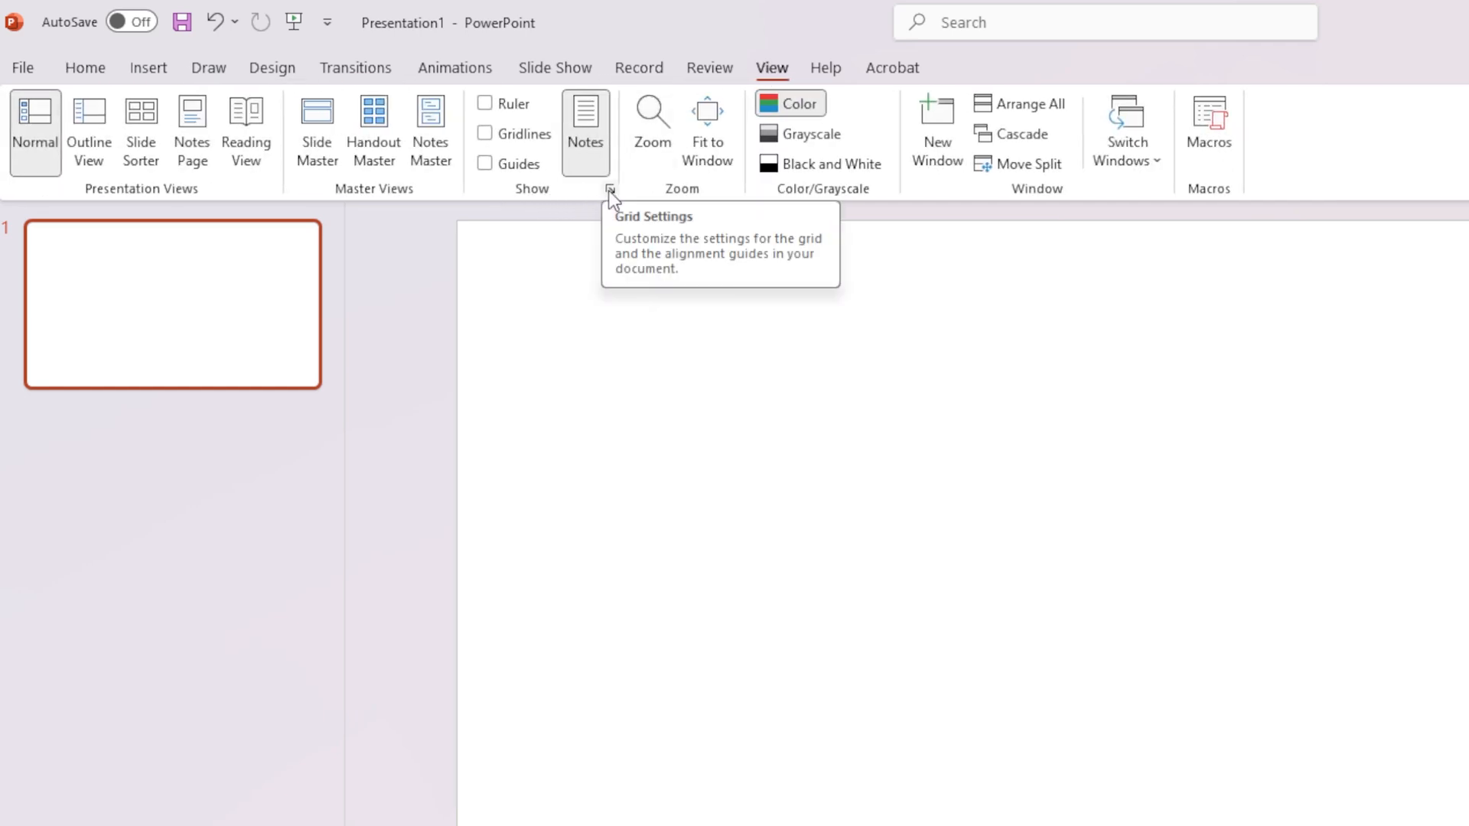
click(609, 189)
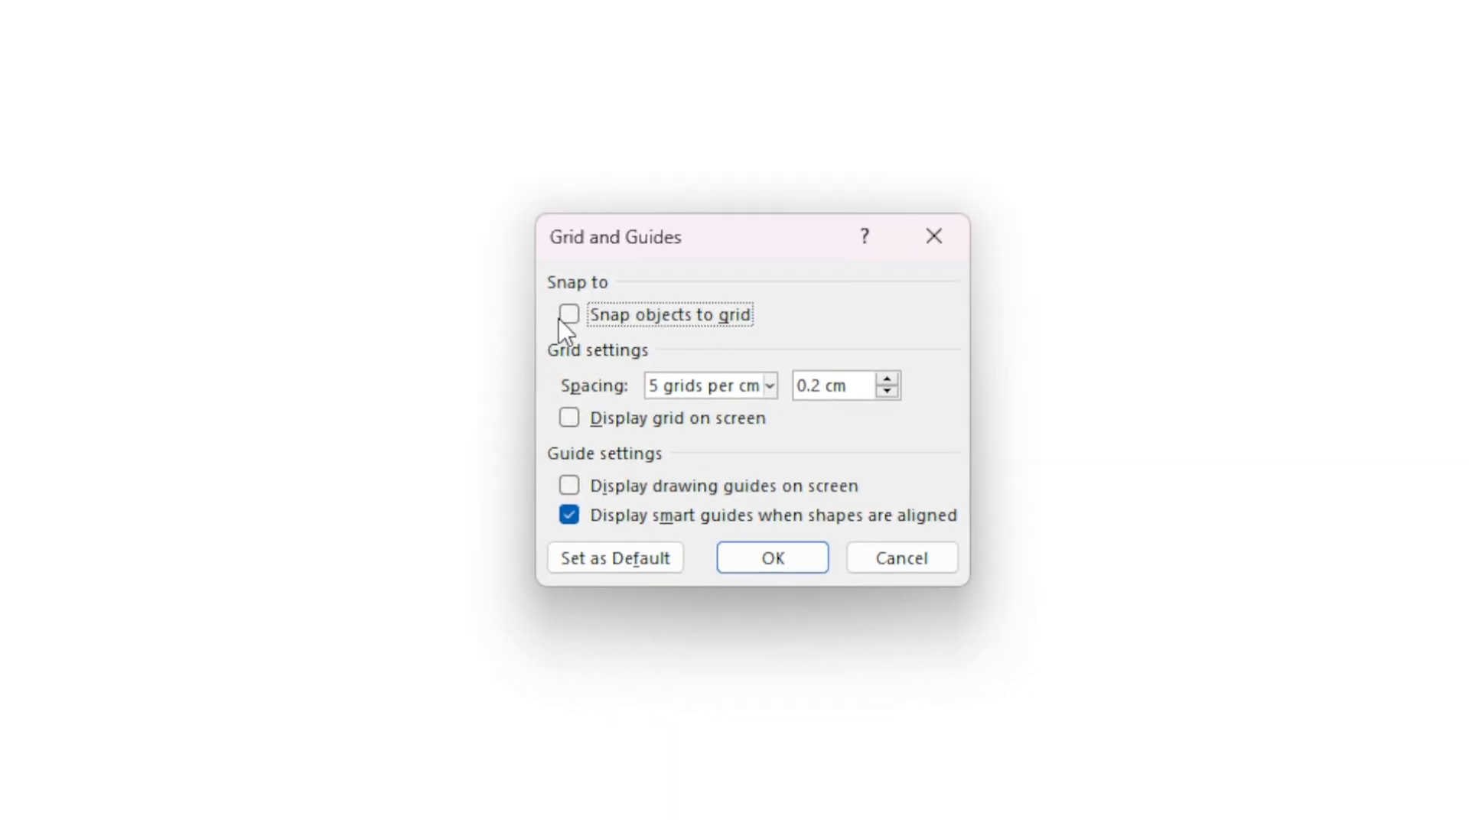
click(569, 314)
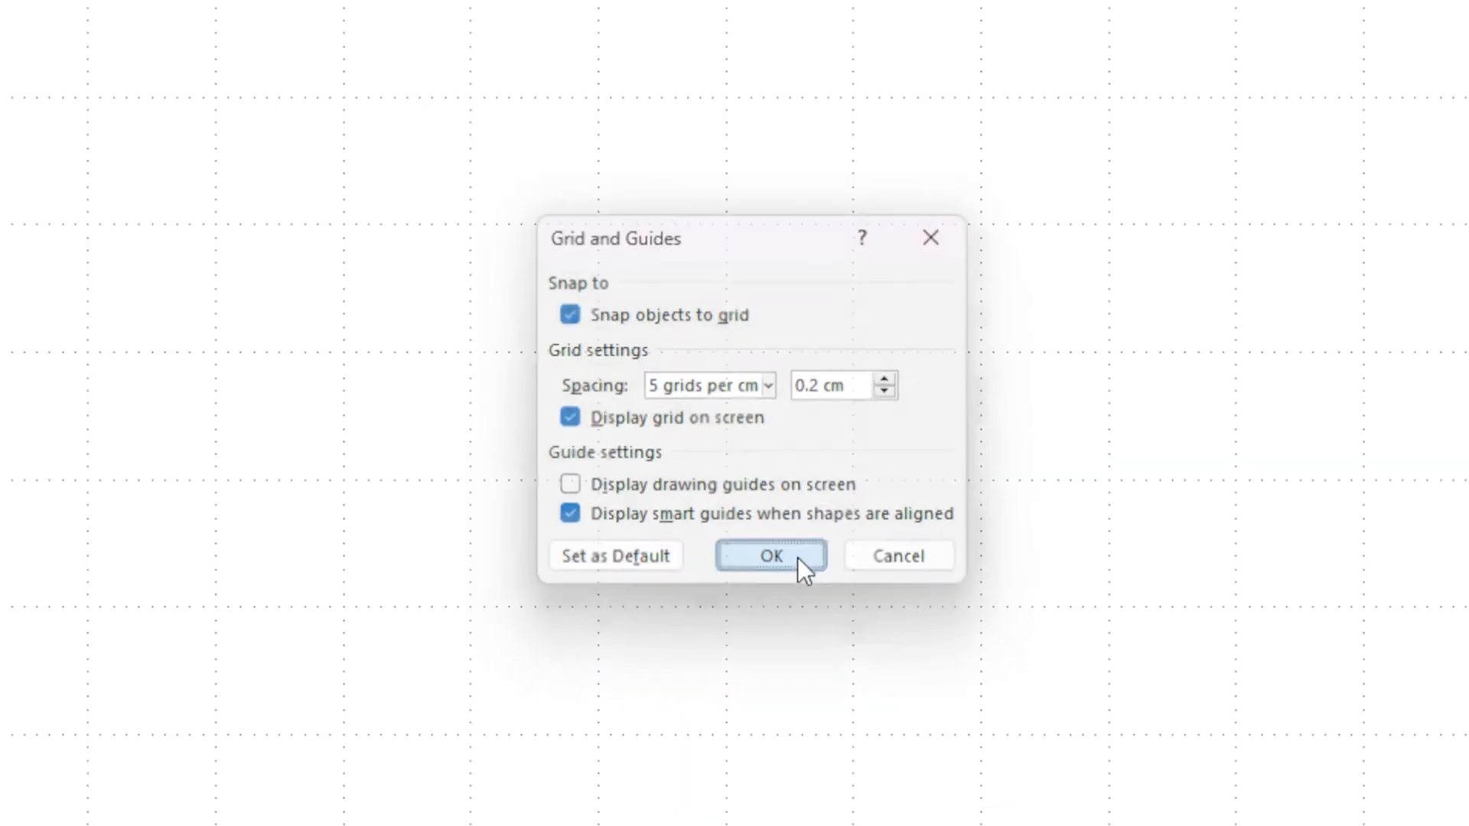
click(770, 555)
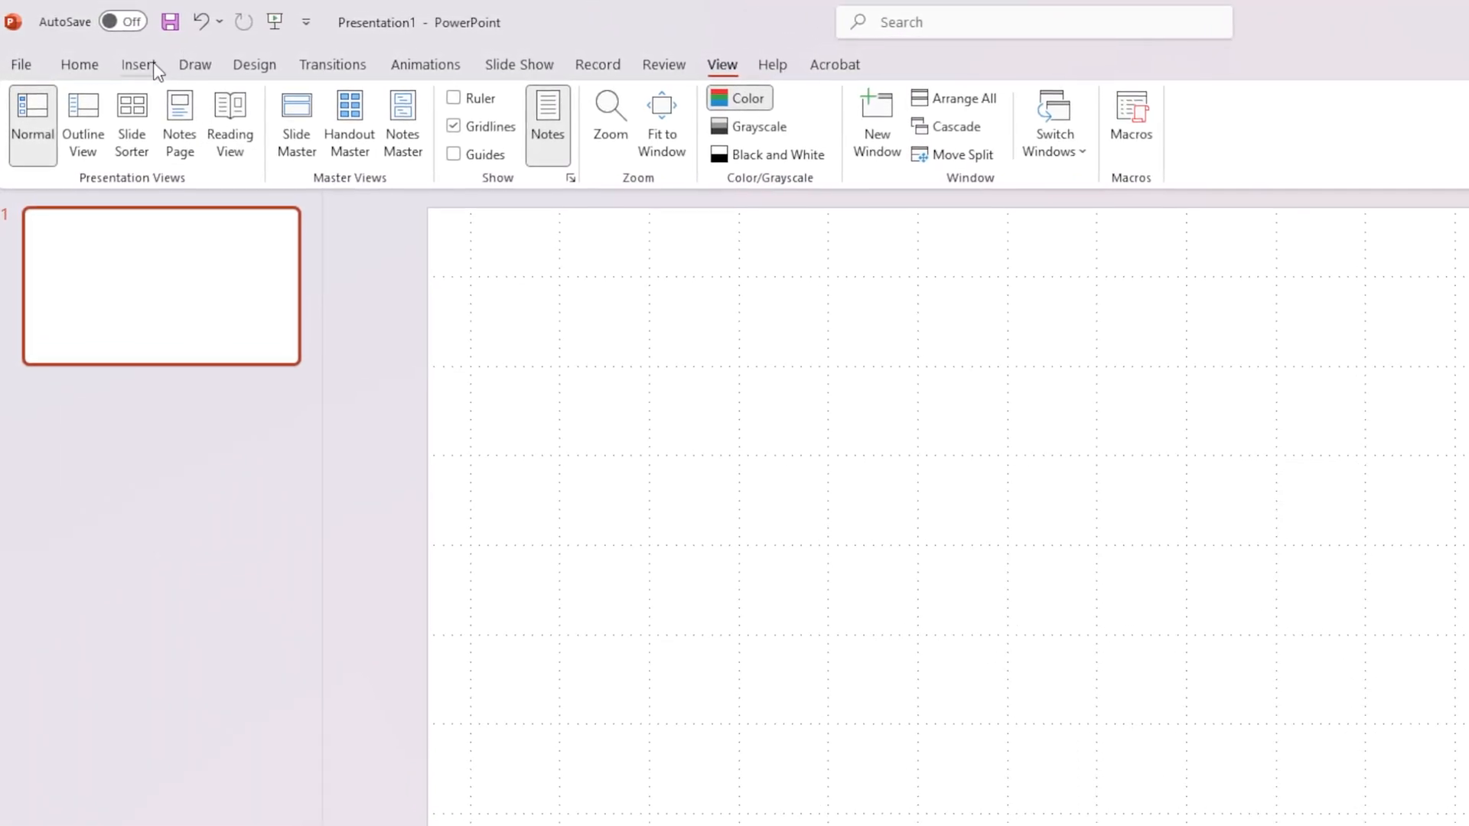
Show the Insert shapes gallery to browse the Flowchart shapes.
click(149, 66)
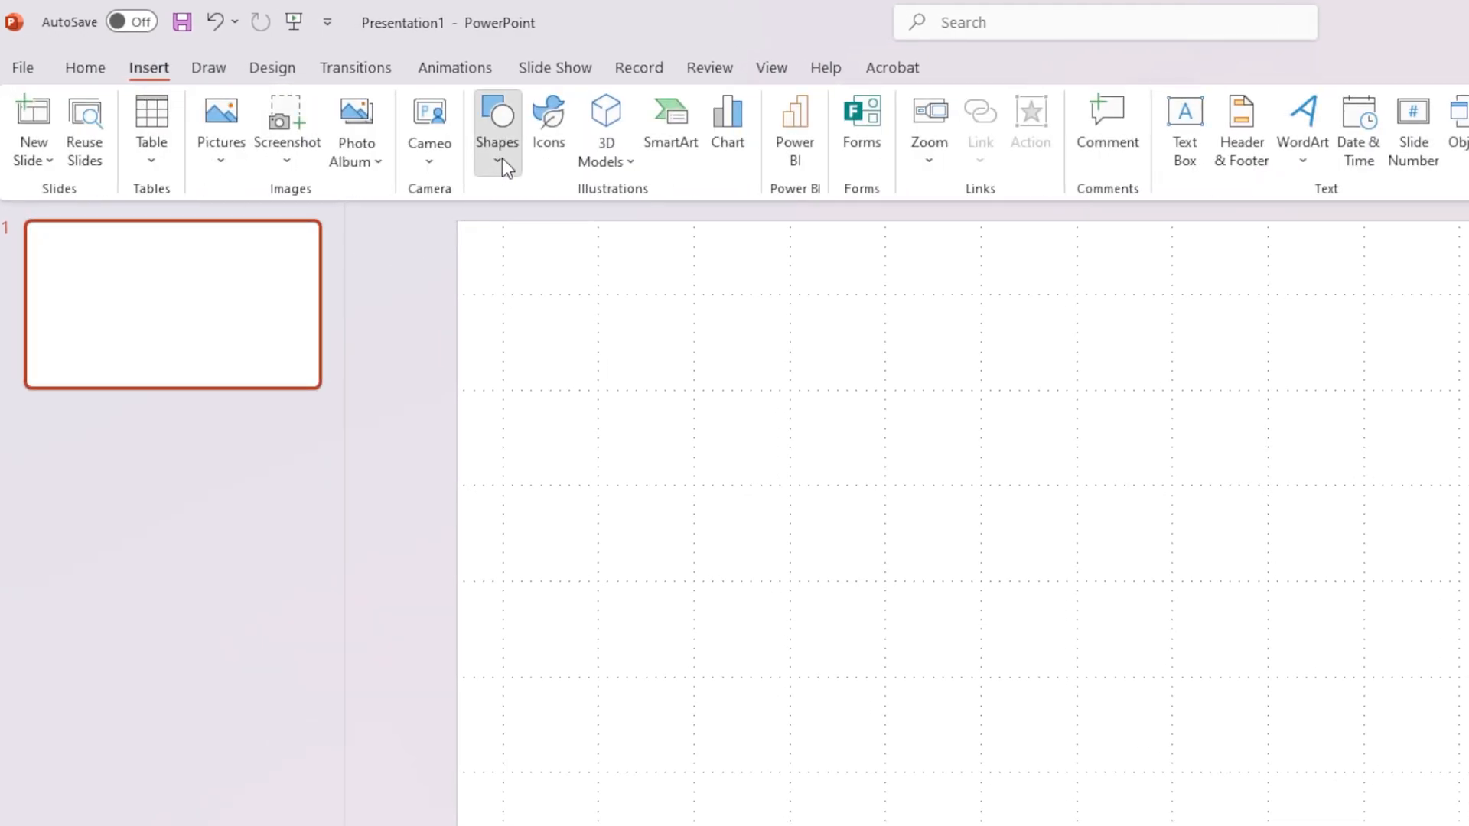
click(497, 132)
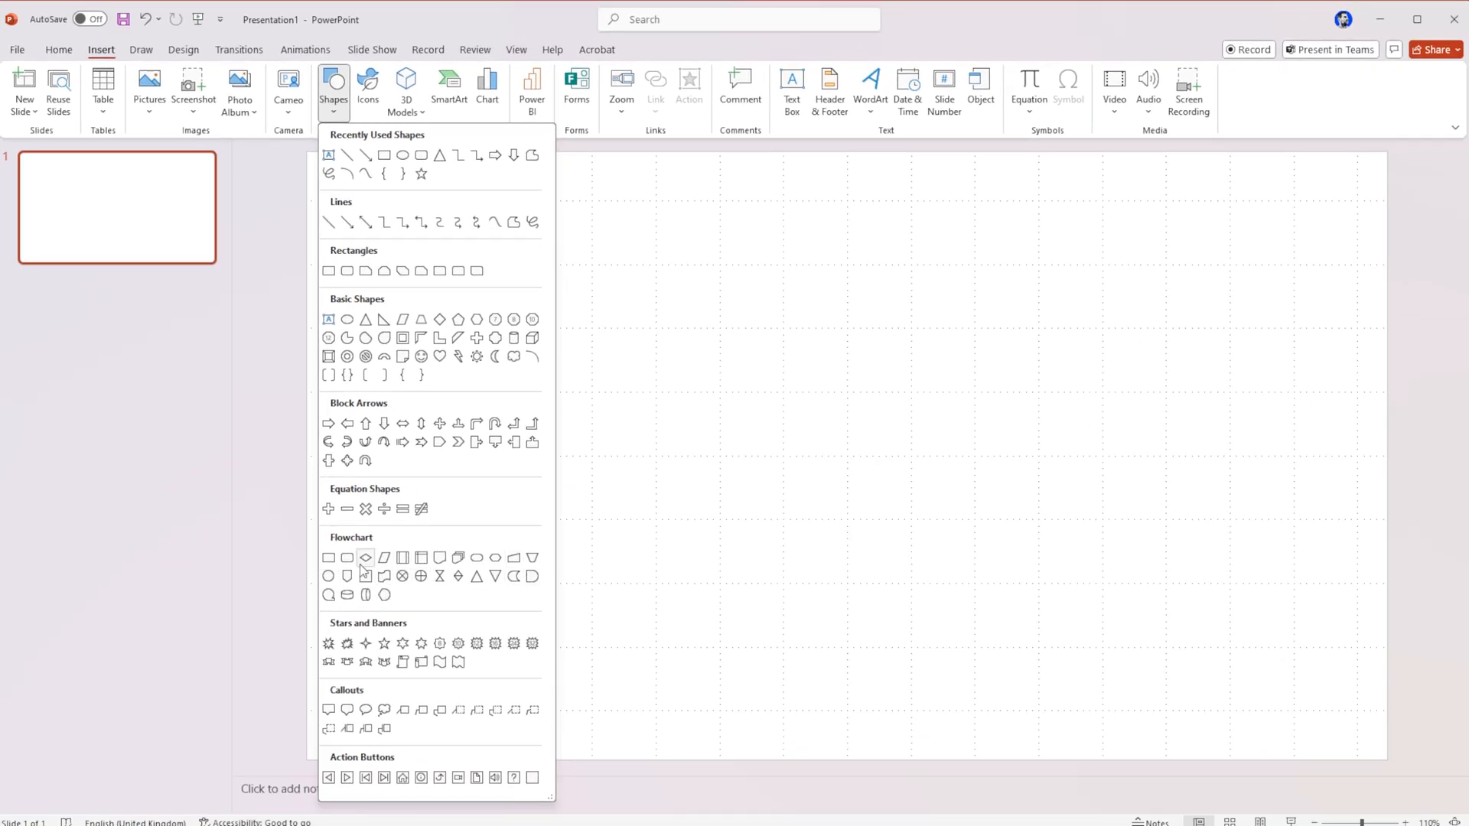
mouse_move(444, 557)
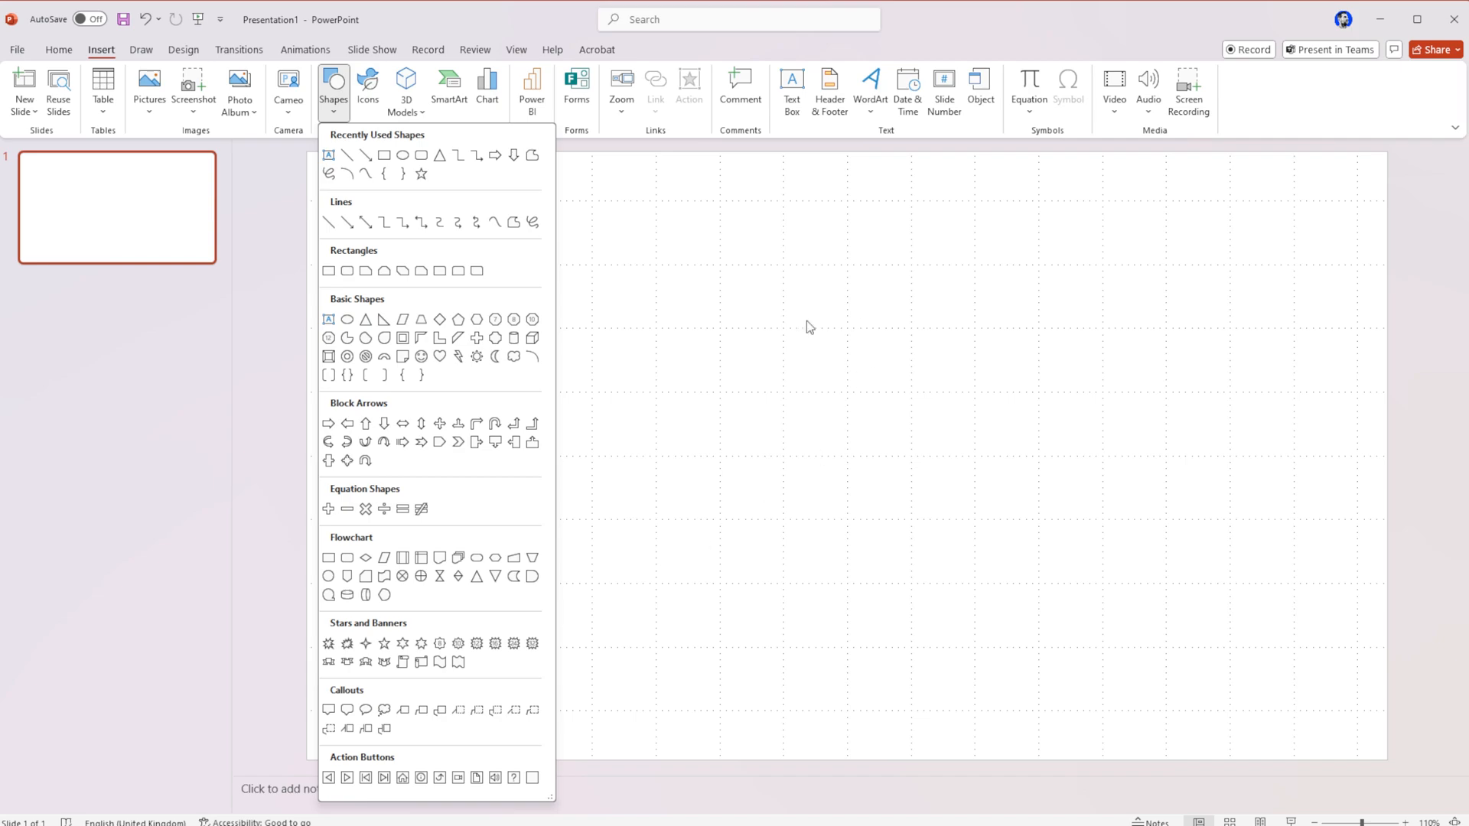
mouse_move(423, 249)
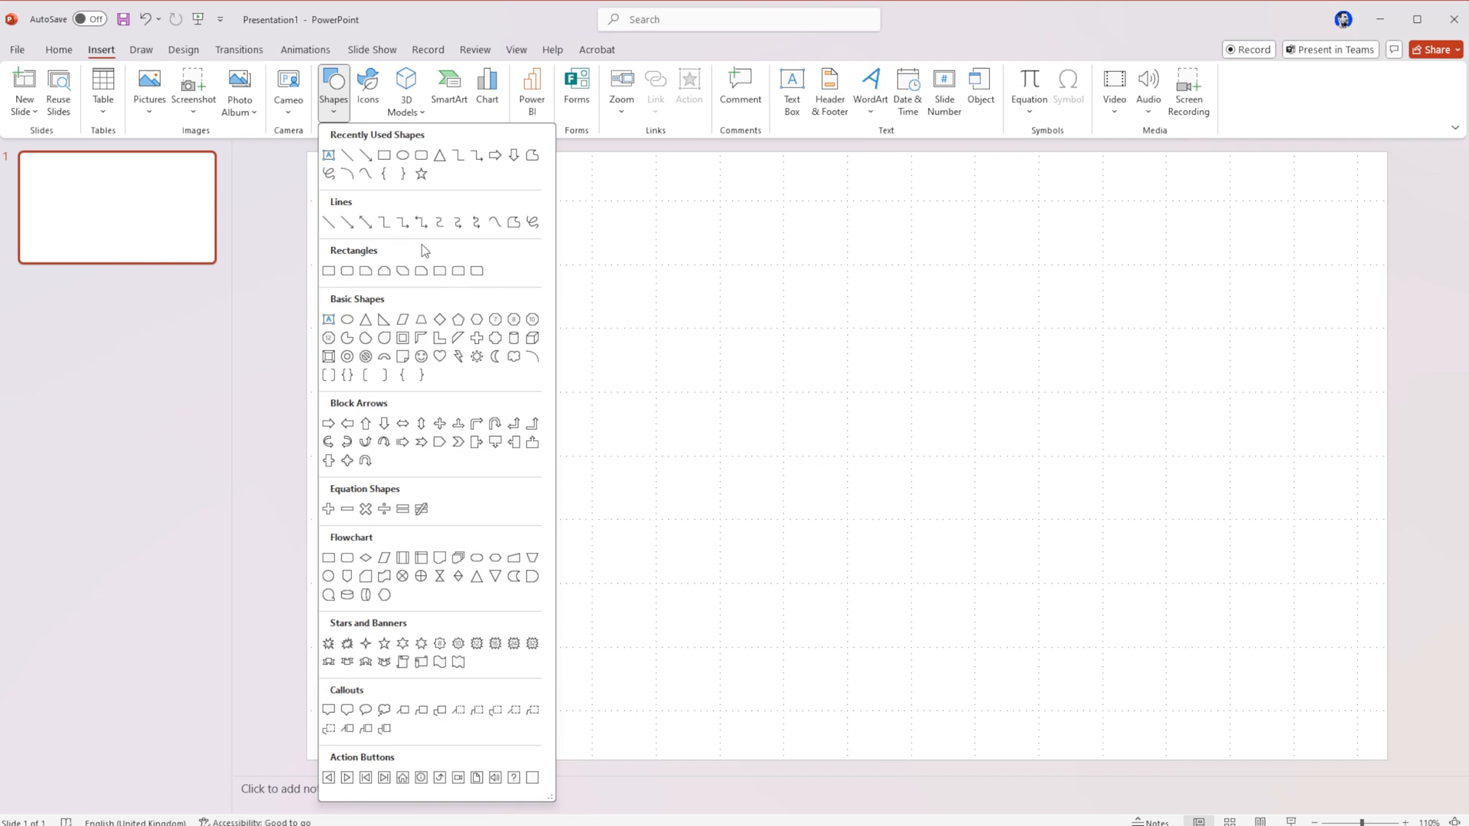
mouse_move(366, 557)
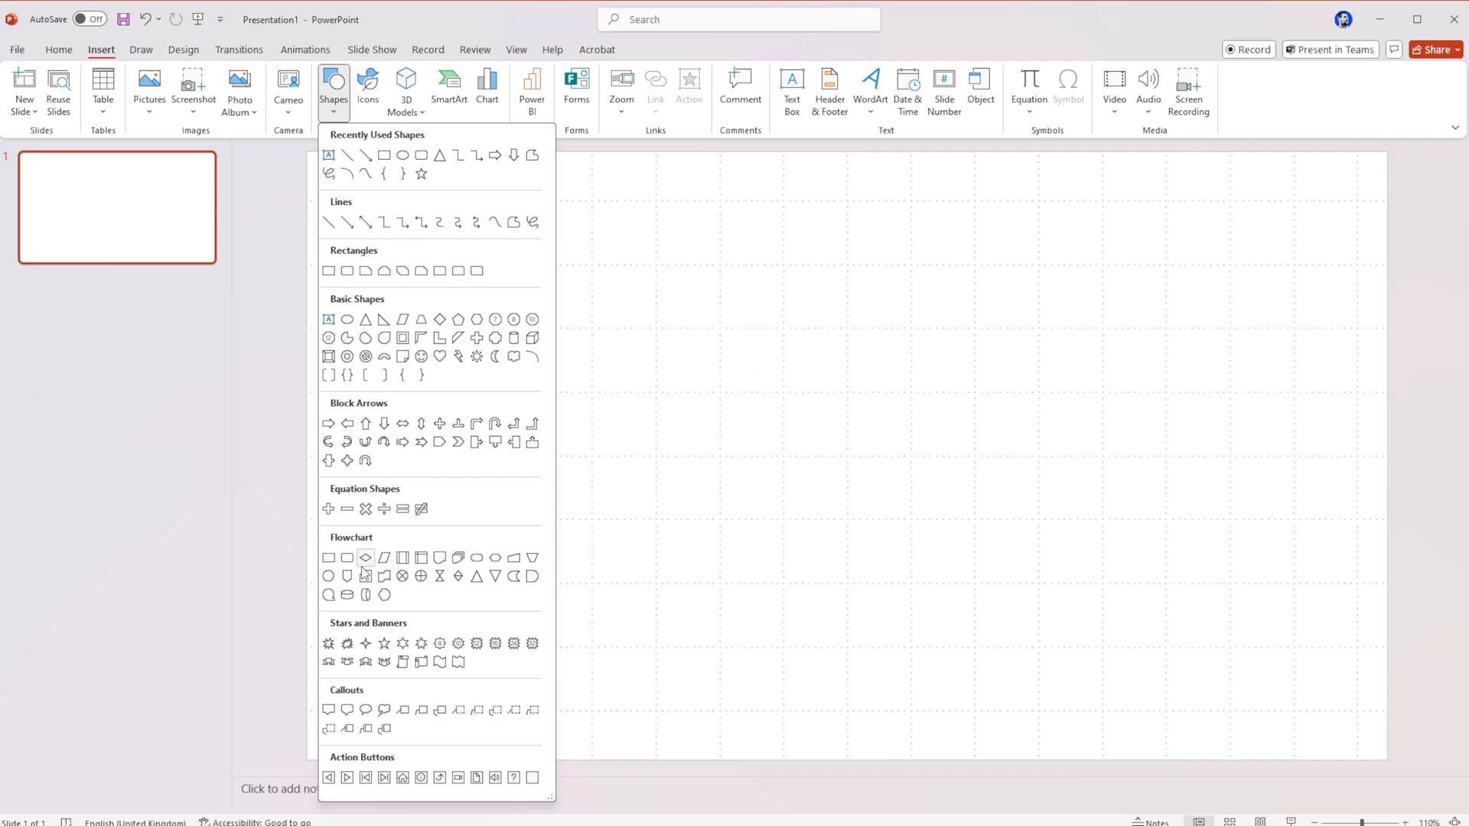
mouse_move(366, 577)
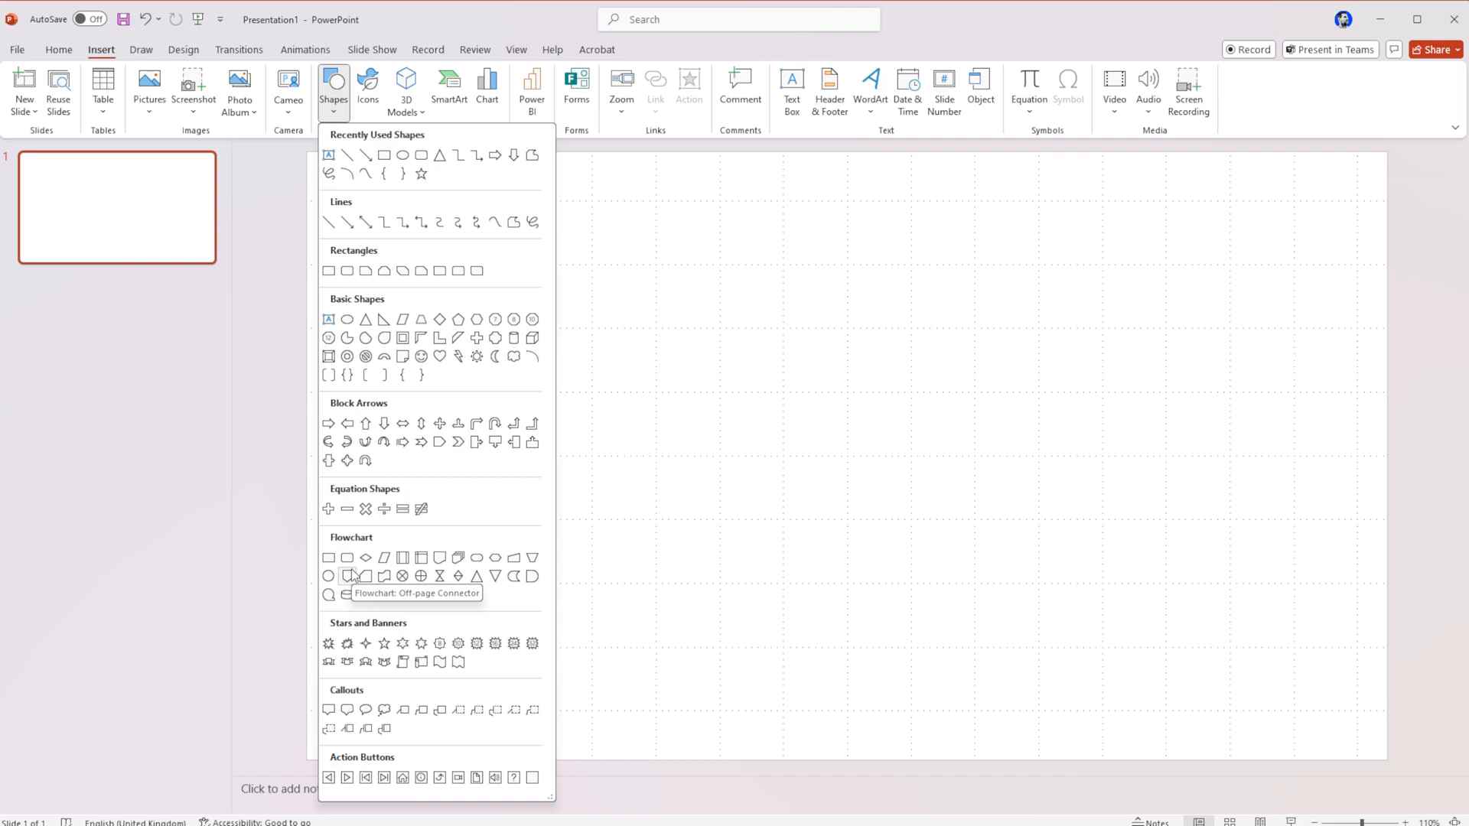
mouse_move(428, 578)
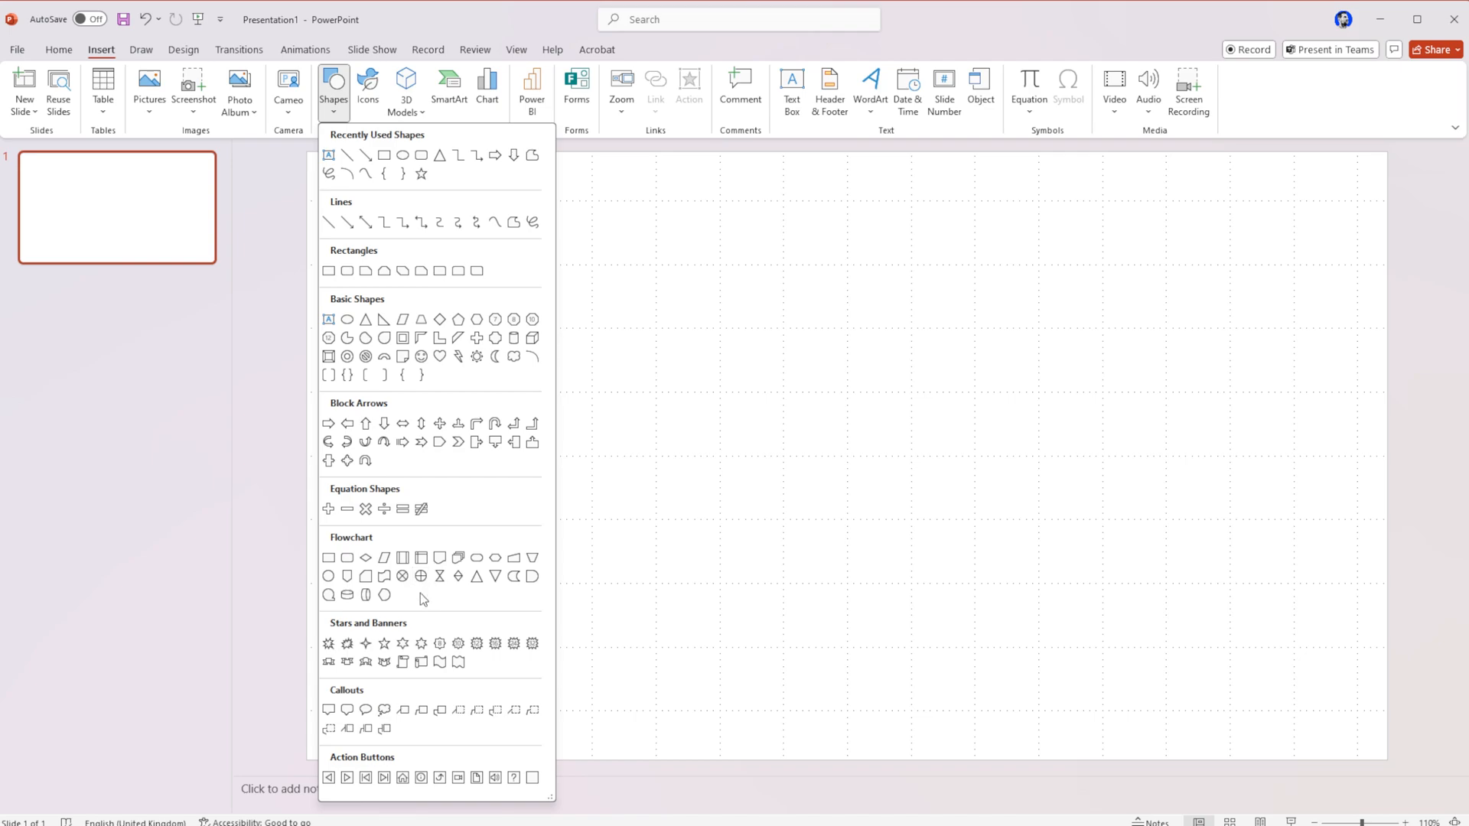
mouse_move(741, 600)
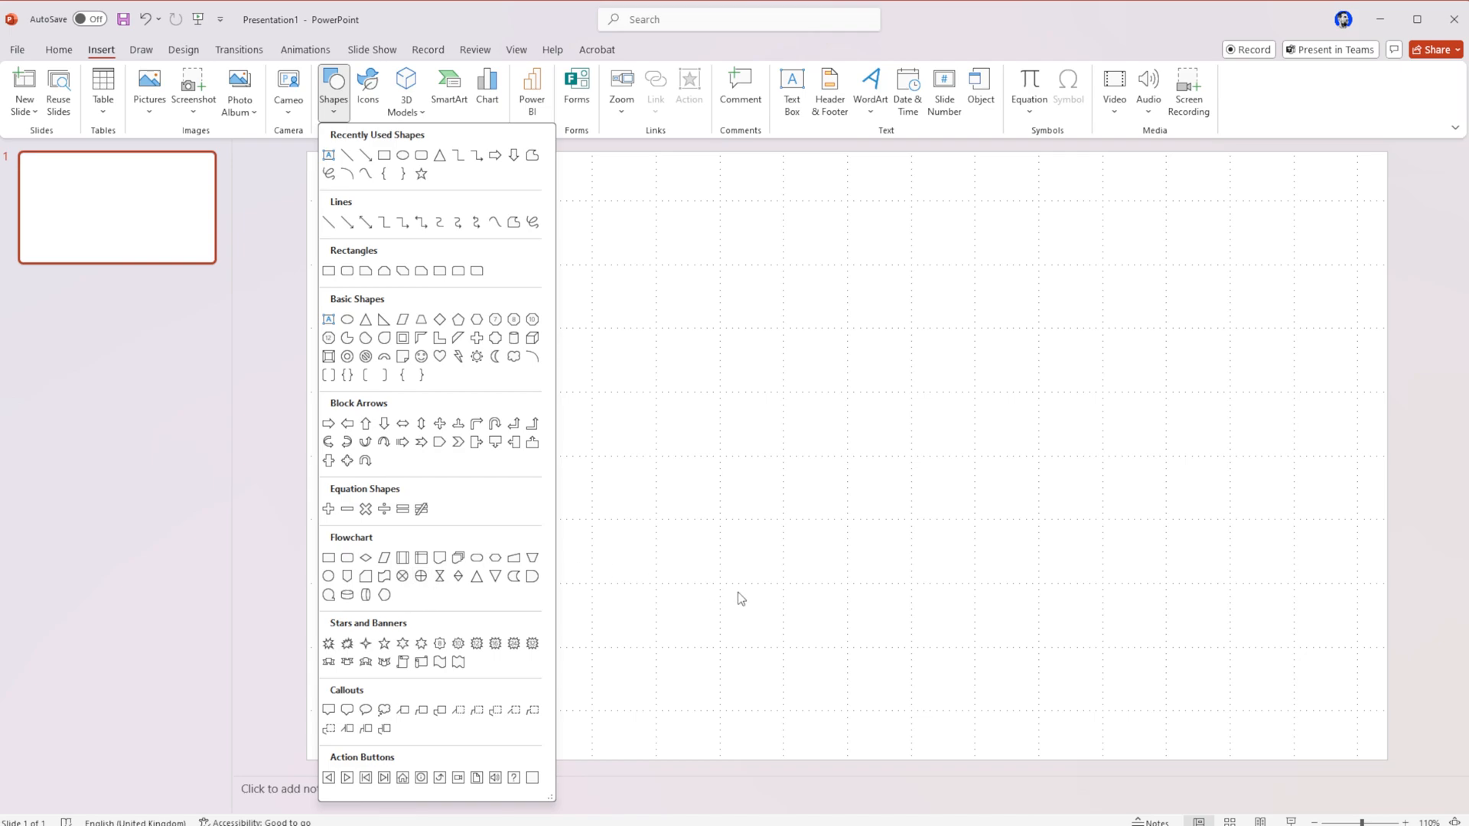
mouse_move(404, 600)
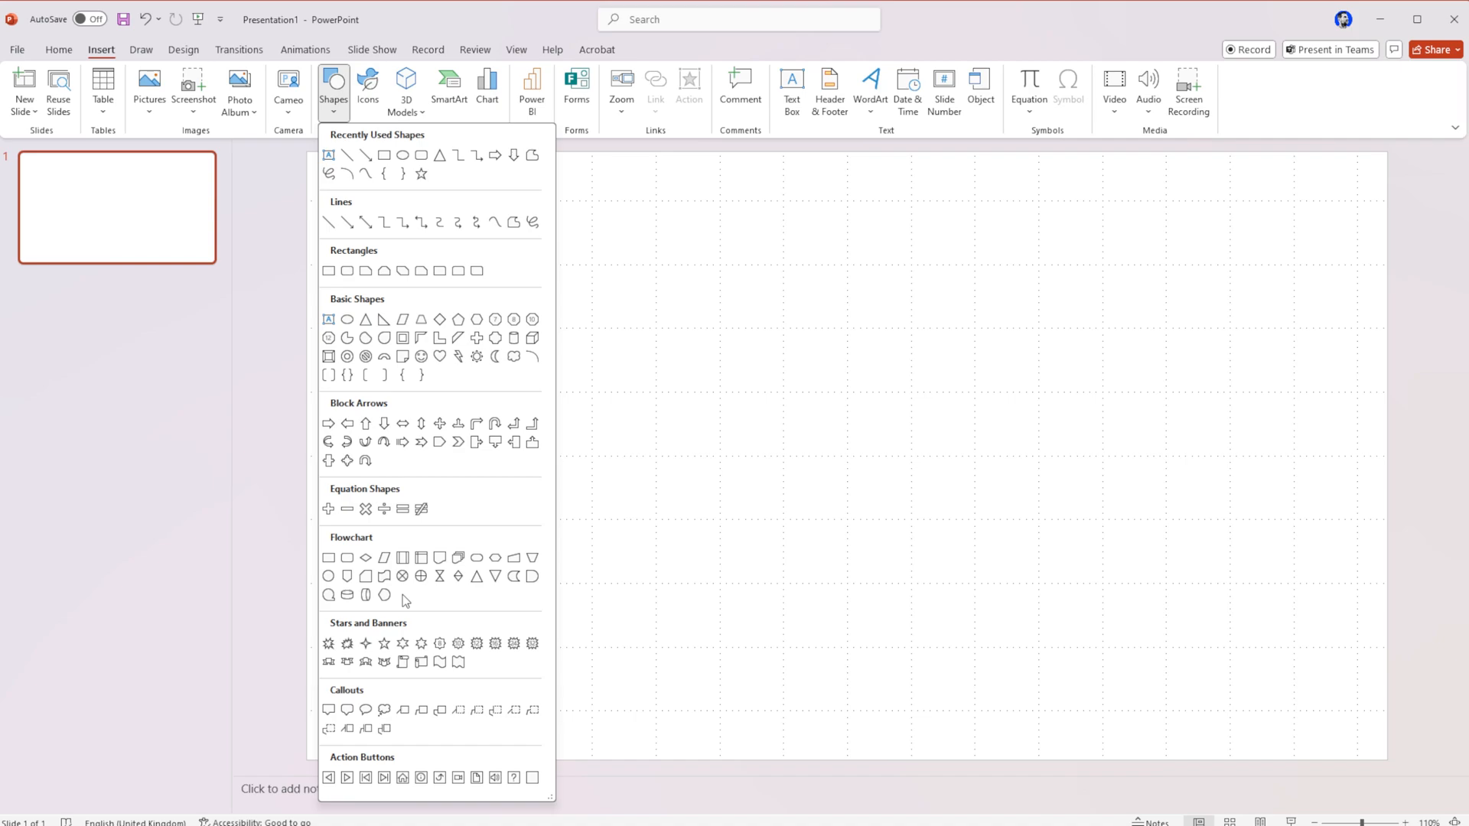
mouse_move(347, 558)
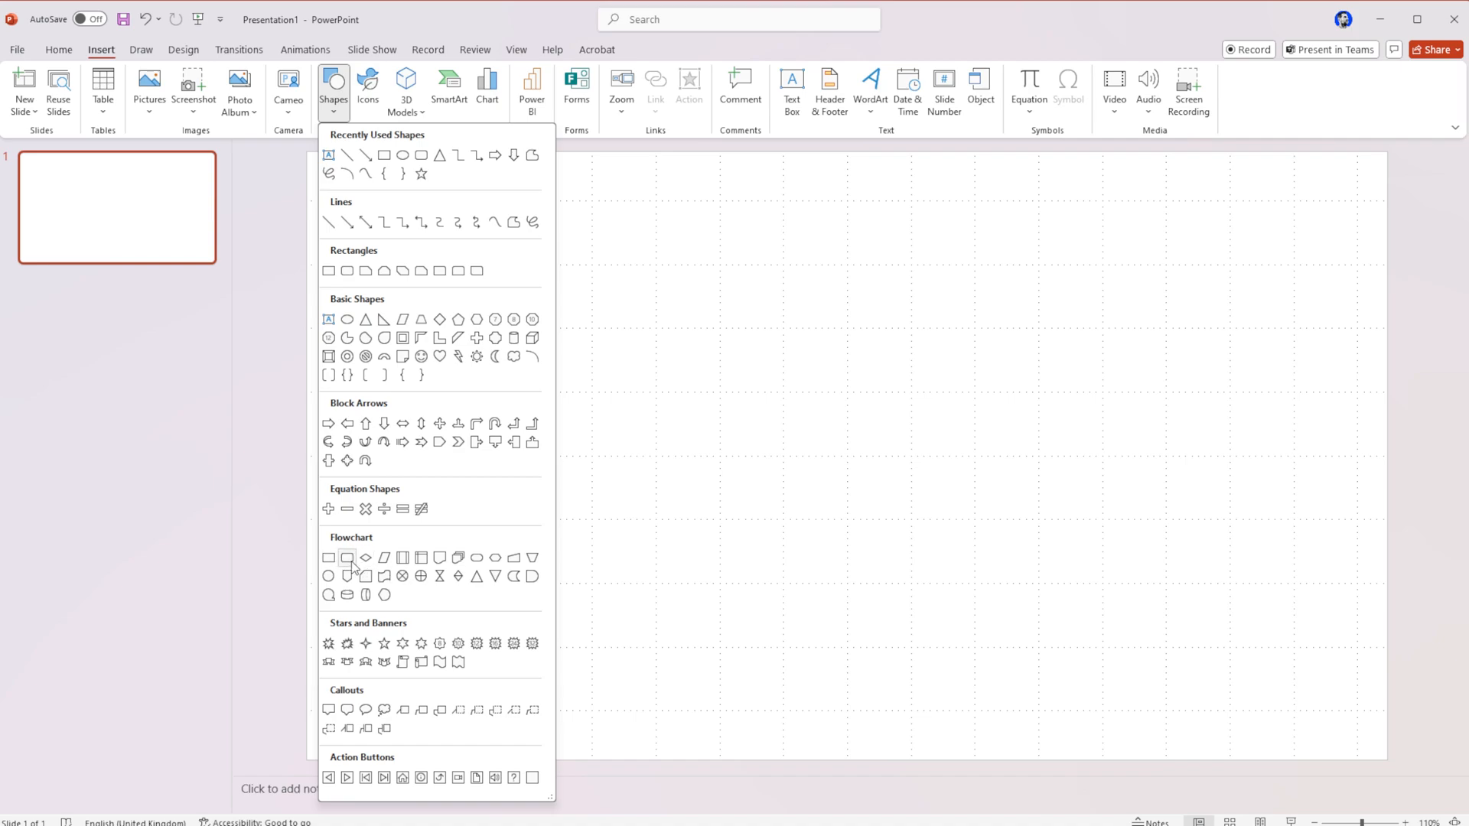
mouse_move(348, 557)
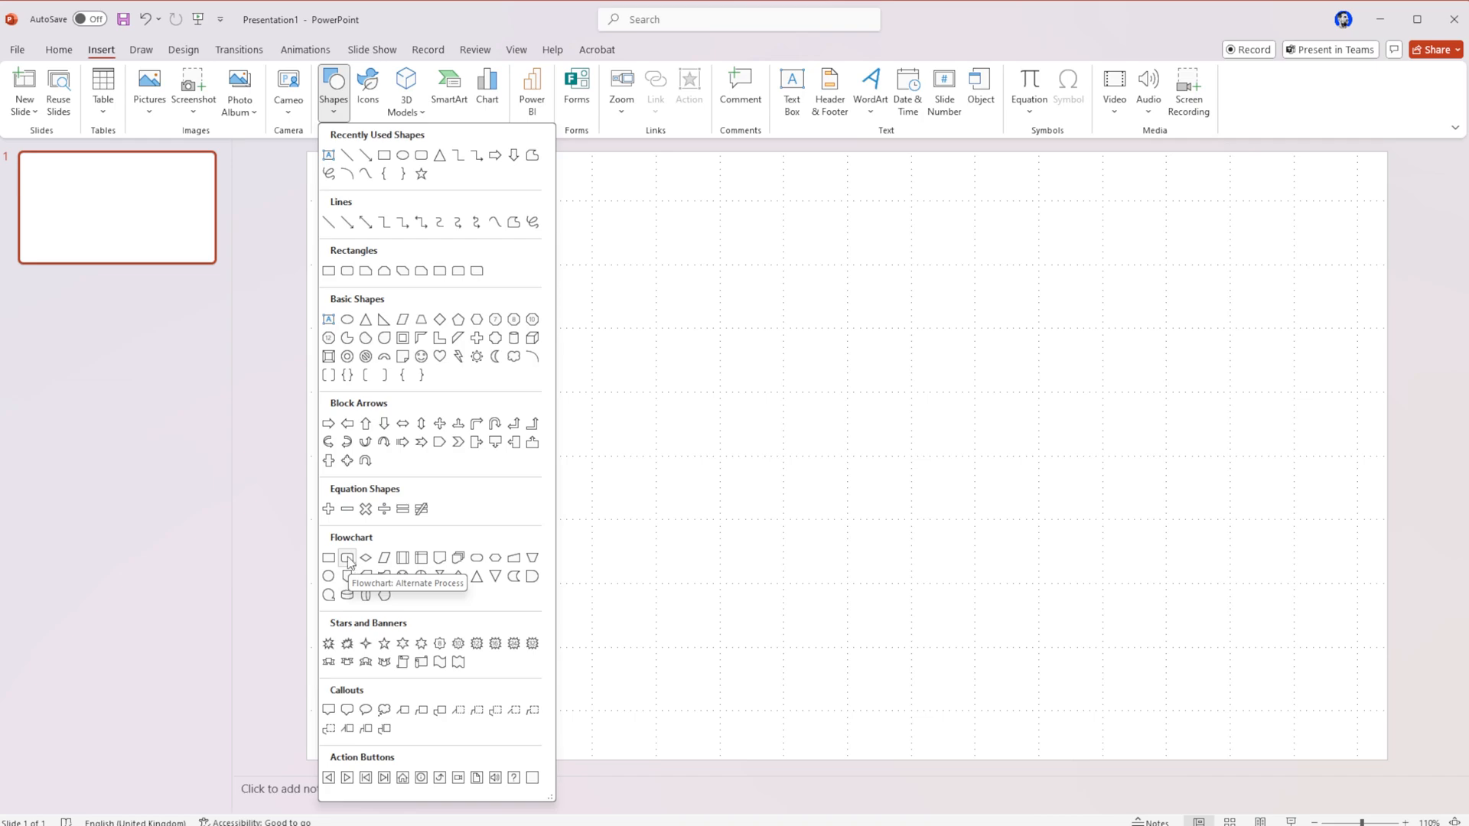
Draw a 2 cm by 4 cm Alternate Process box and Ctrl-drag copies into a row of four.
drag(407, 285, 540, 327)
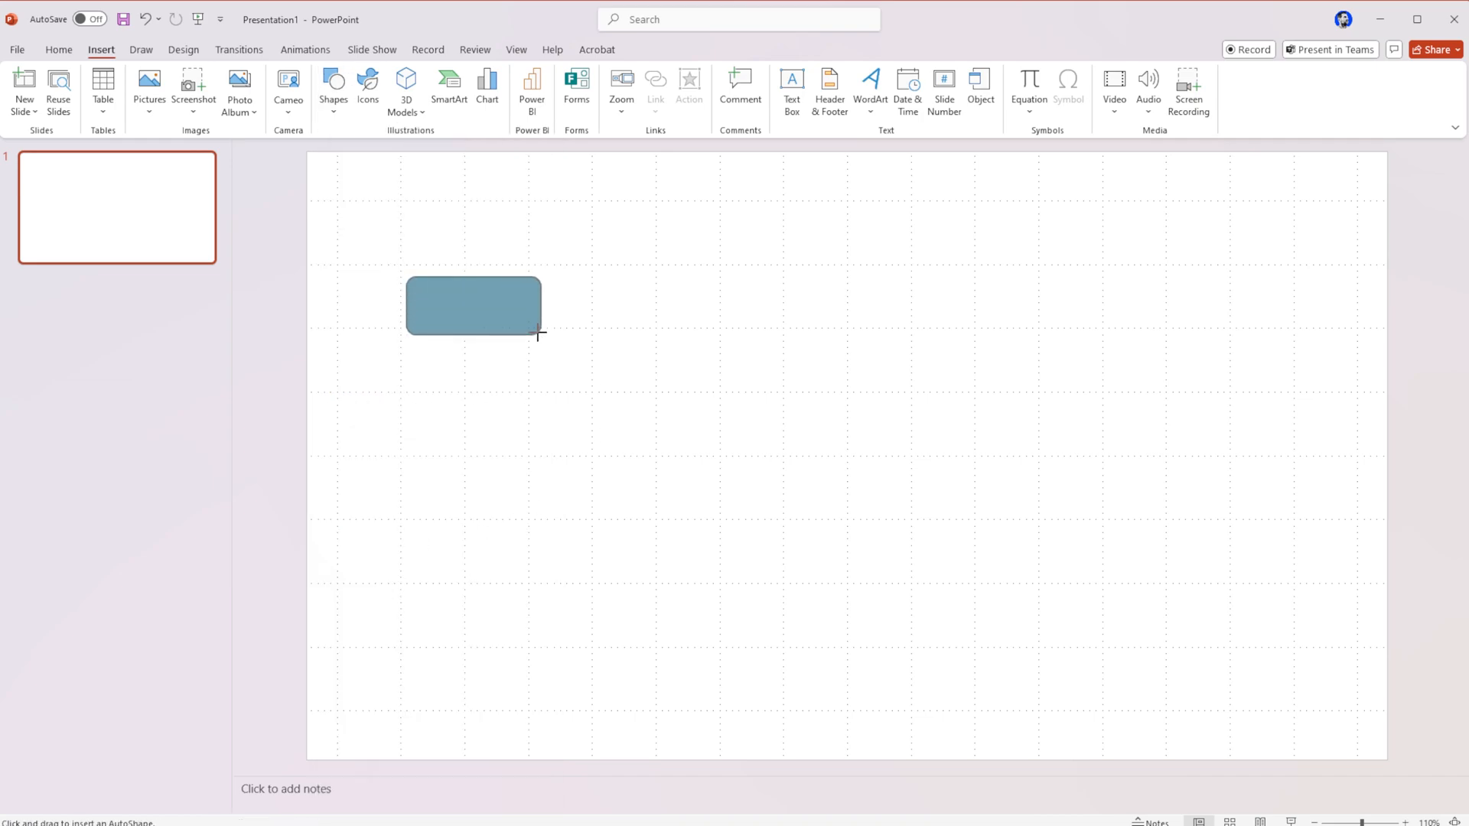
drag(473, 306, 491, 352)
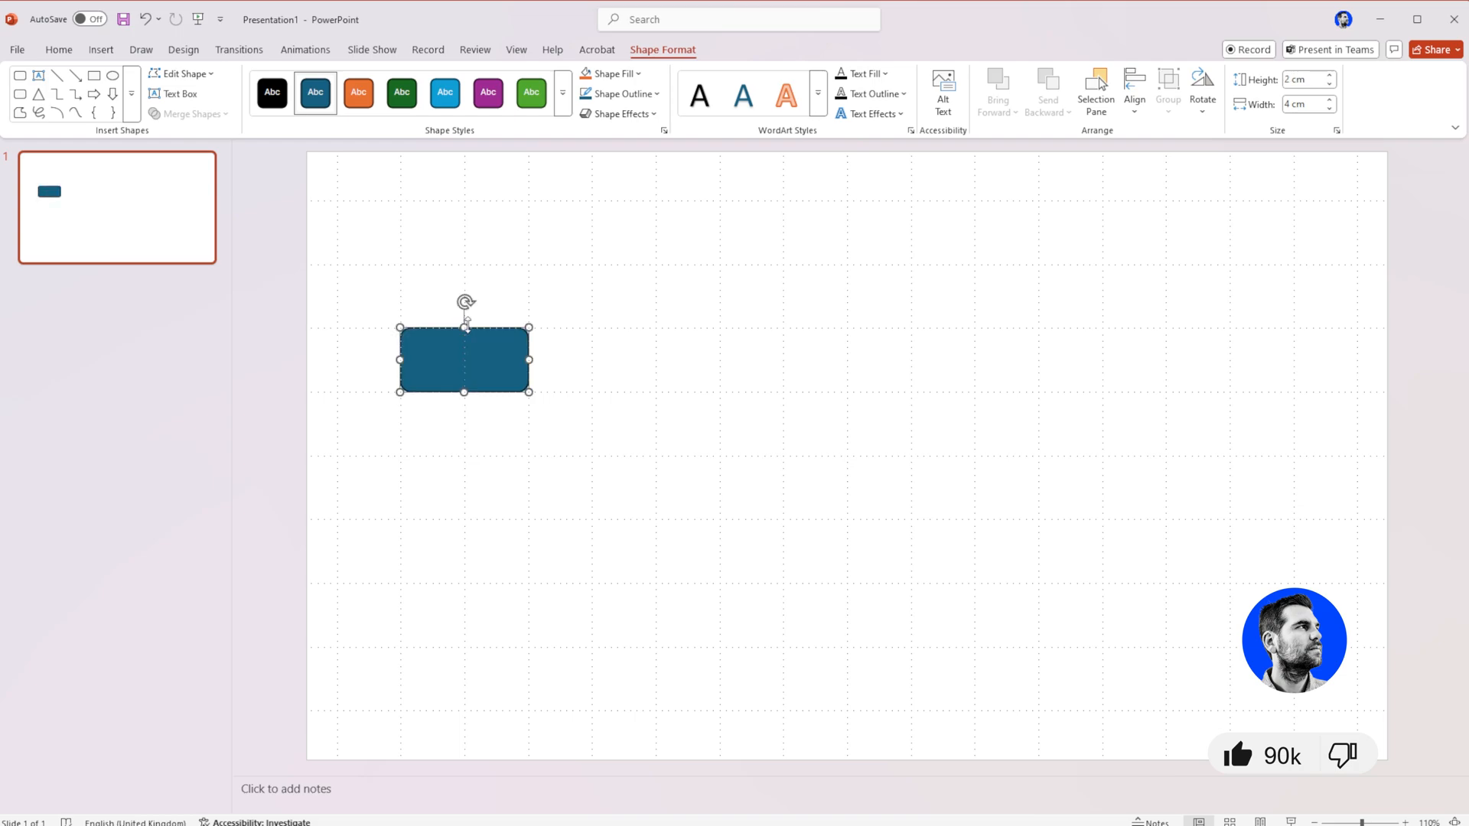
drag(462, 360, 801, 340)
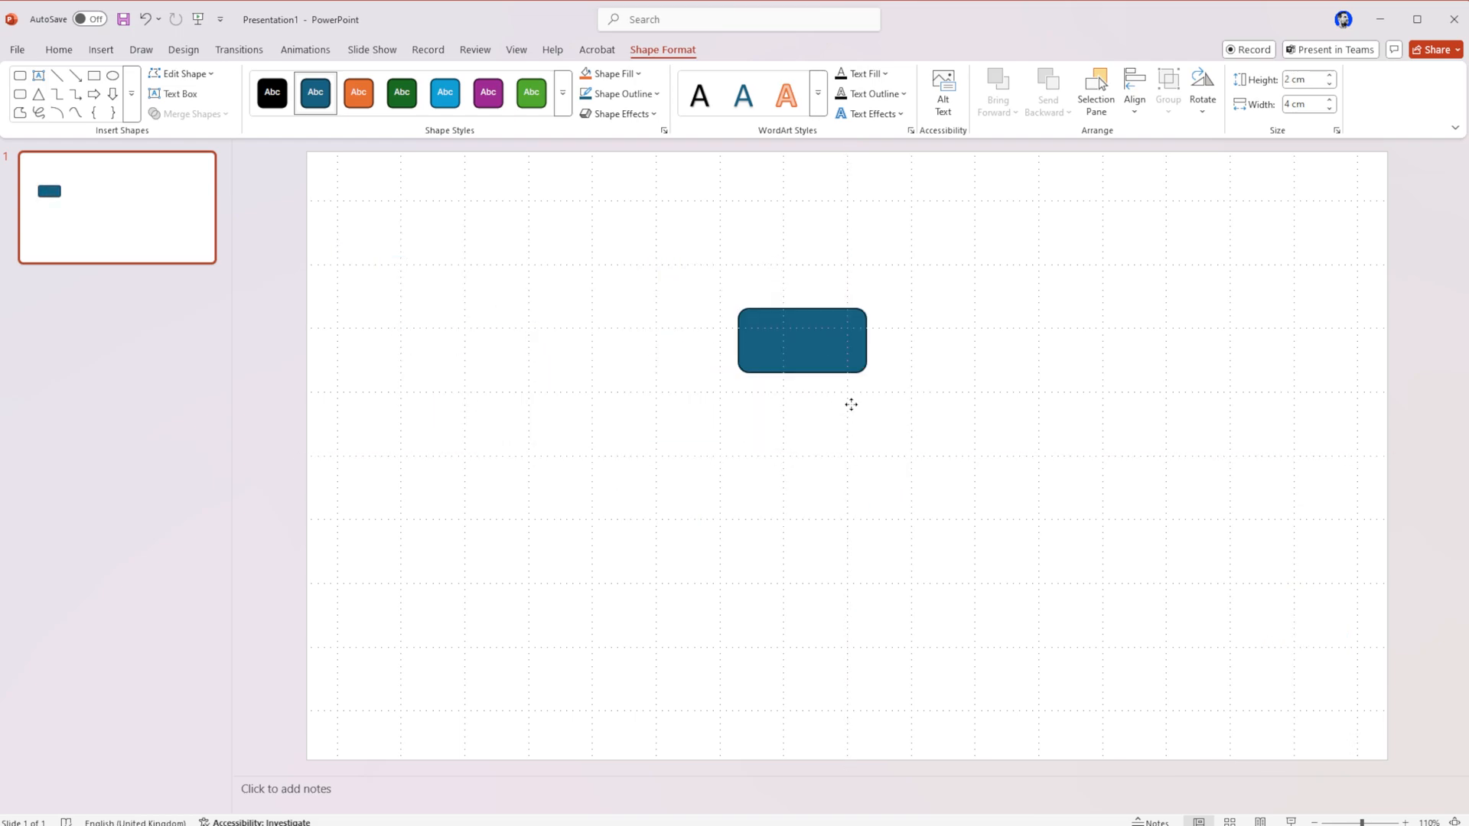
drag(801, 340, 526, 423)
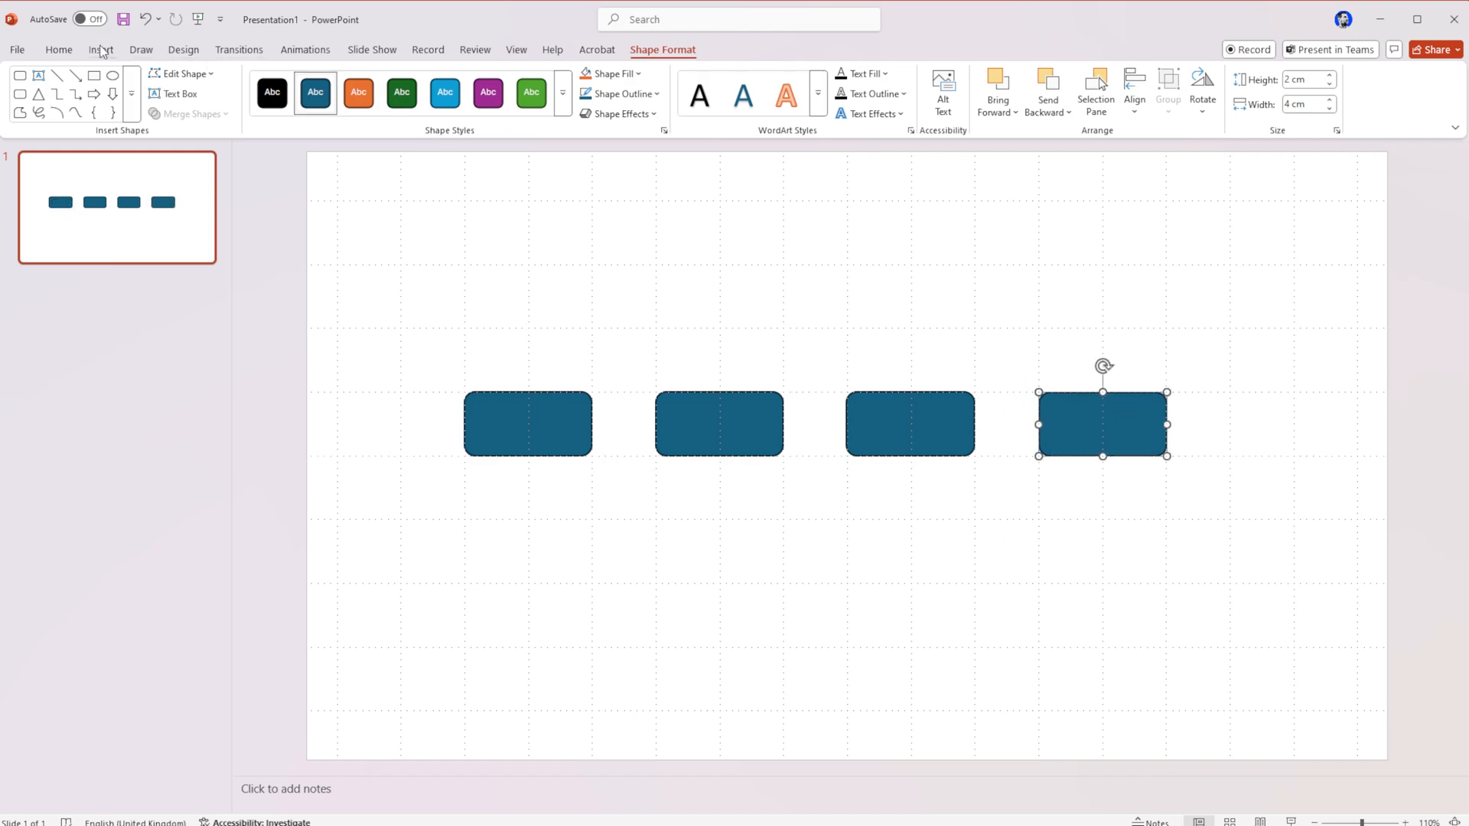
Duplicate the triangle pair so a pair sits beneath each of the four rectangles.
click(334, 89)
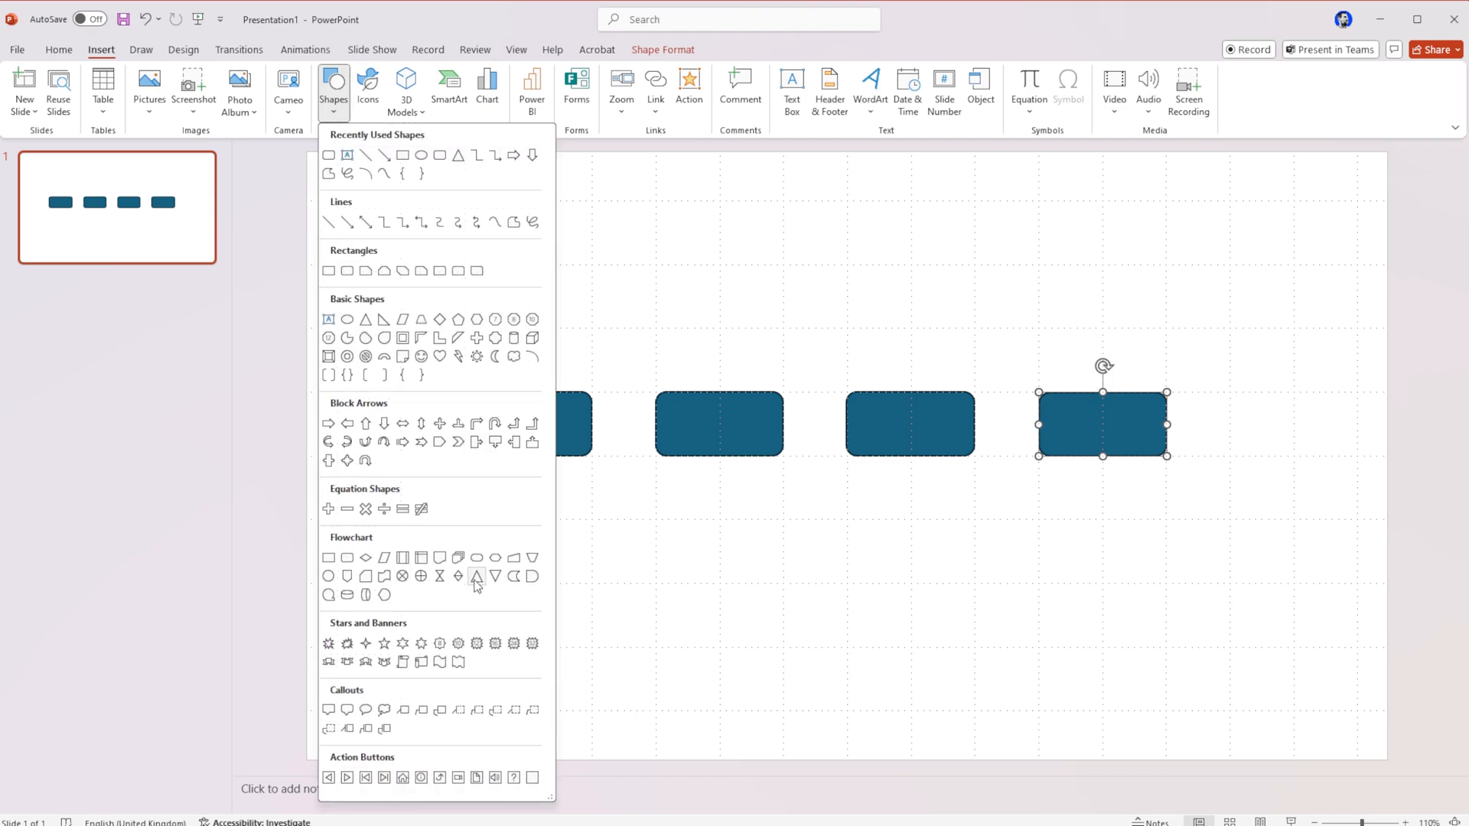
mouse_move(421, 577)
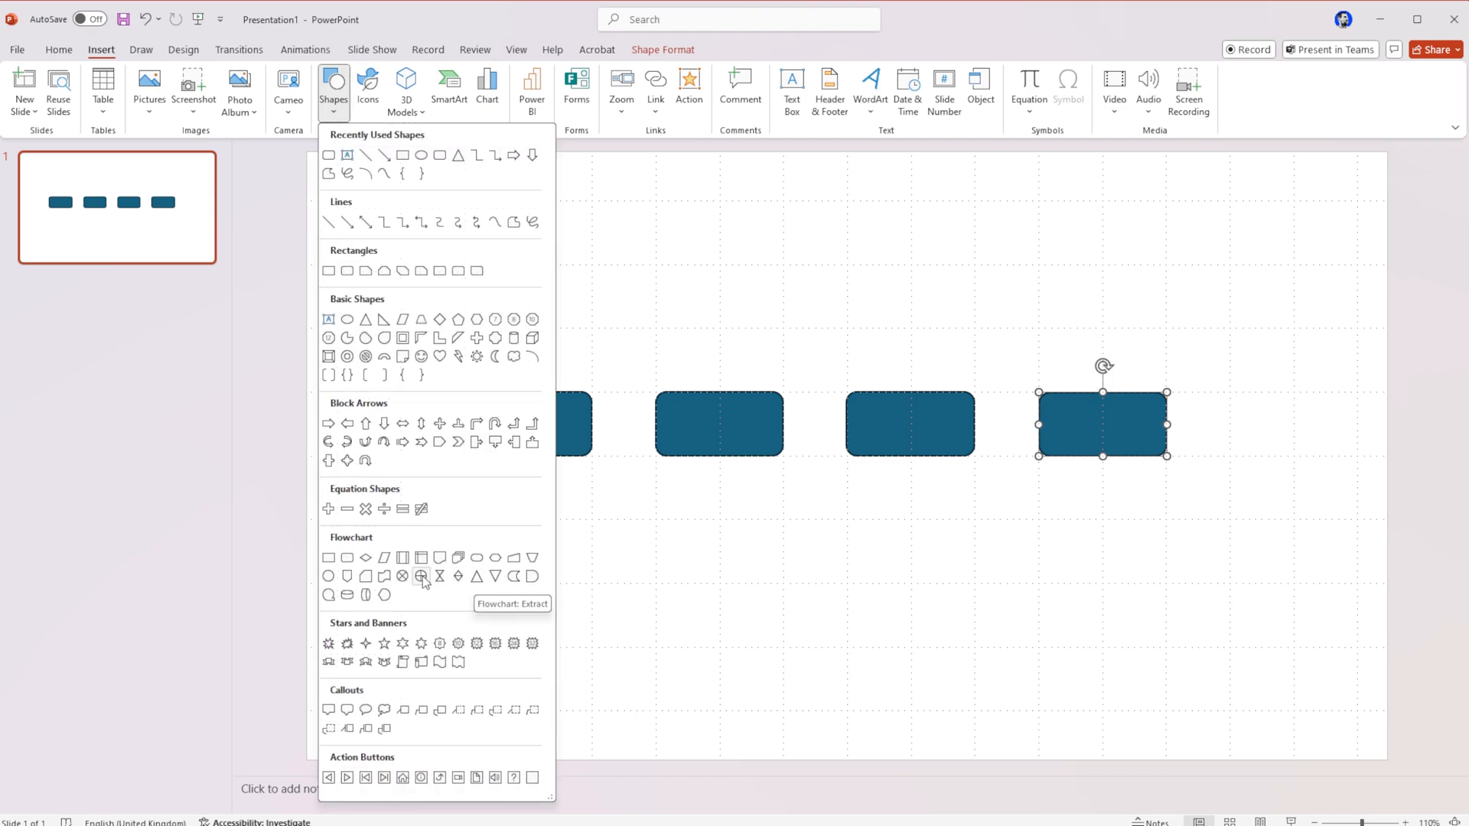
click(422, 576)
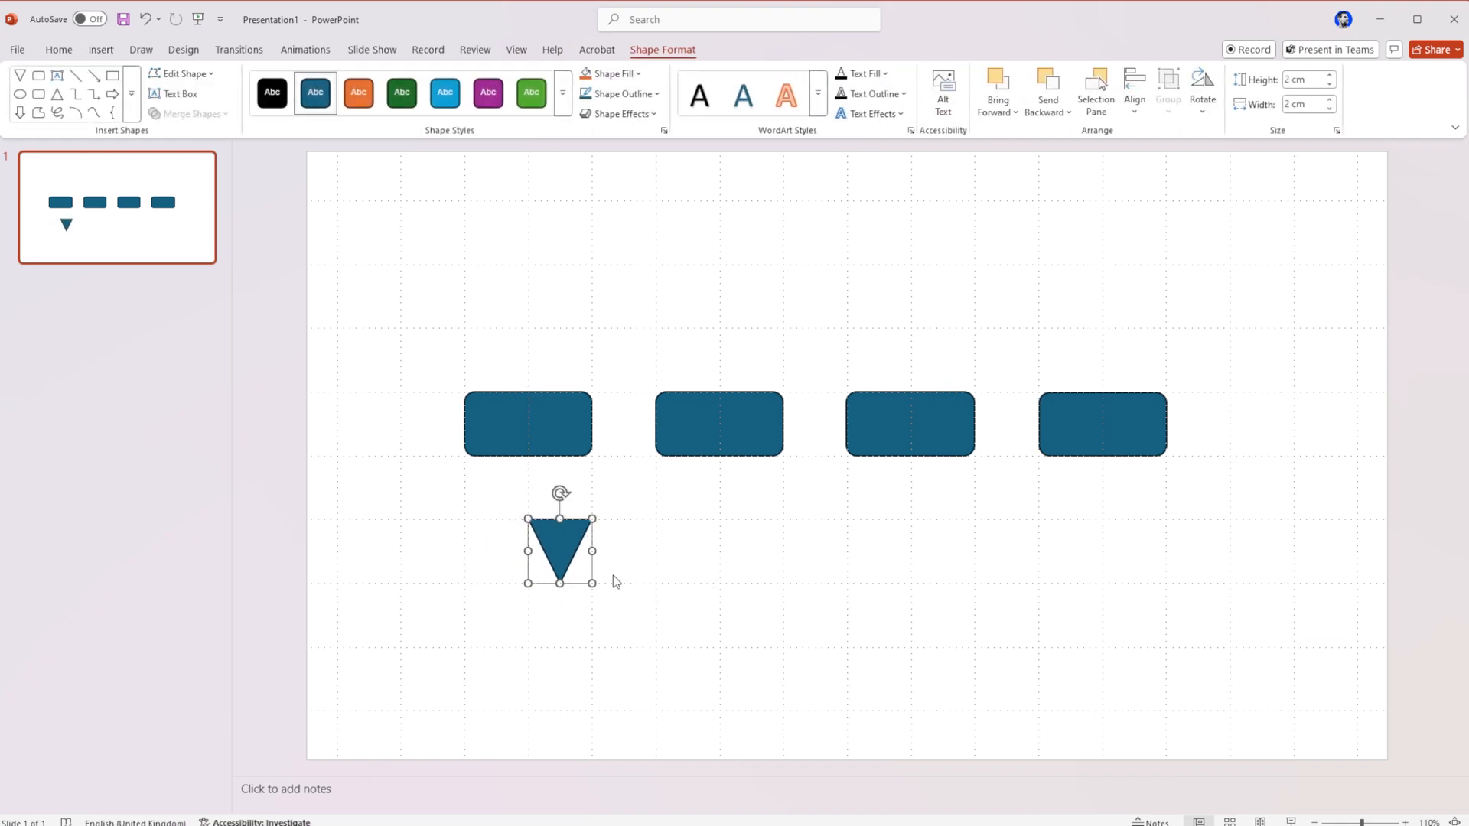
key(ctrl+v)
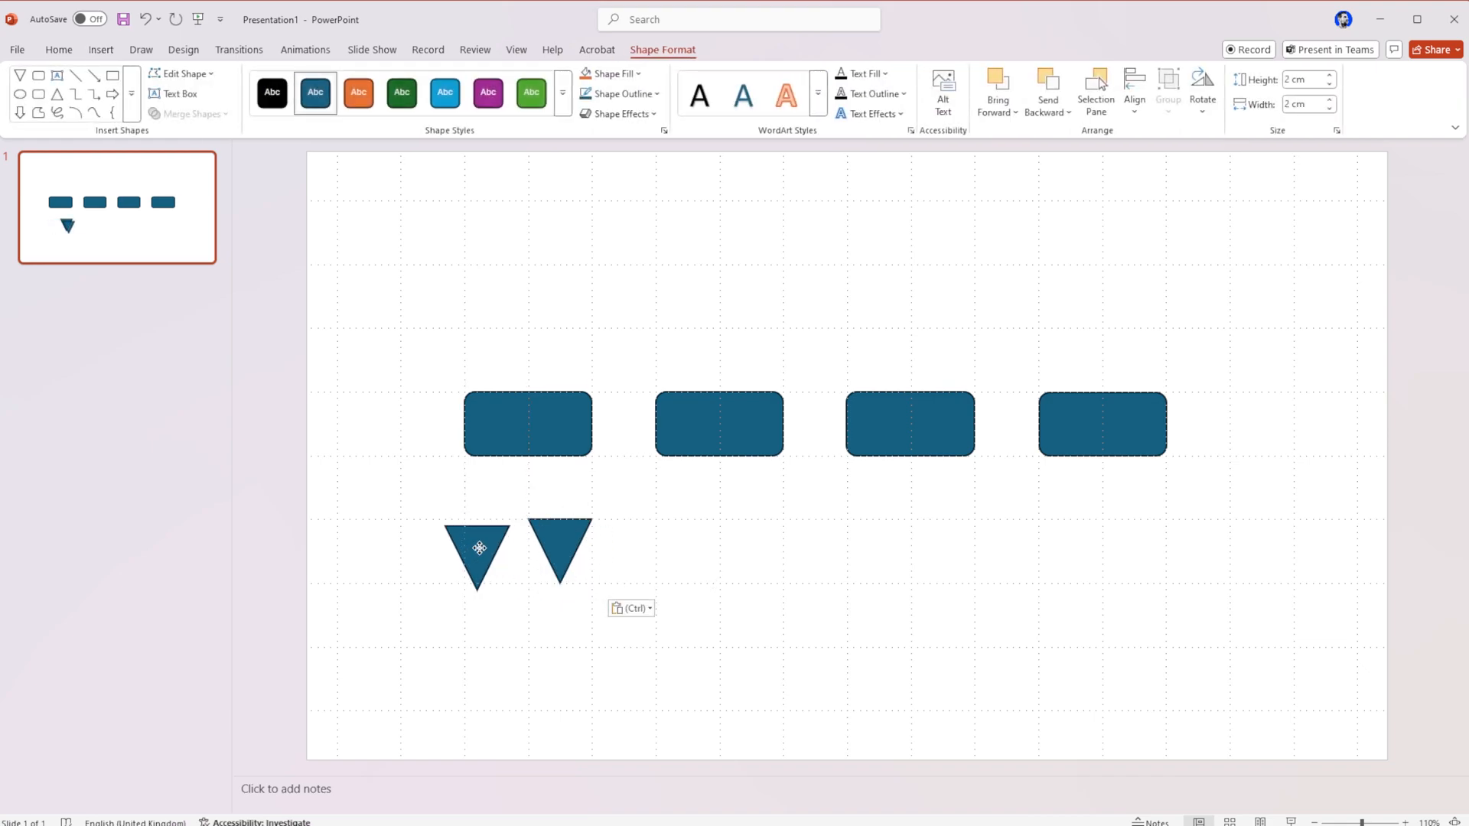
drag(477, 548, 670, 545)
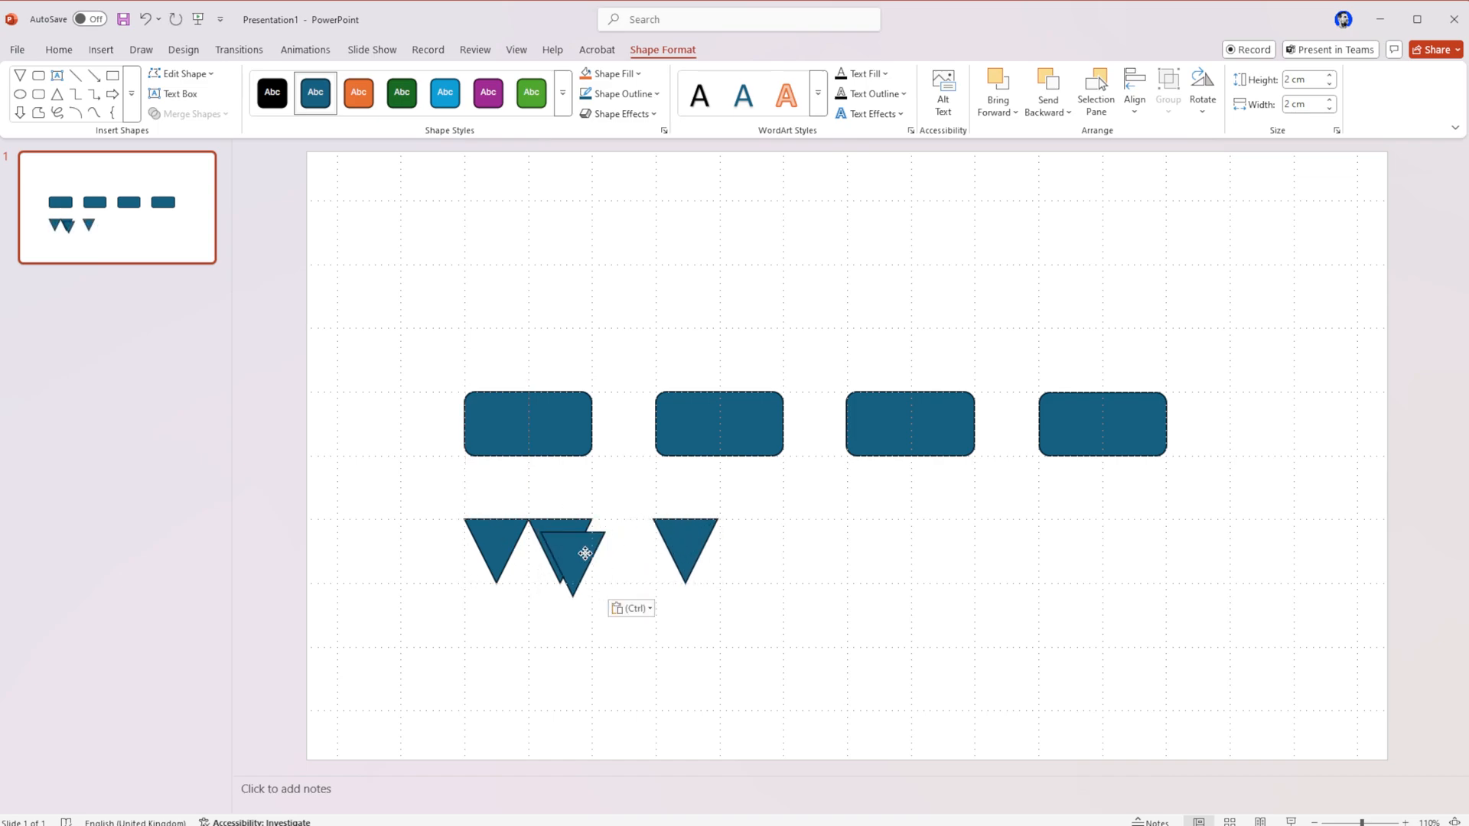
drag(571, 557, 750, 548)
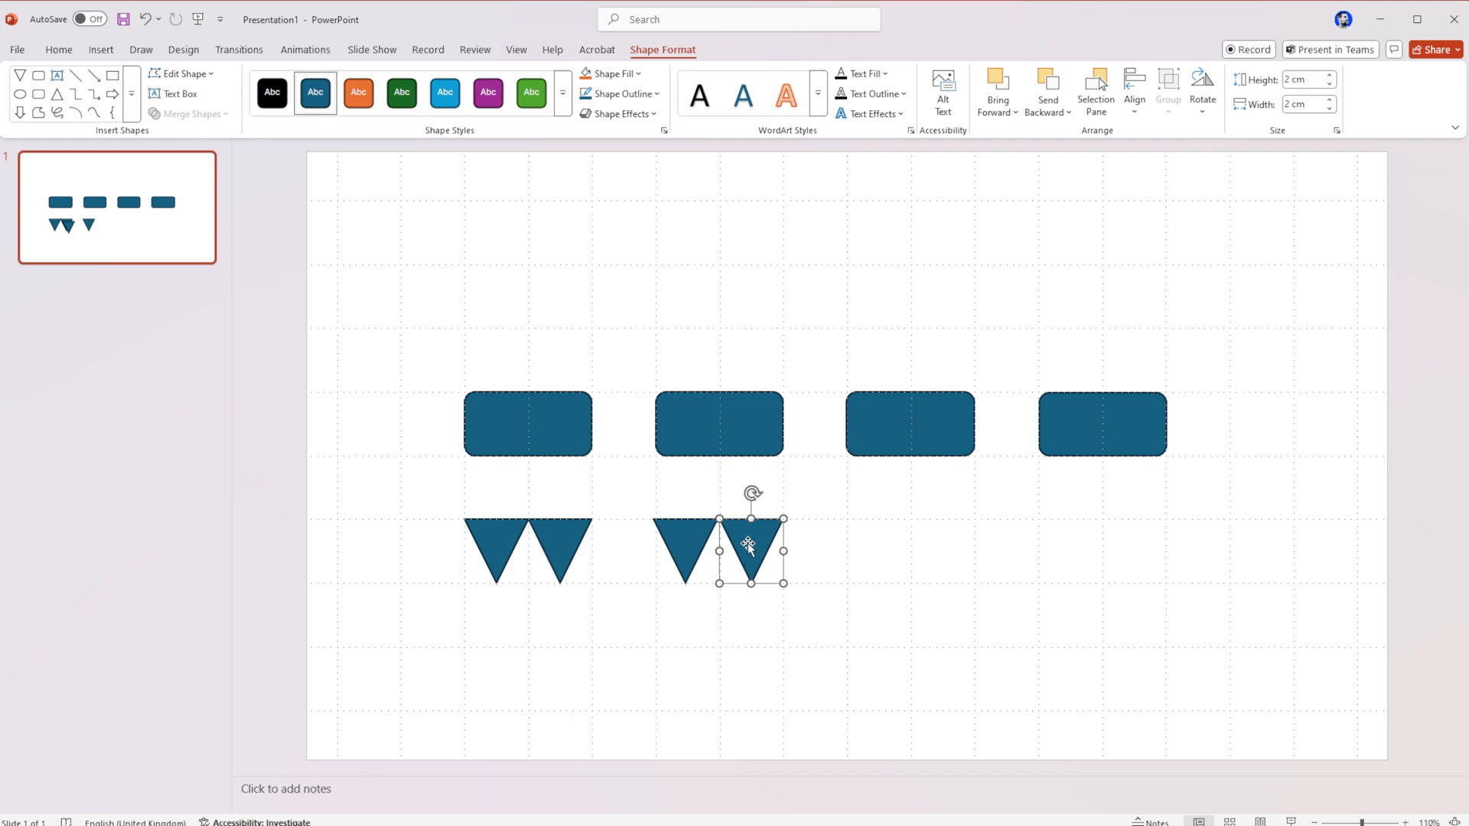
drag(750, 548, 707, 548)
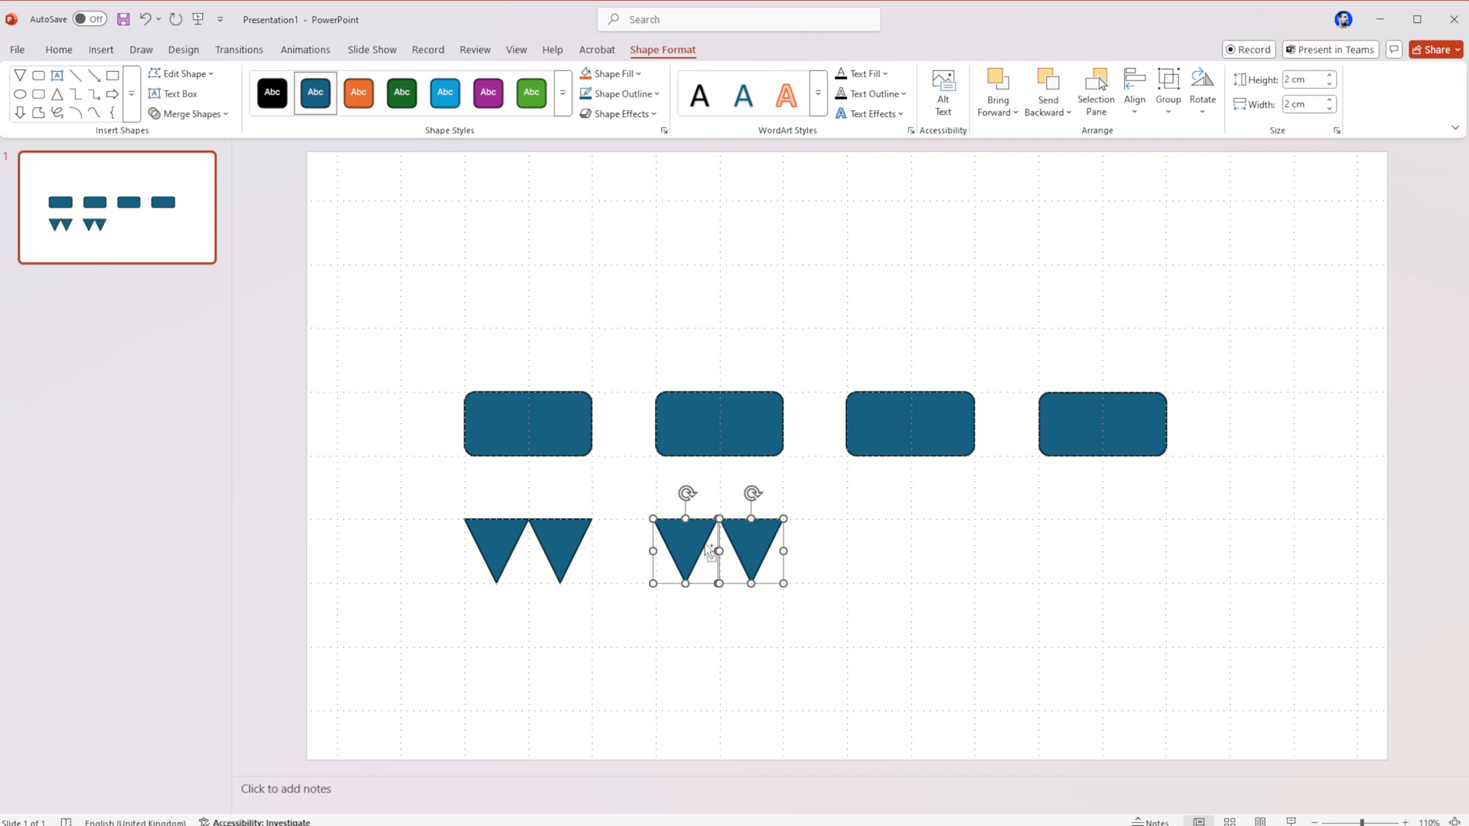
key(ctrl+v)
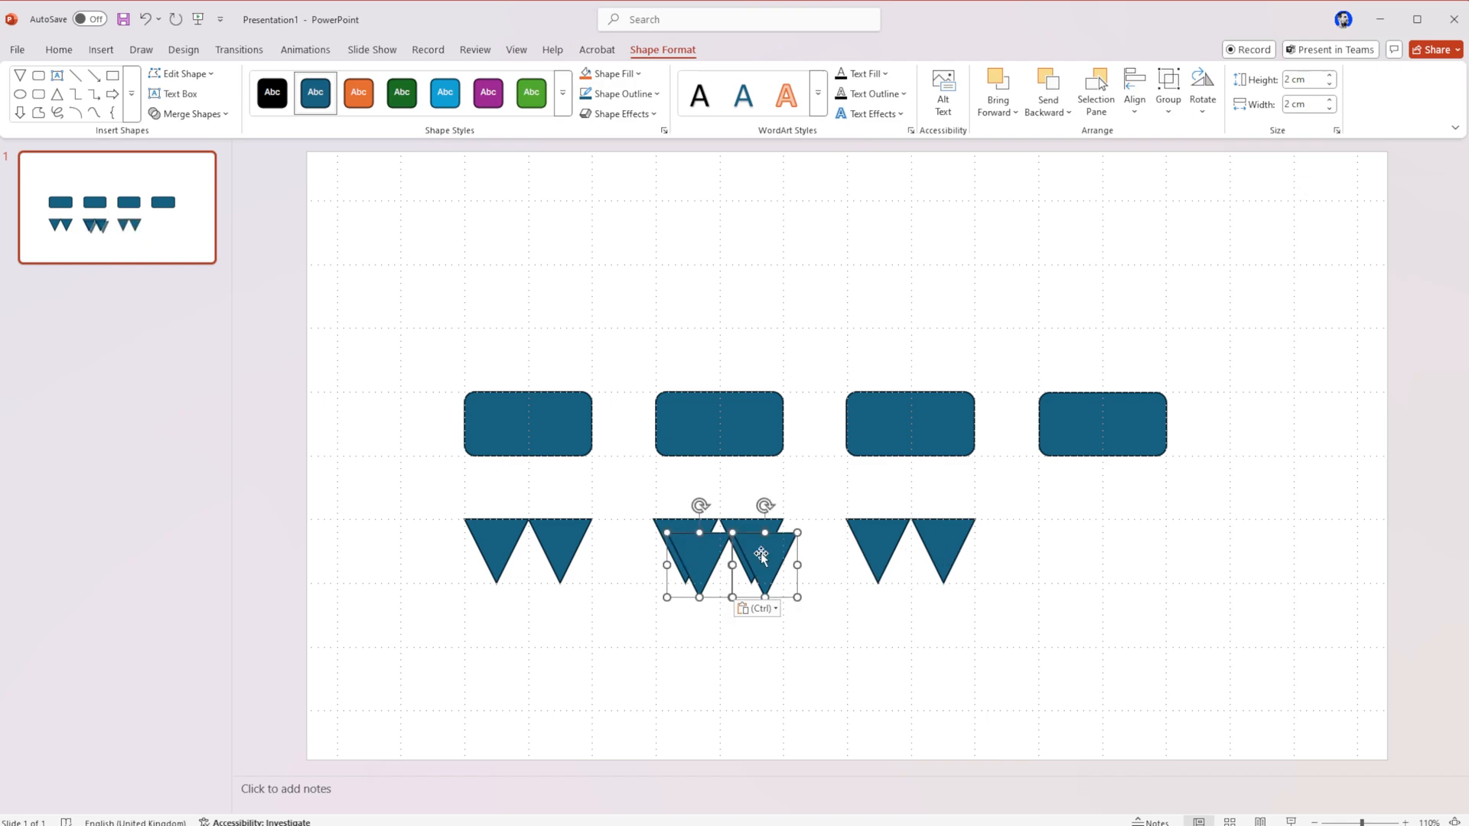
drag(760, 553, 1131, 539)
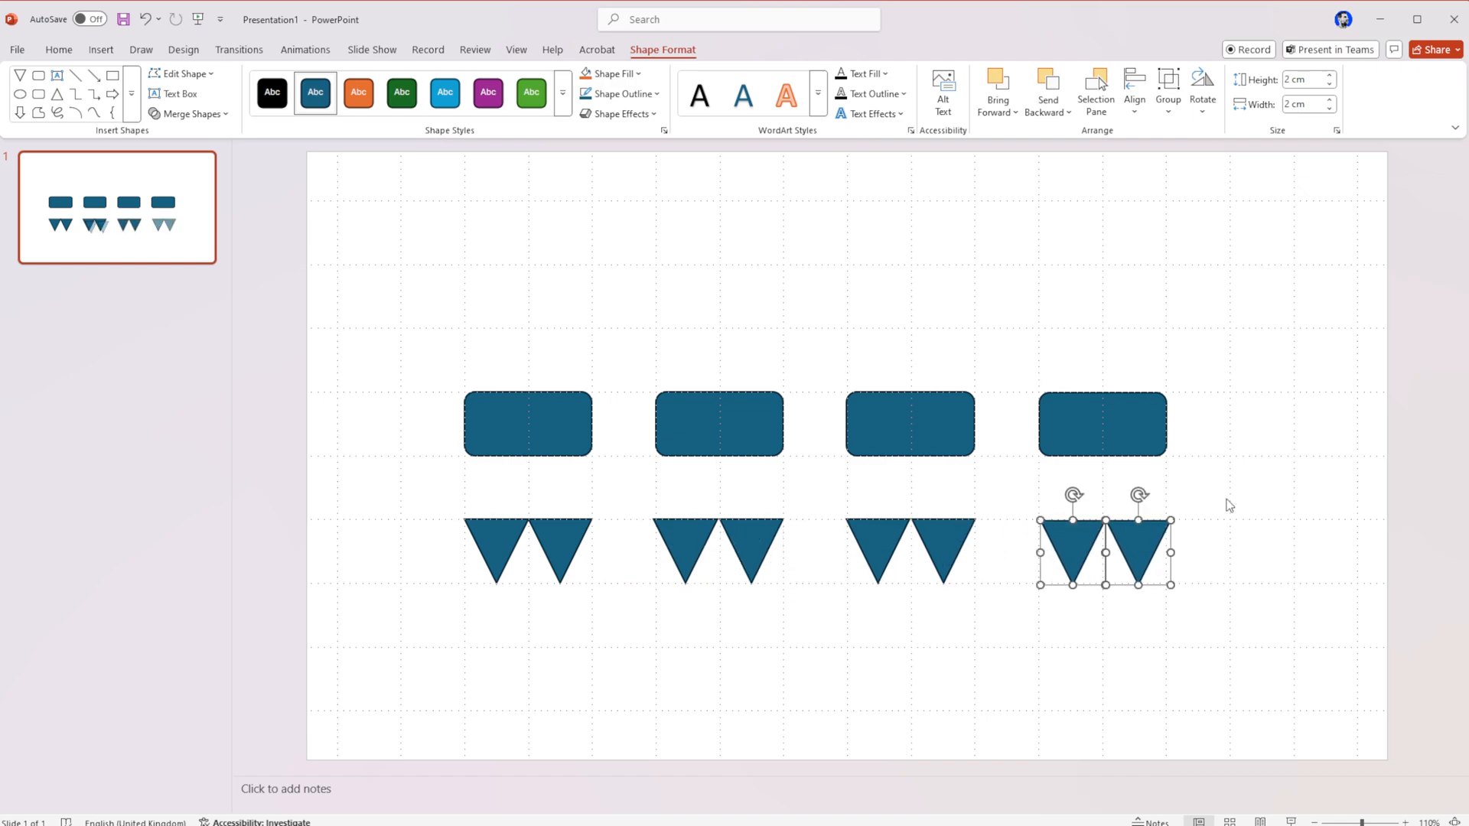
click(58, 49)
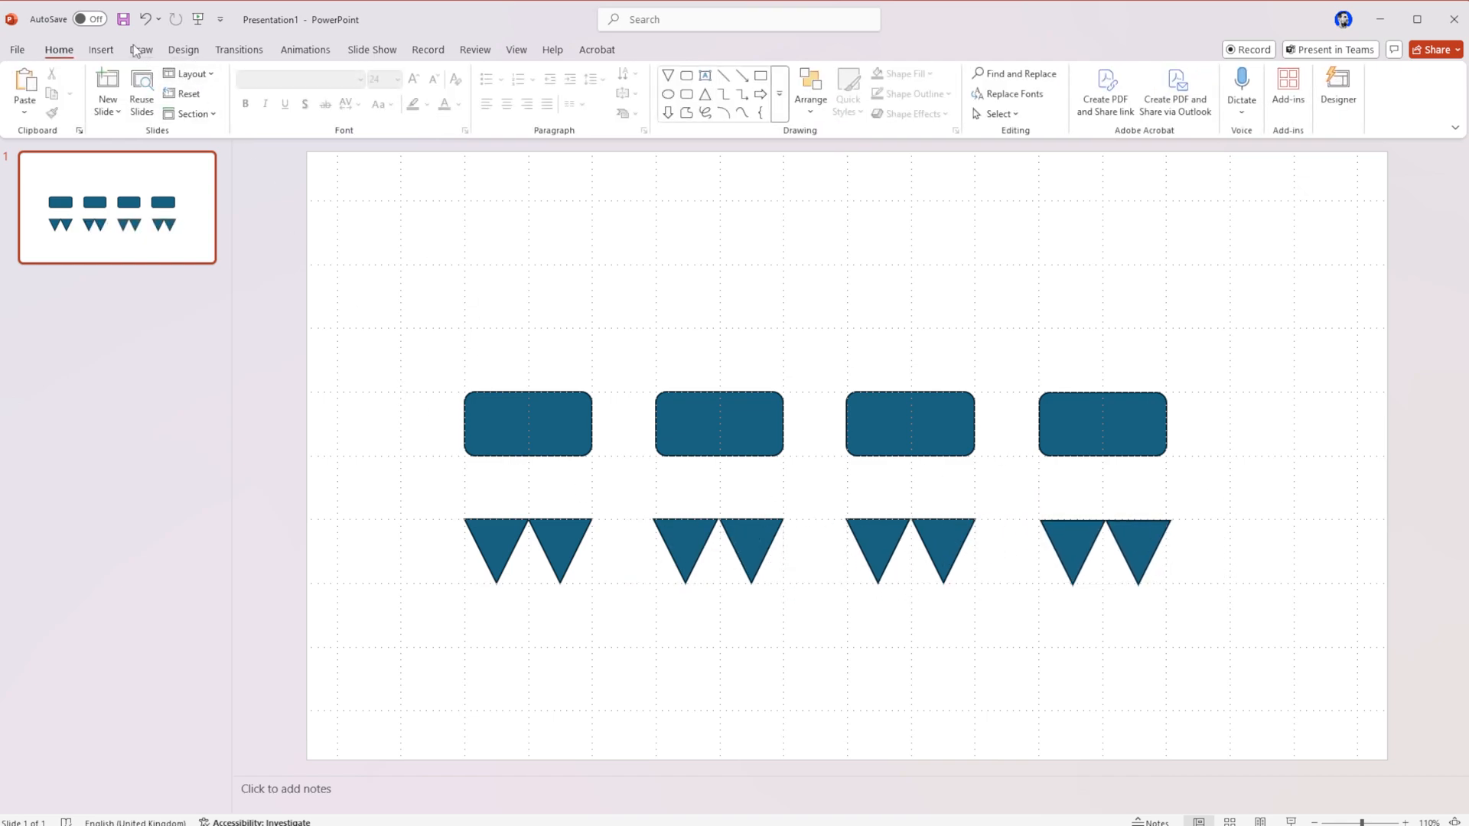
Add two wide Rounded Corners rectangle pills side by side above the rectangle row.
click(334, 90)
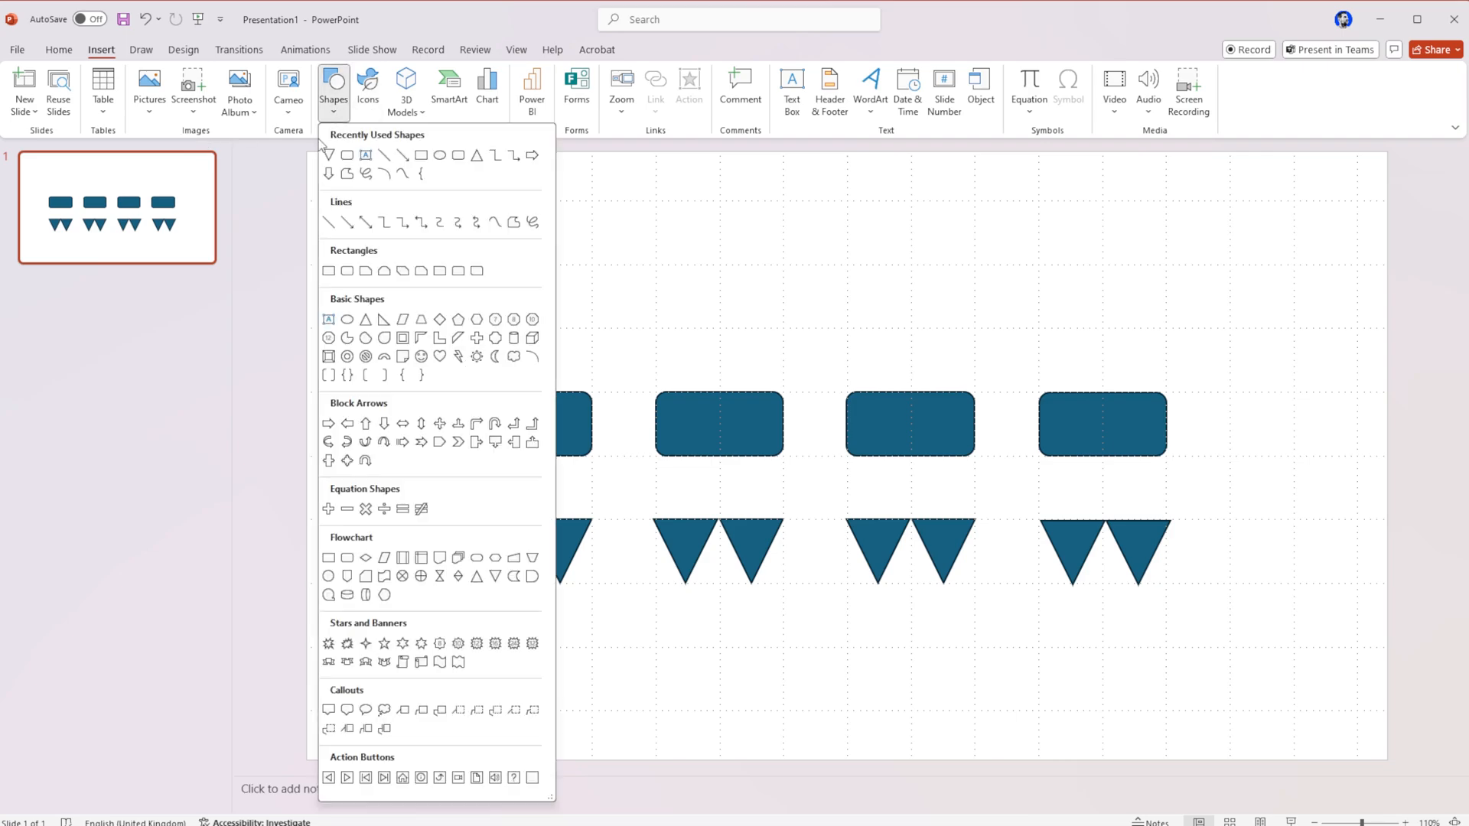
mouse_move(382, 306)
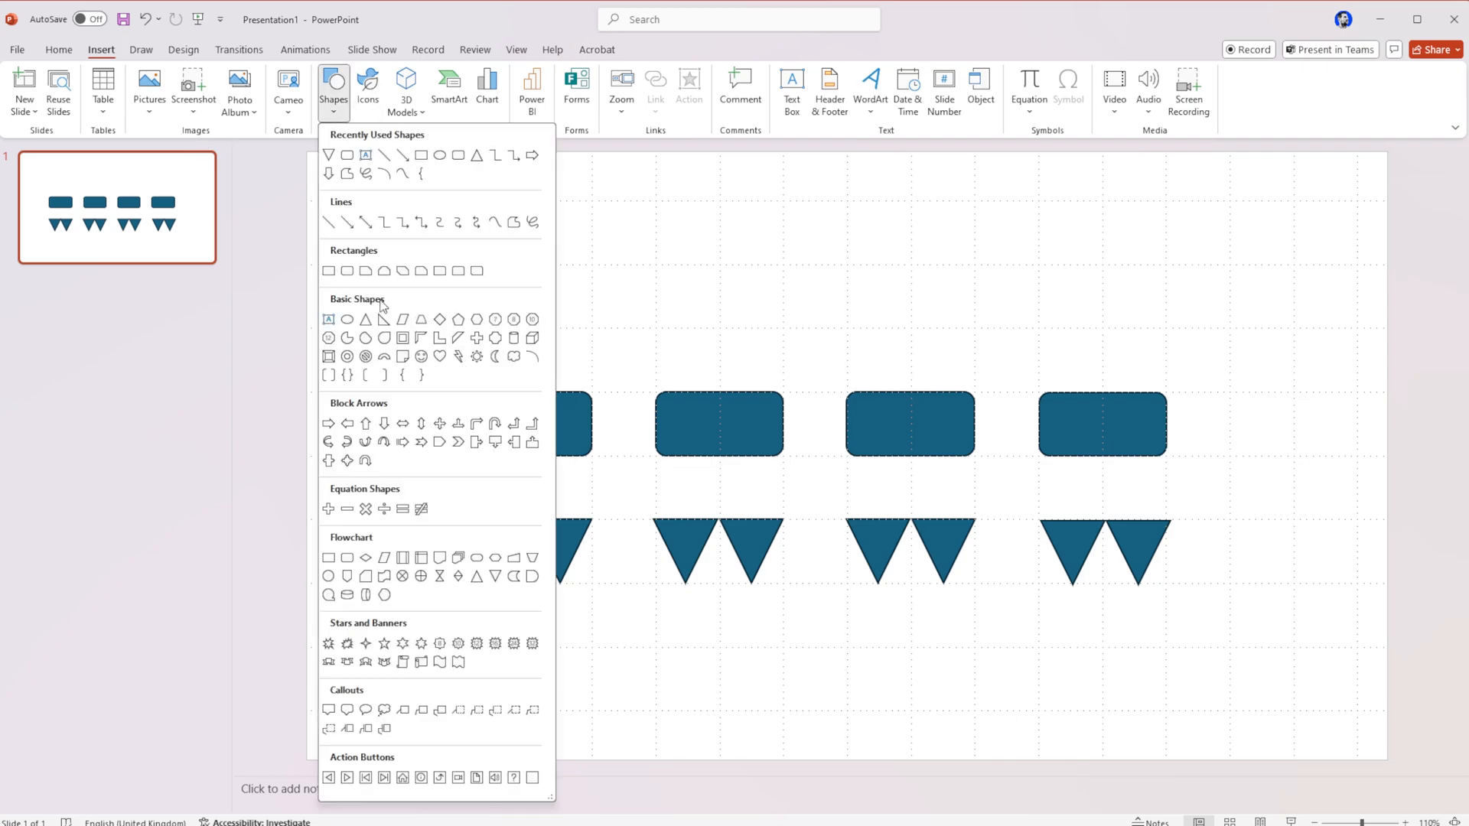
mouse_move(366, 558)
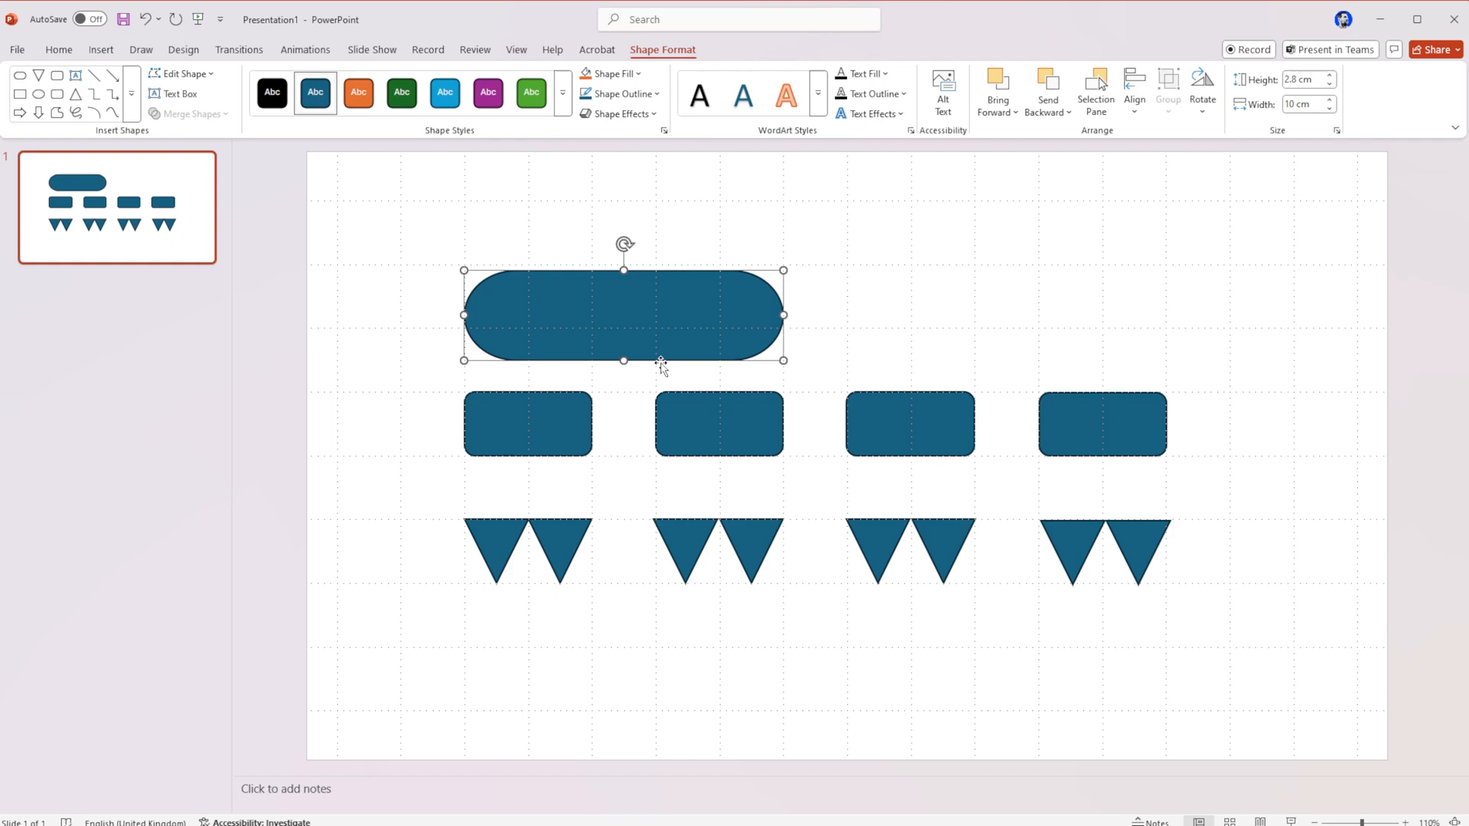
mouse_move(705, 309)
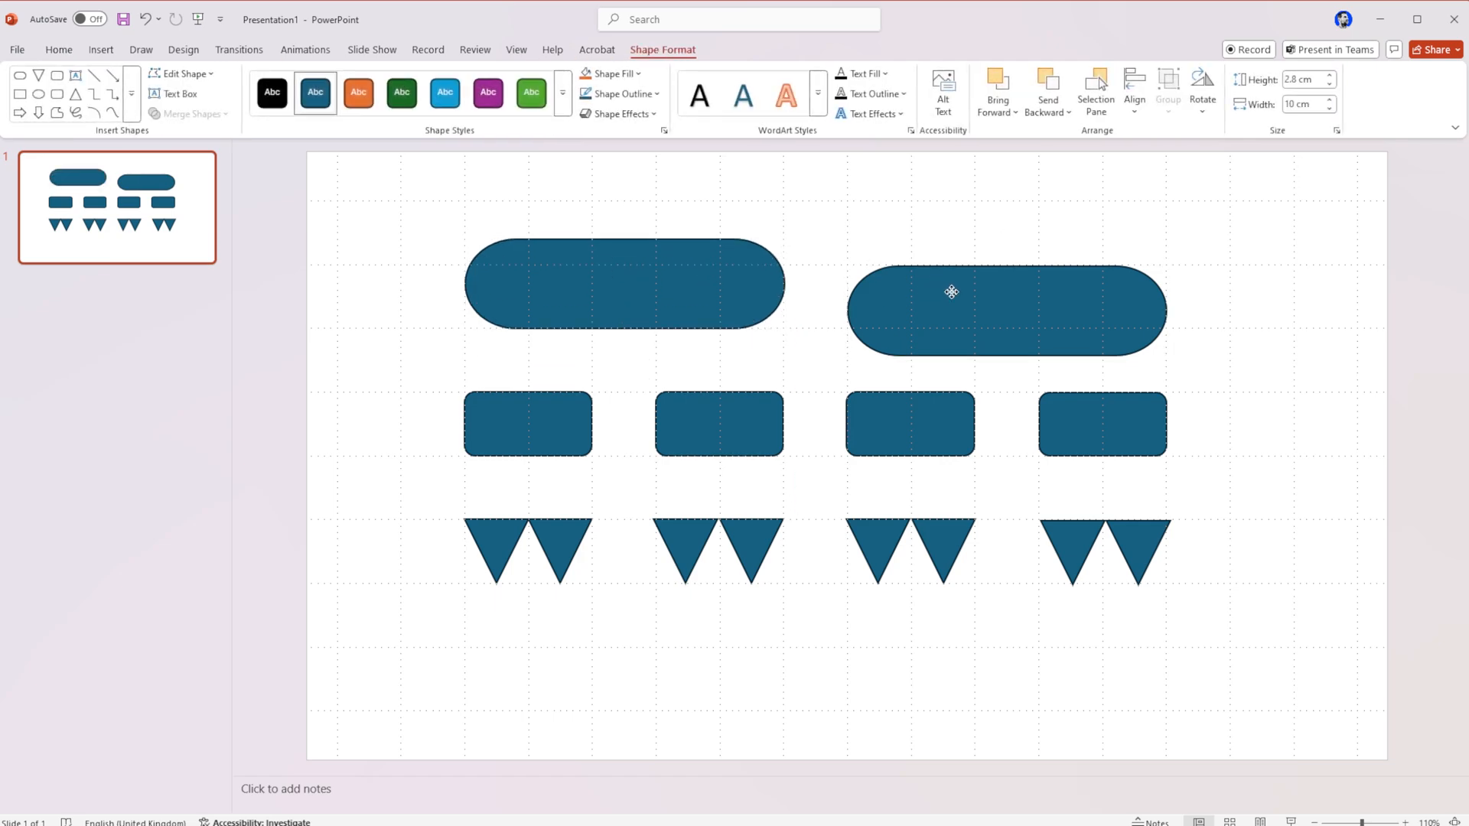
click(950, 291)
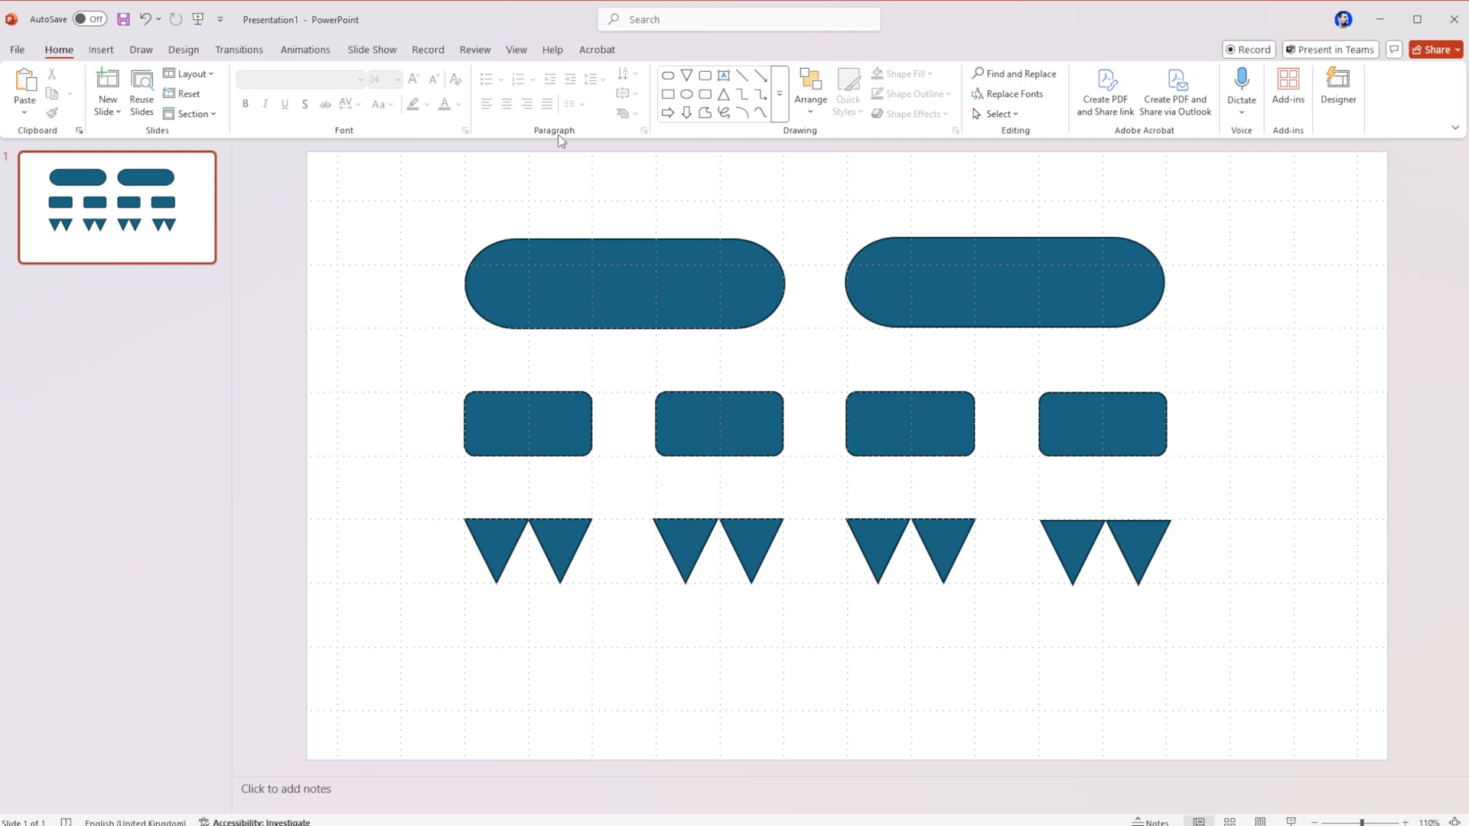
mouse_move(144, 59)
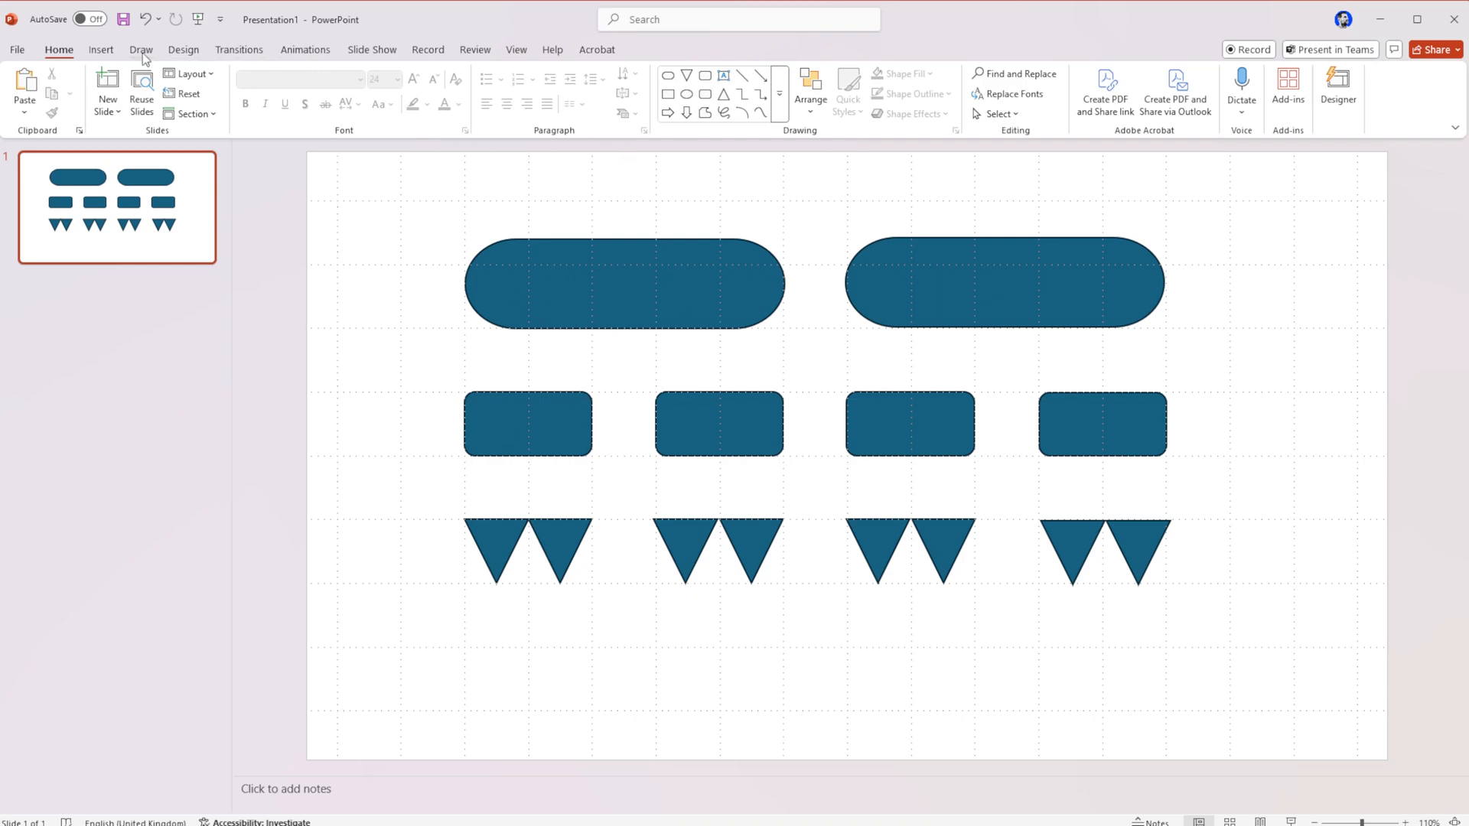
Draw elbow connectors from the left pill to the first and second rectangles.
click(101, 49)
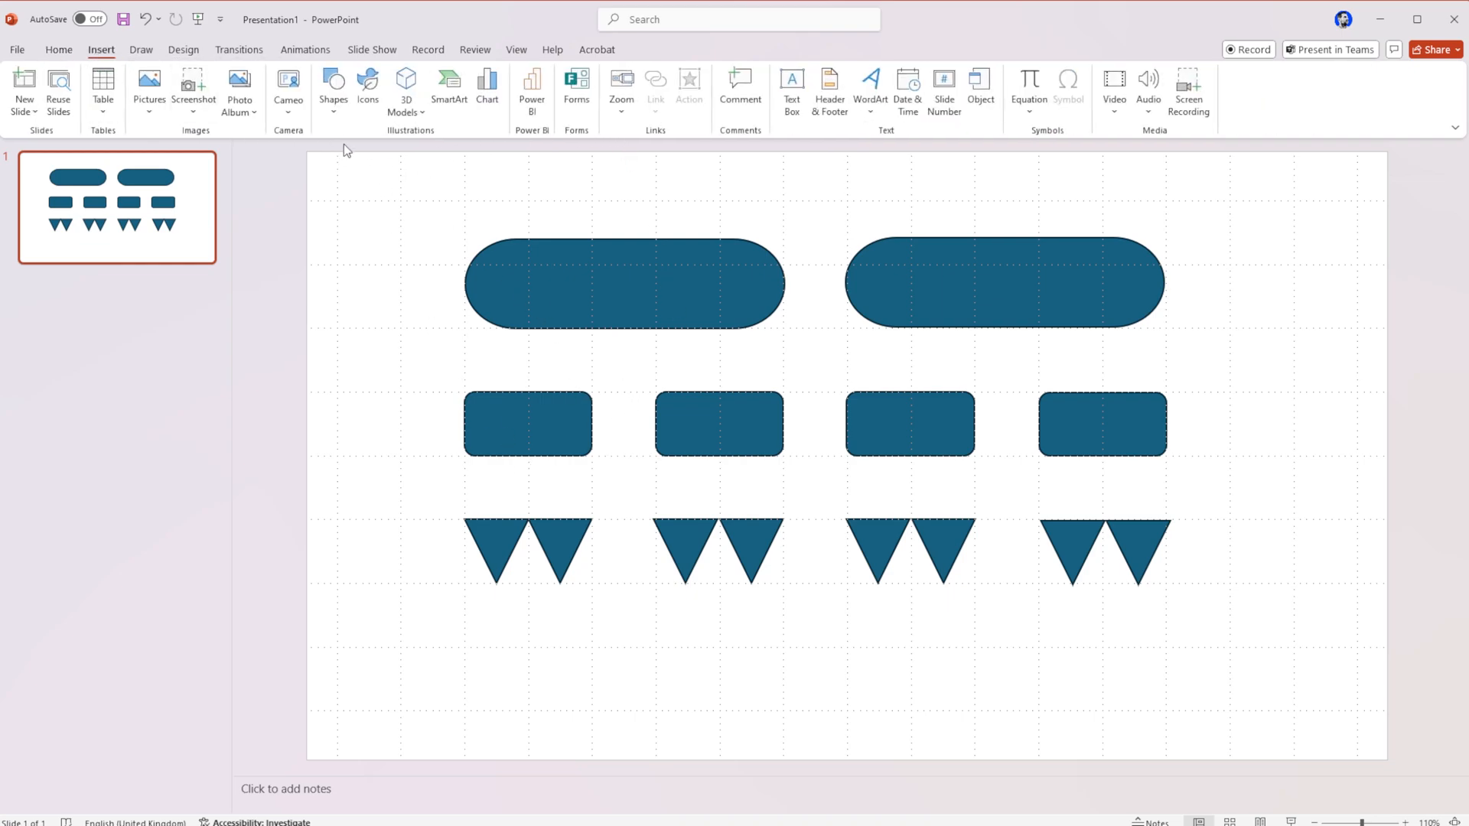
click(332, 89)
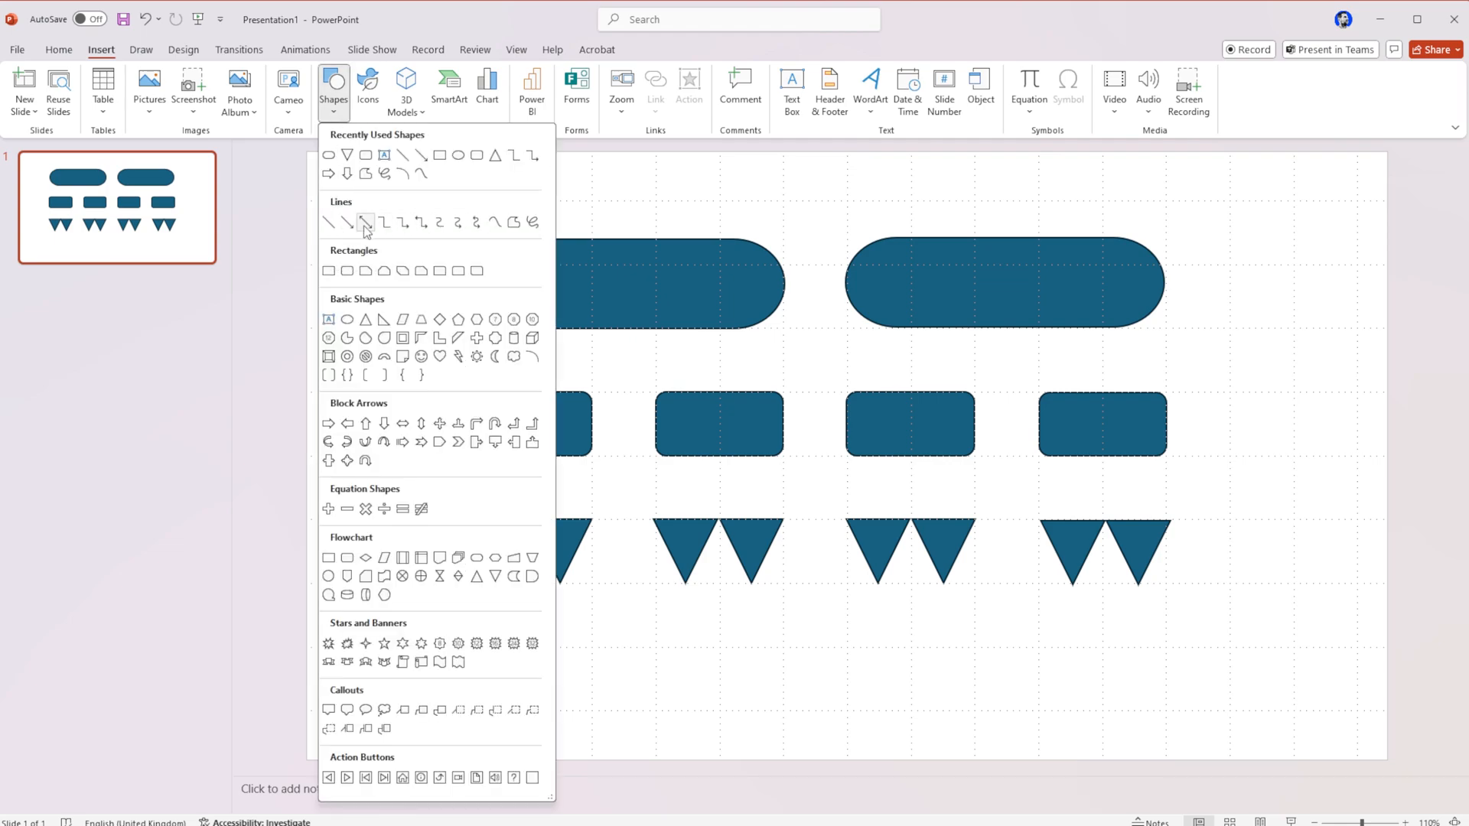
mouse_move(496, 222)
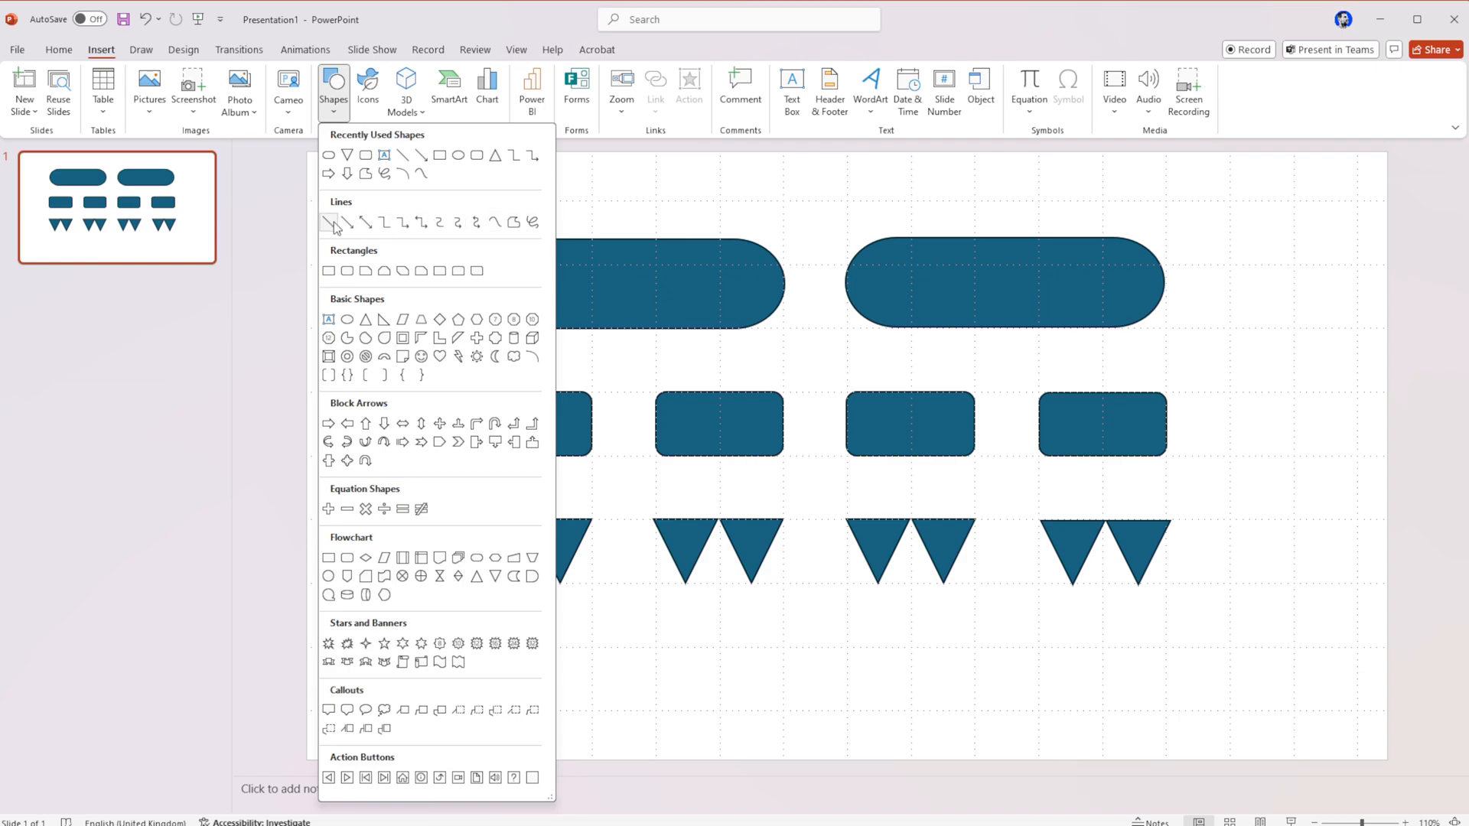
mouse_move(384, 225)
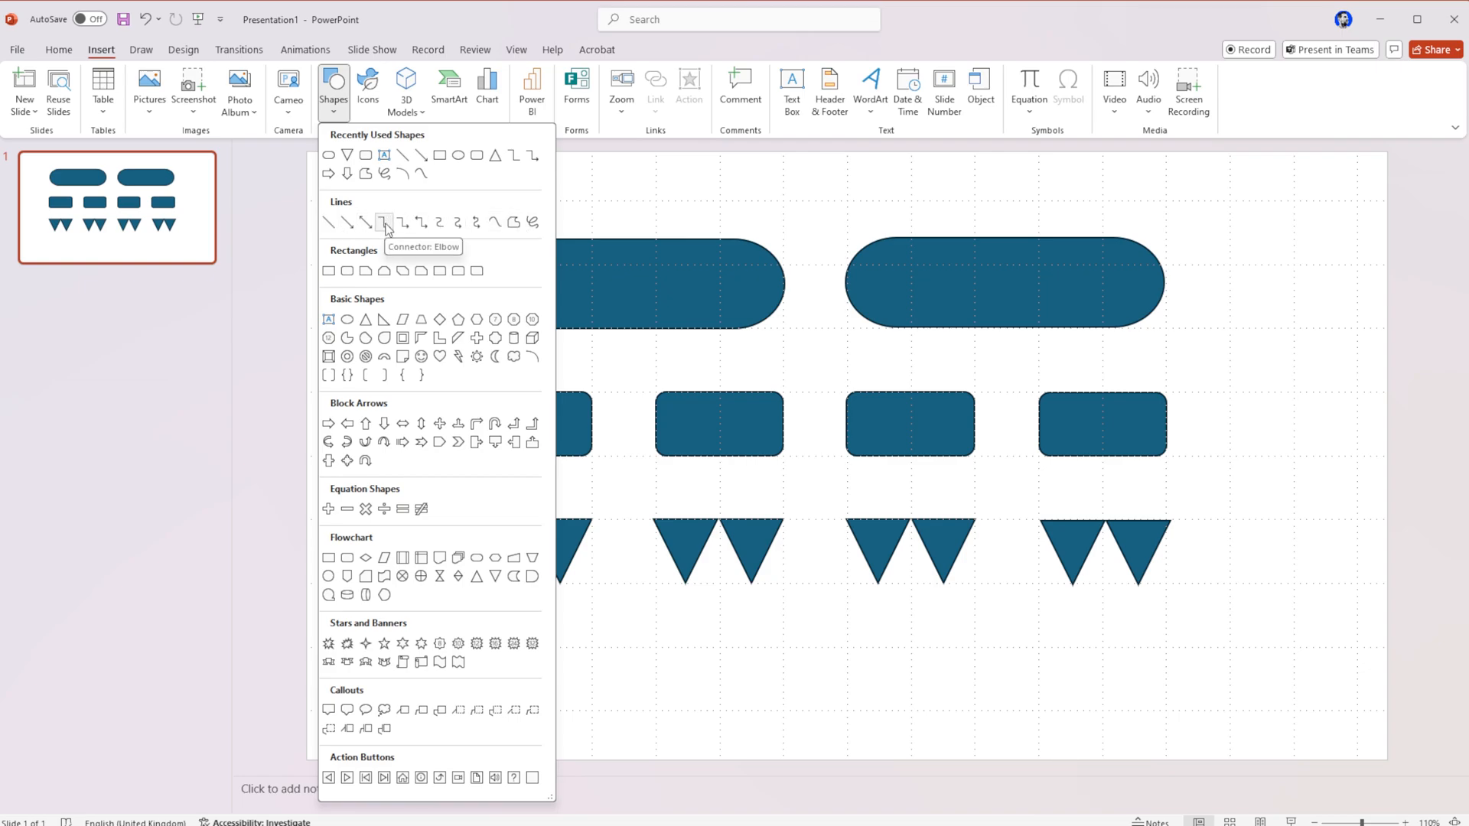
mouse_move(393, 225)
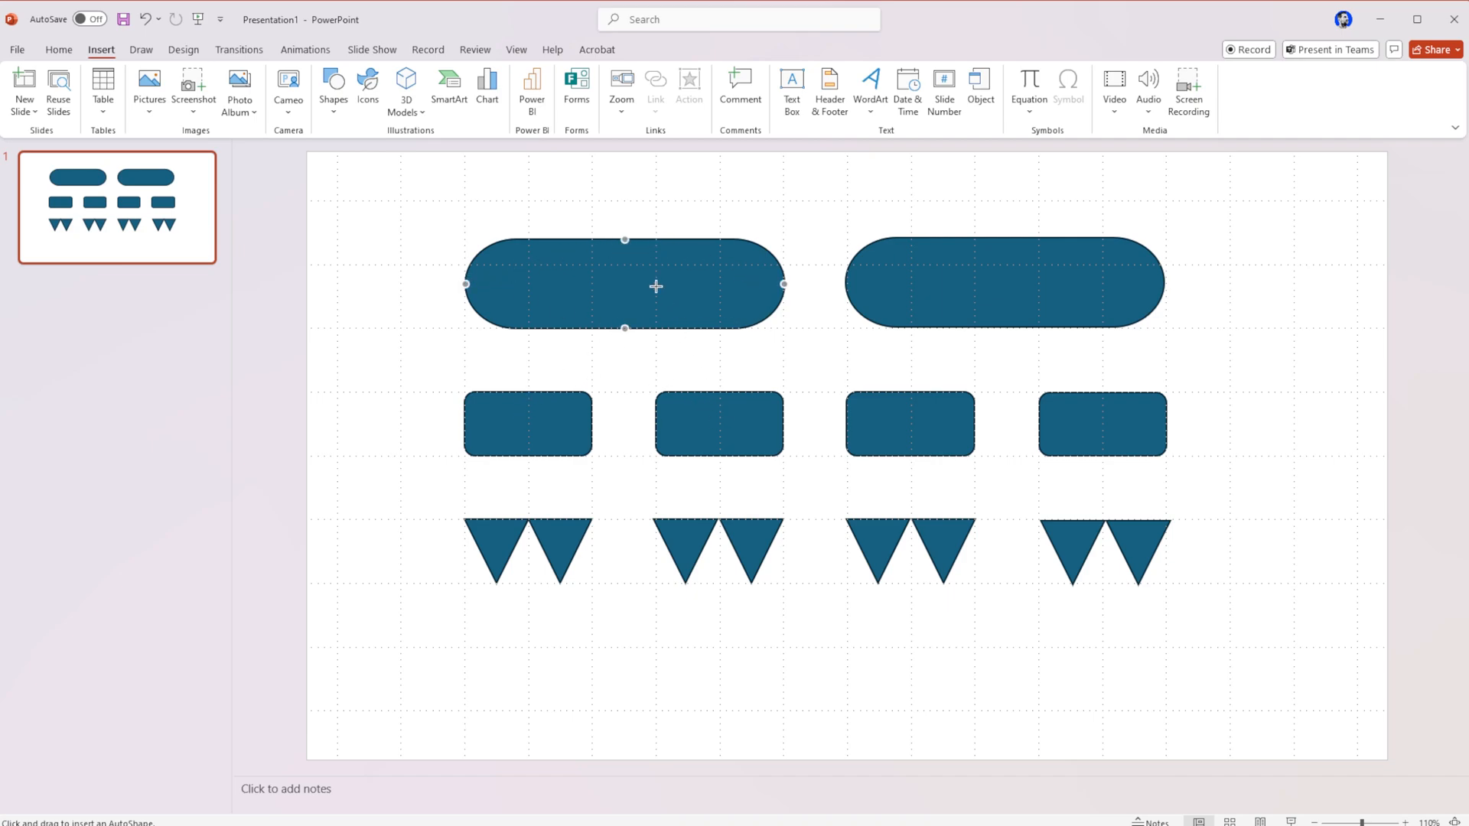
mouse_move(624, 328)
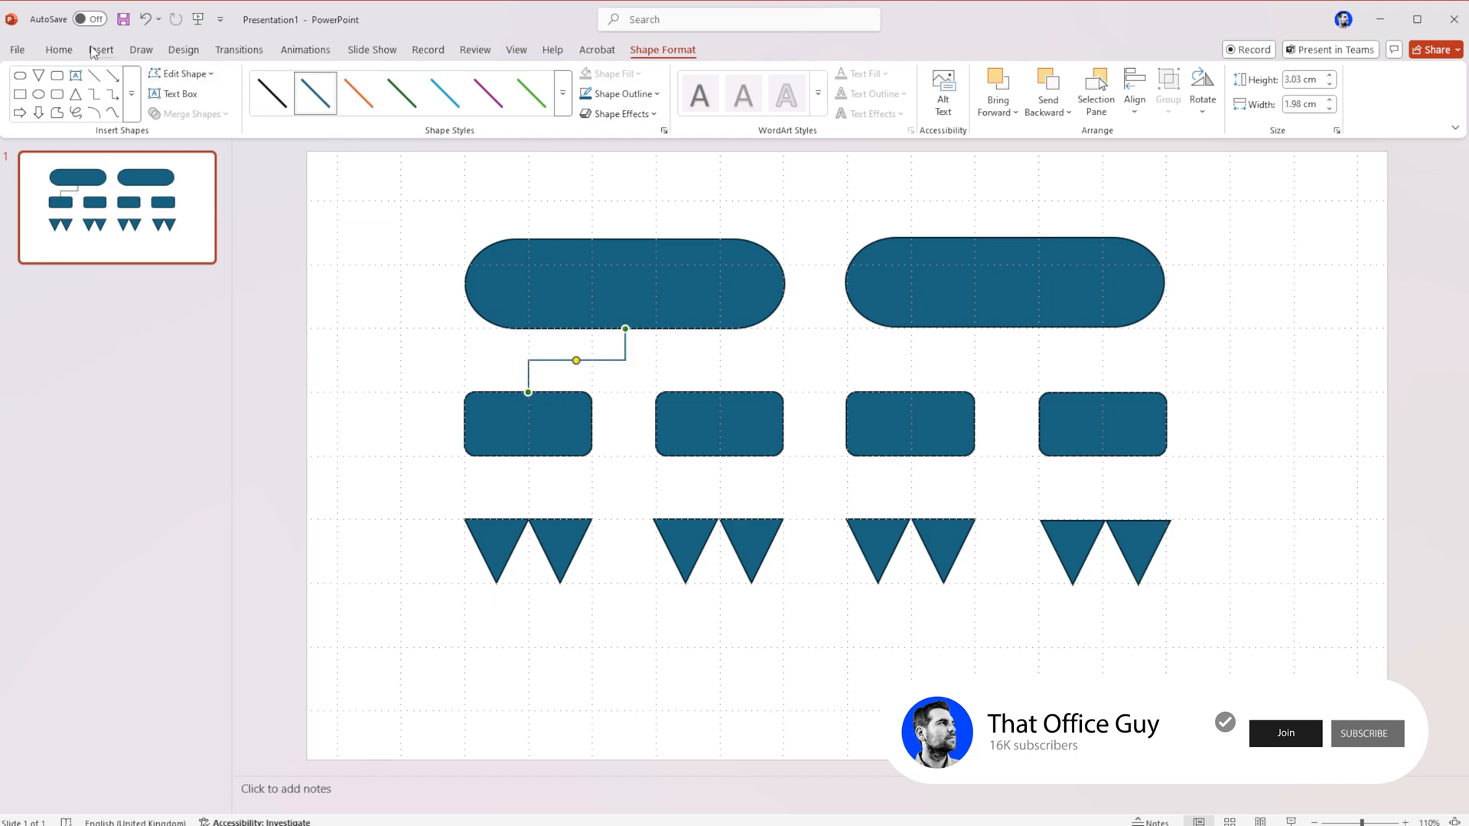
click(334, 89)
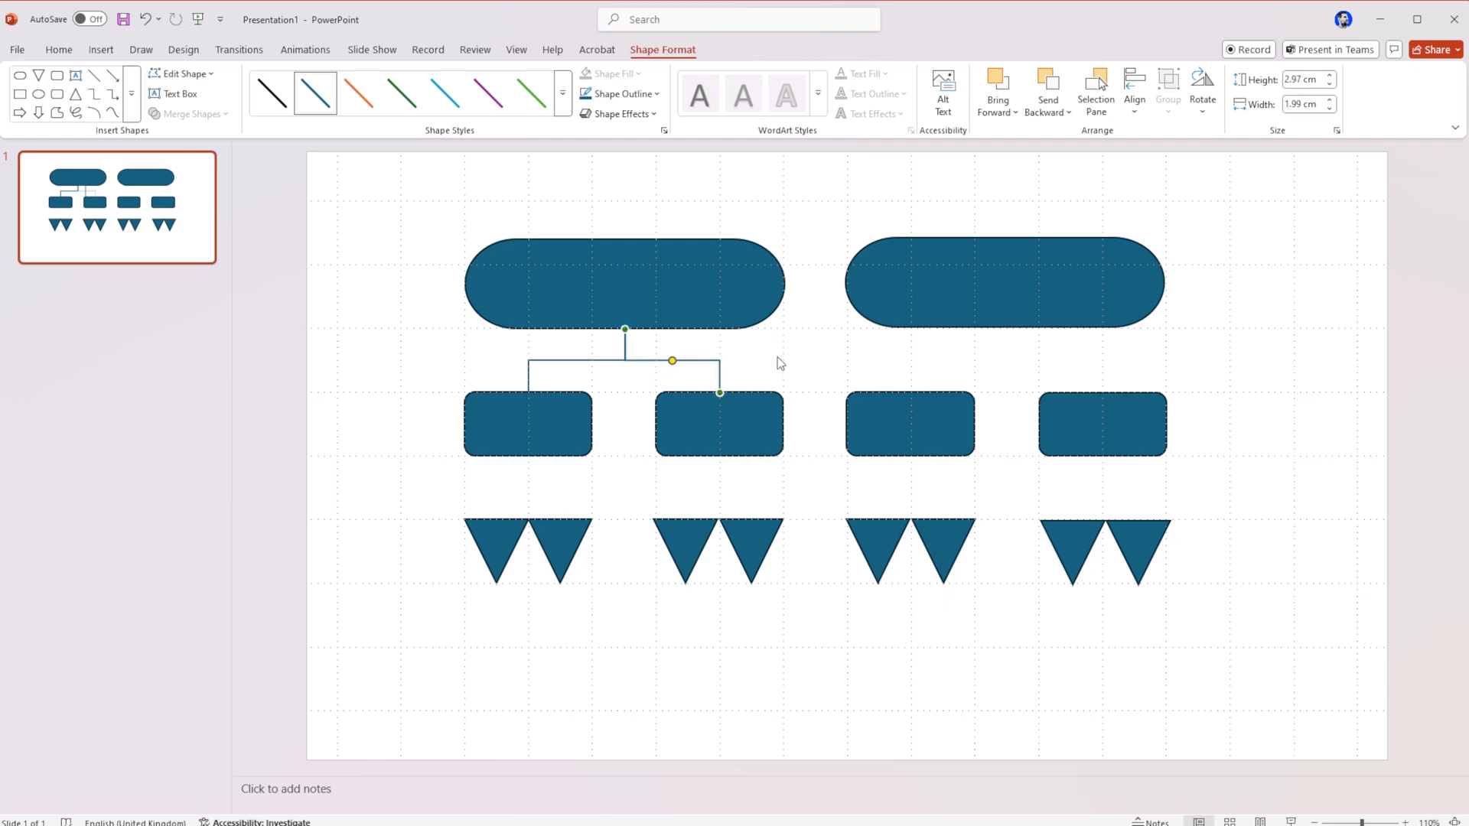
click(380, 187)
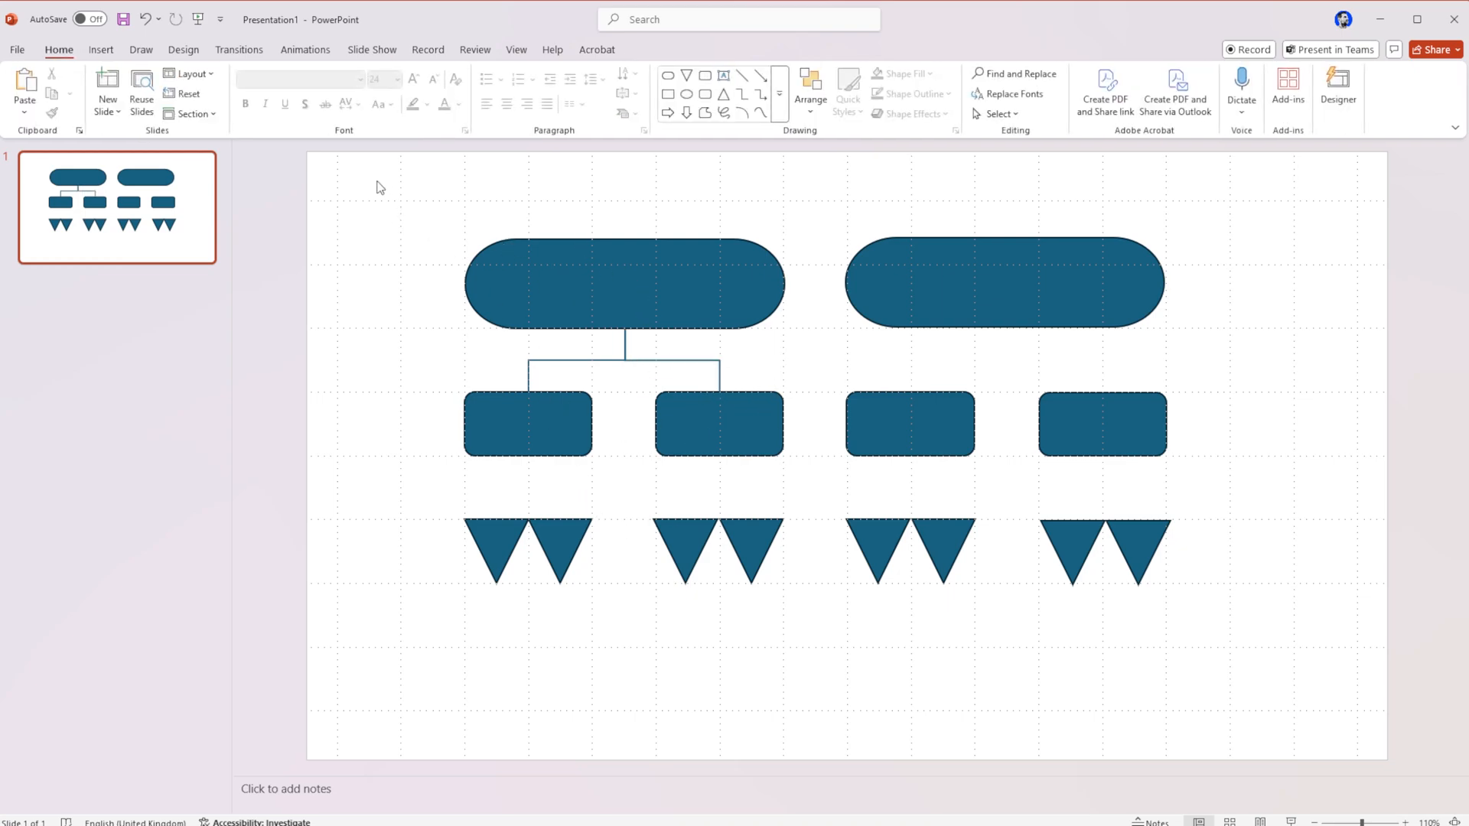
Draw elbow connectors from the first rectangle down to its two triangles.
click(101, 49)
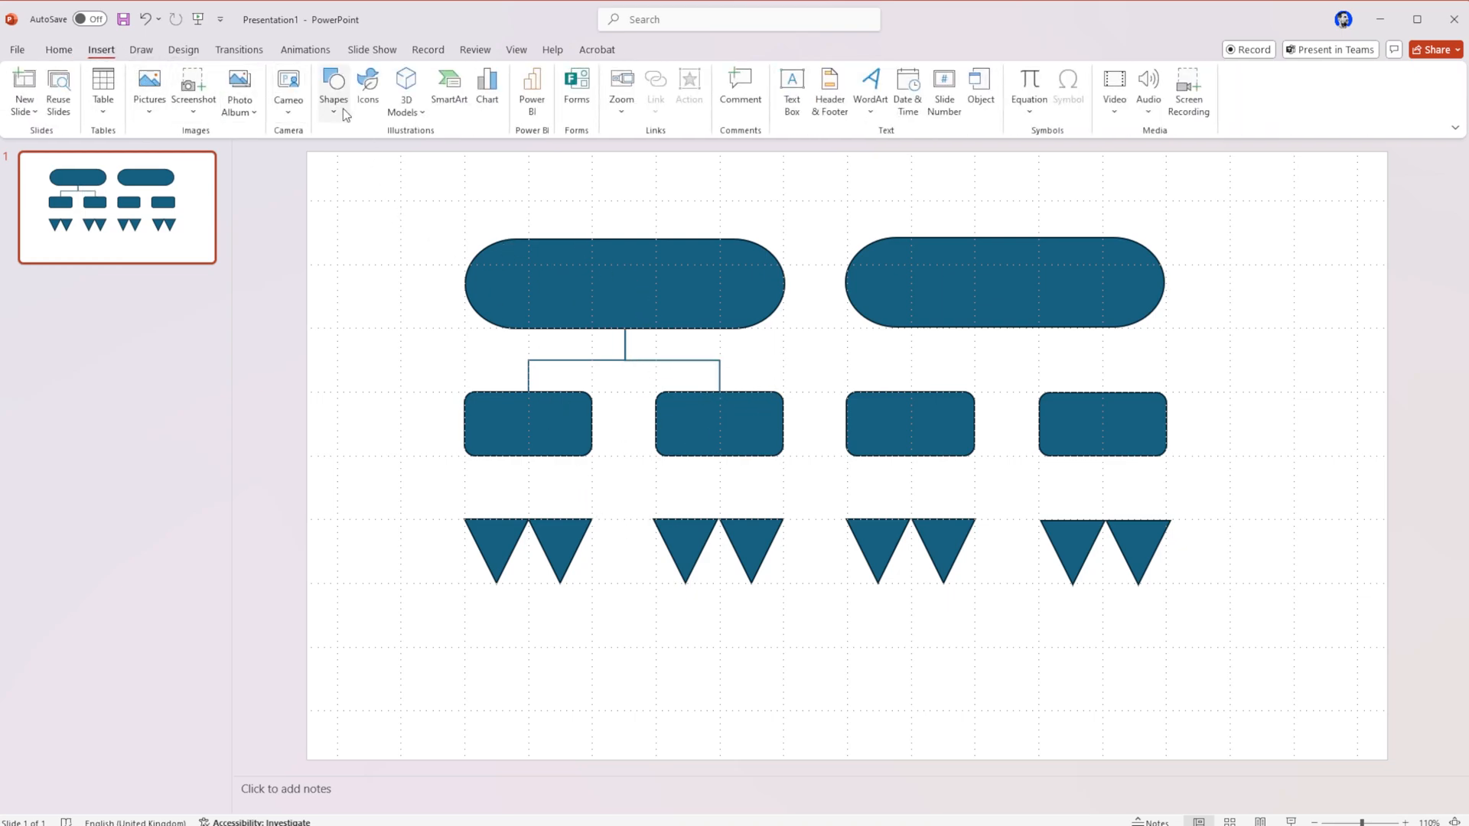
click(333, 89)
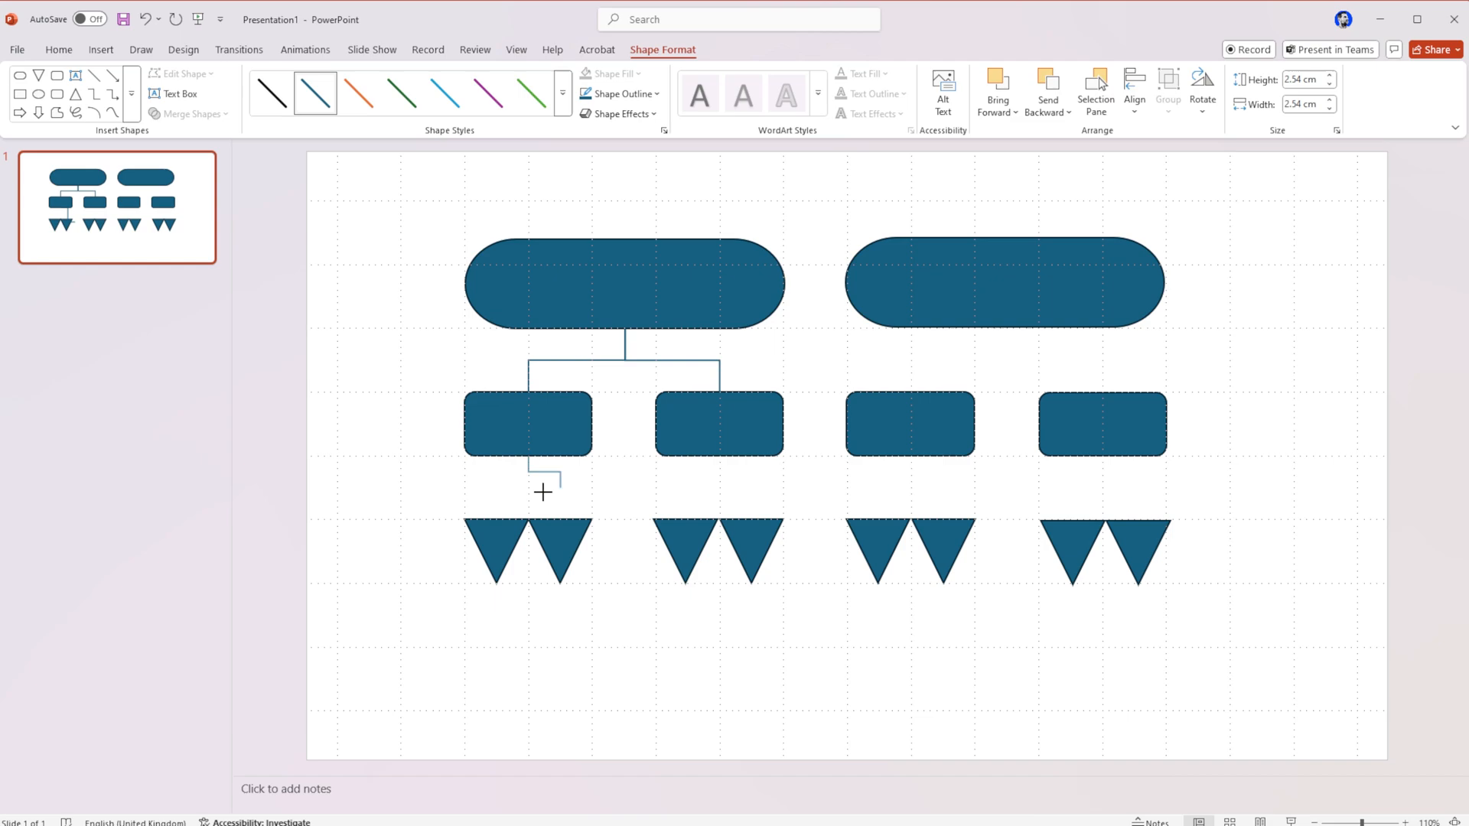
drag(542, 491, 496, 521)
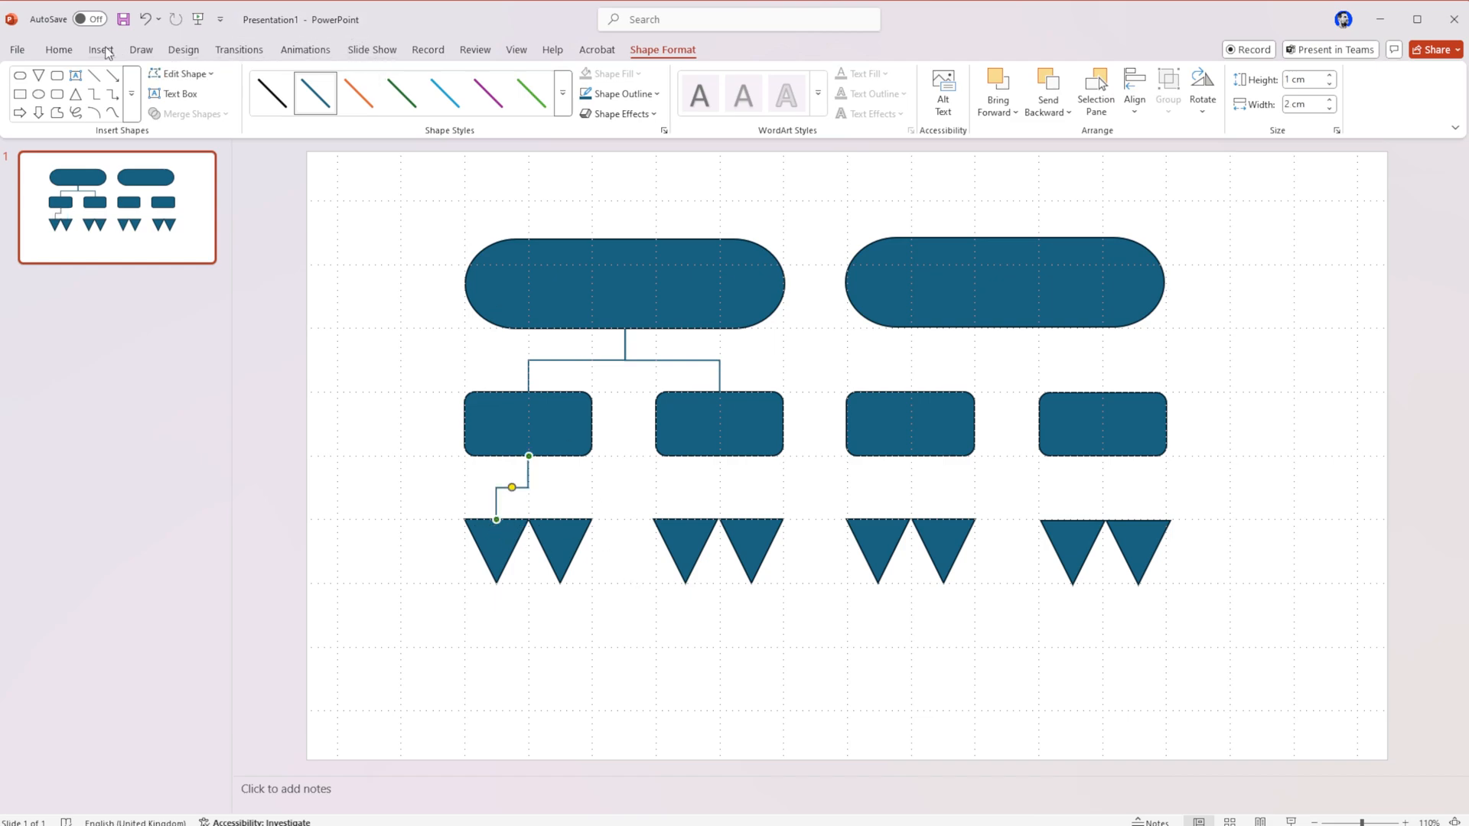
click(333, 89)
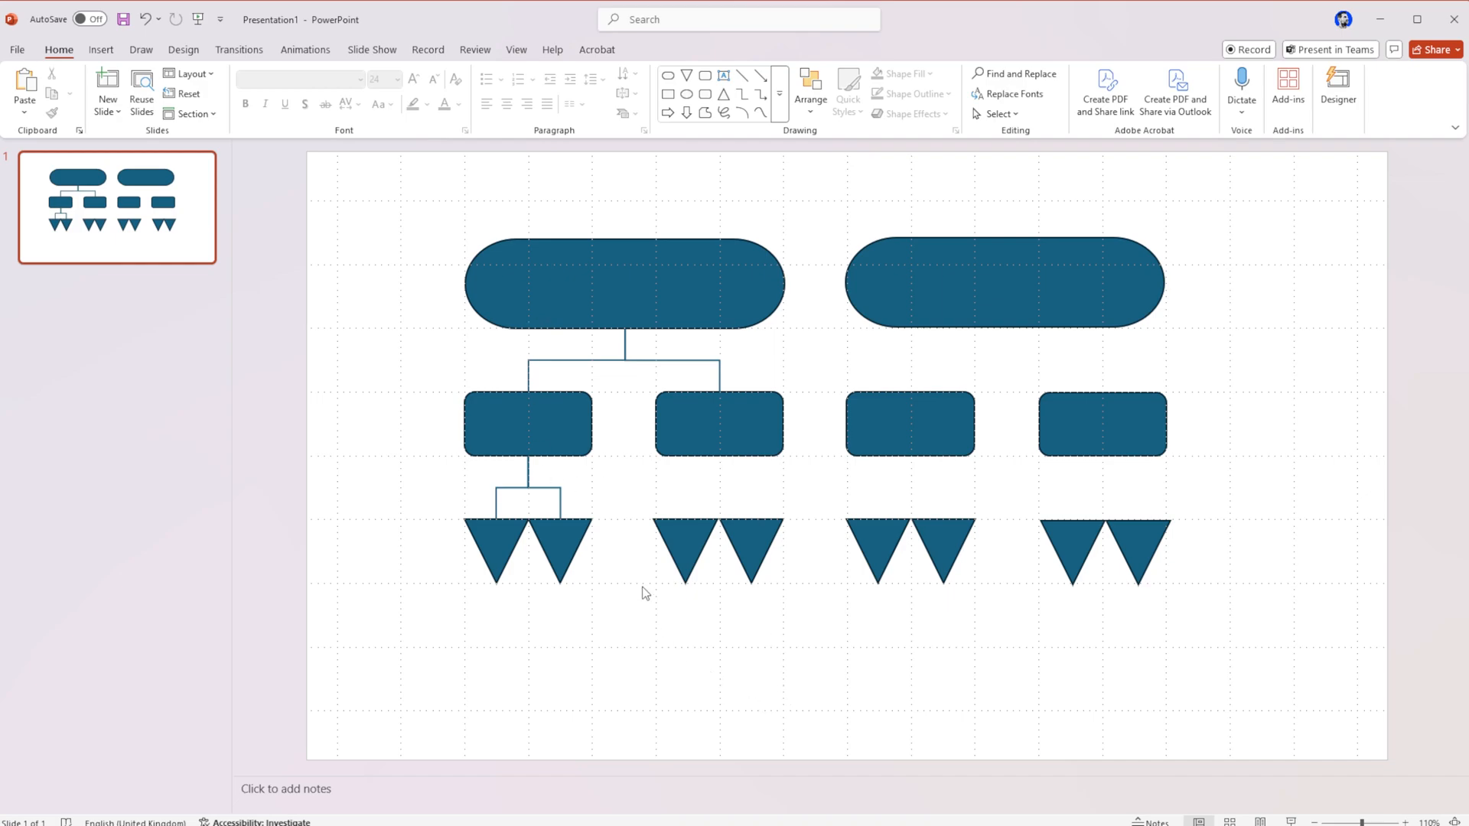
mouse_move(393, 345)
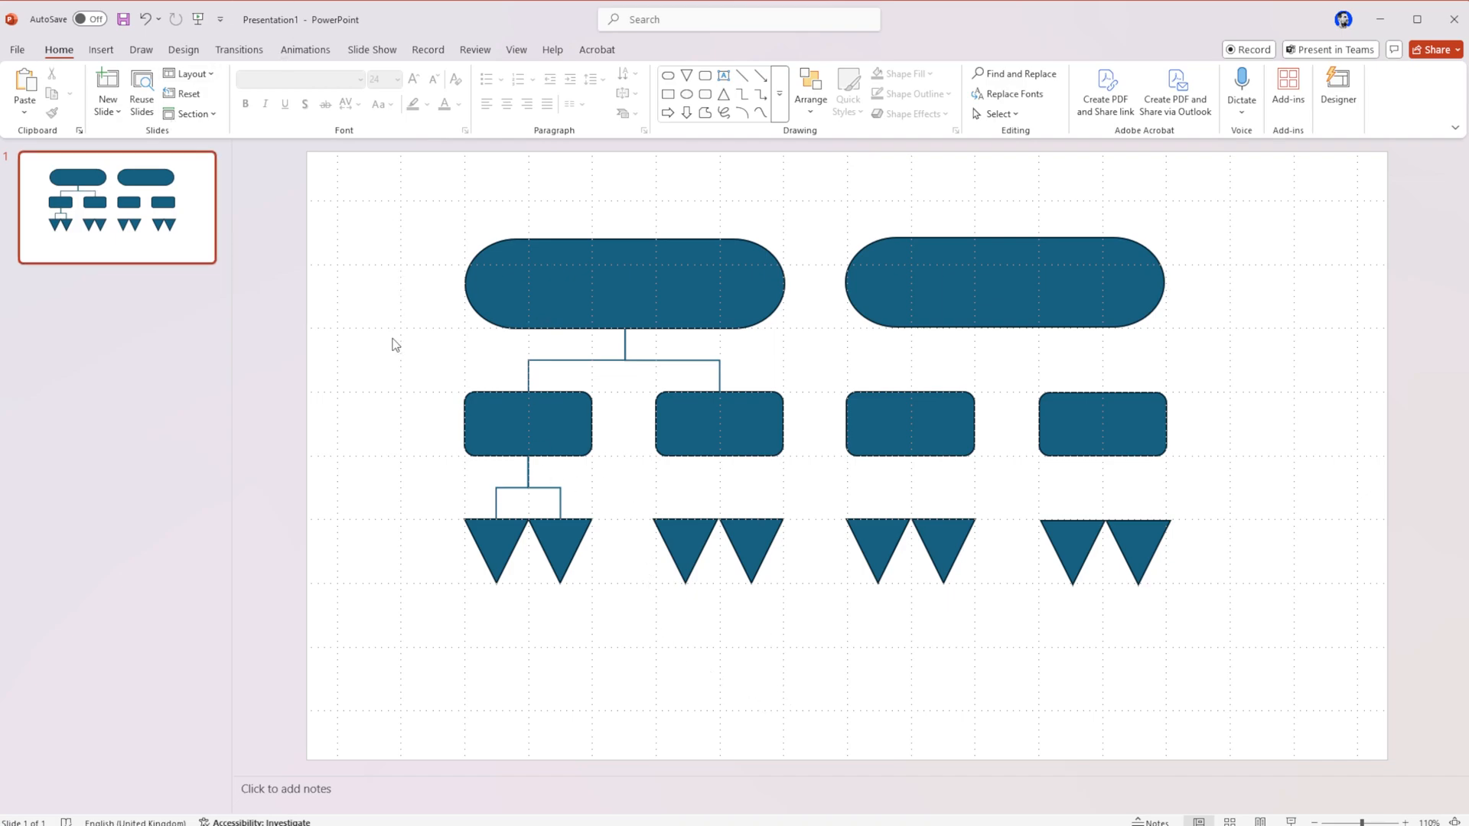
Add a new slide 2 and delete its title and content placeholders.
right_click(117, 207)
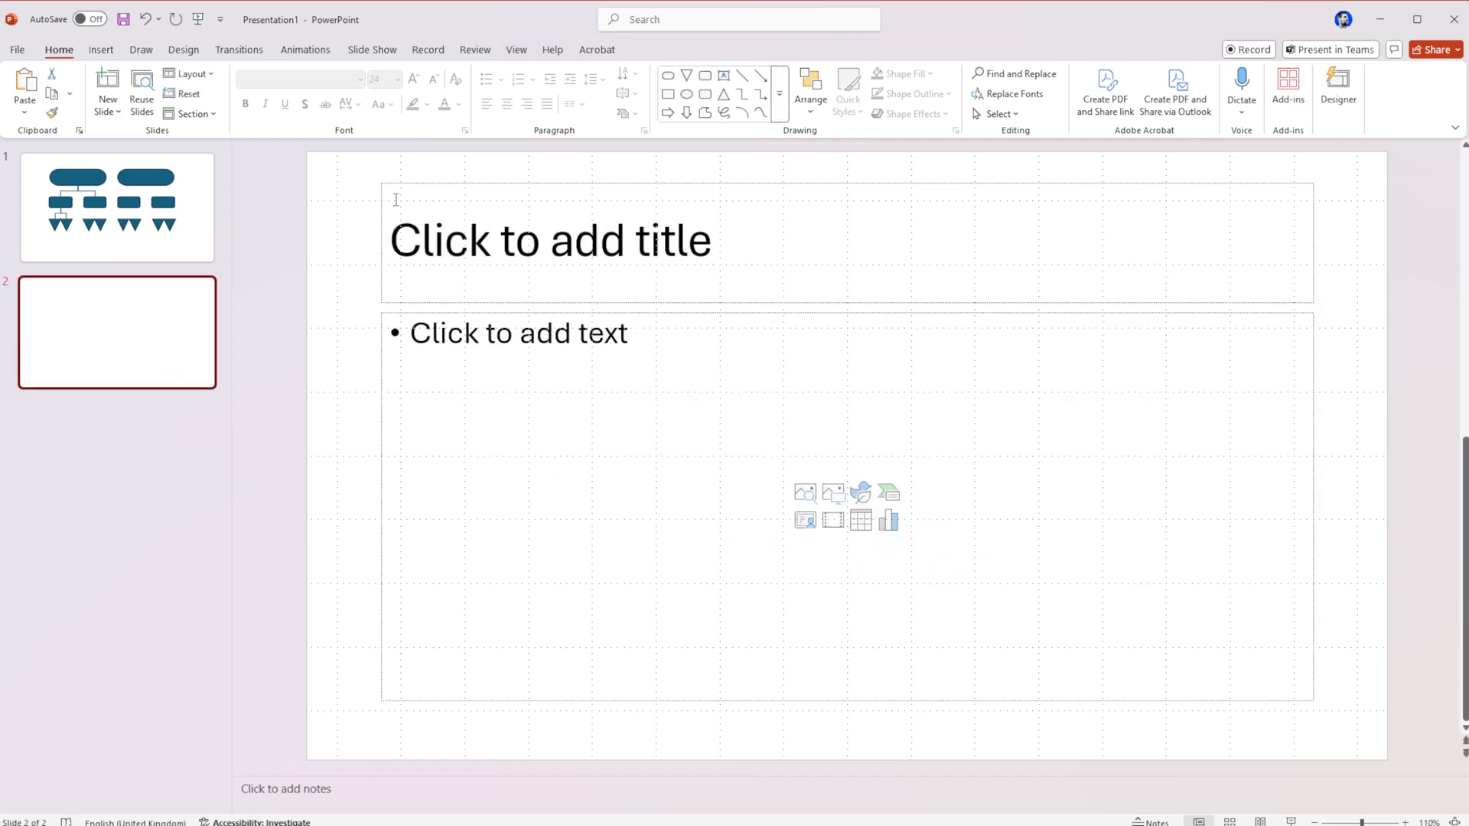
click(550, 240)
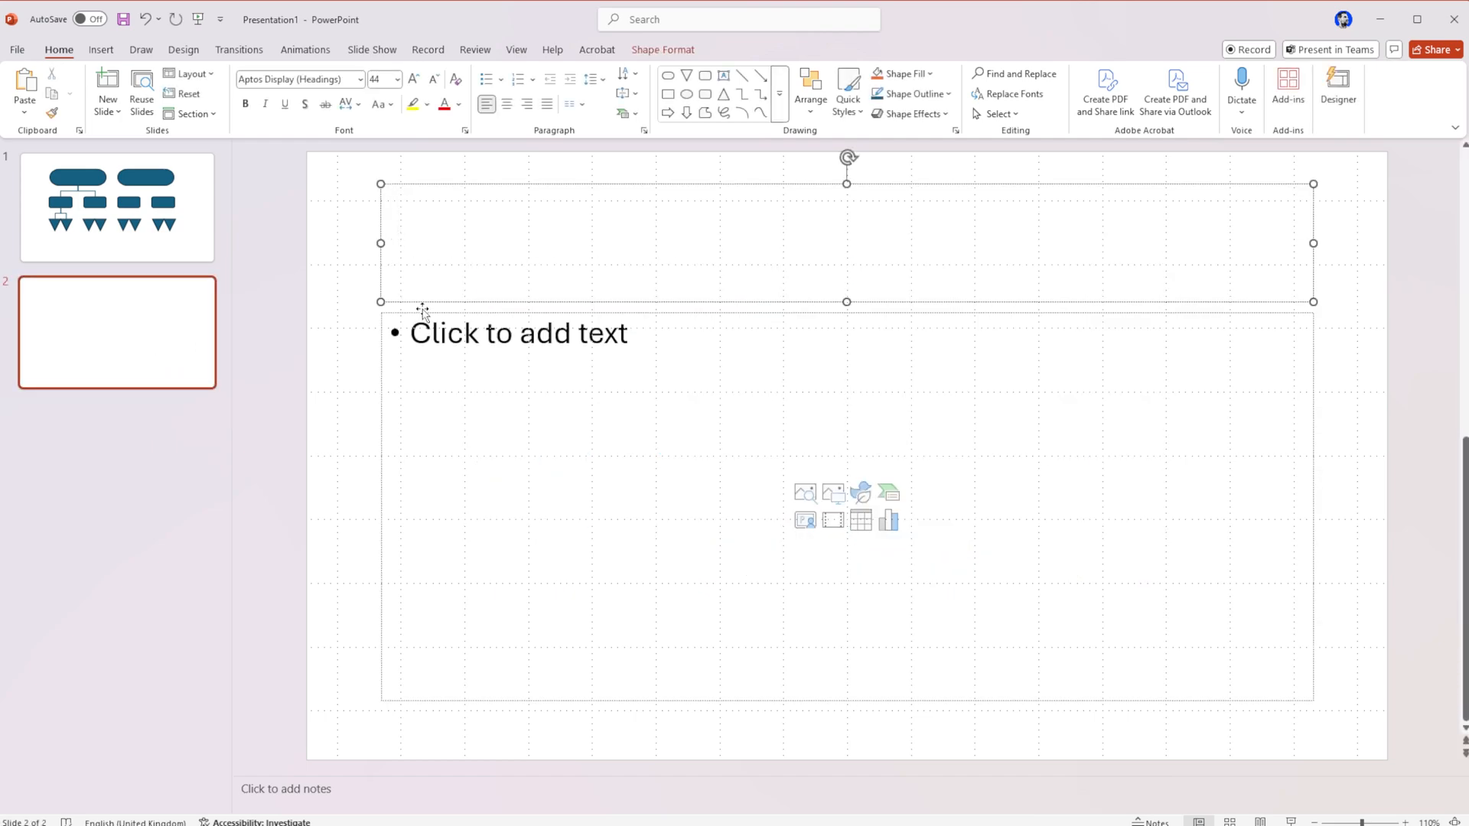
click(365, 181)
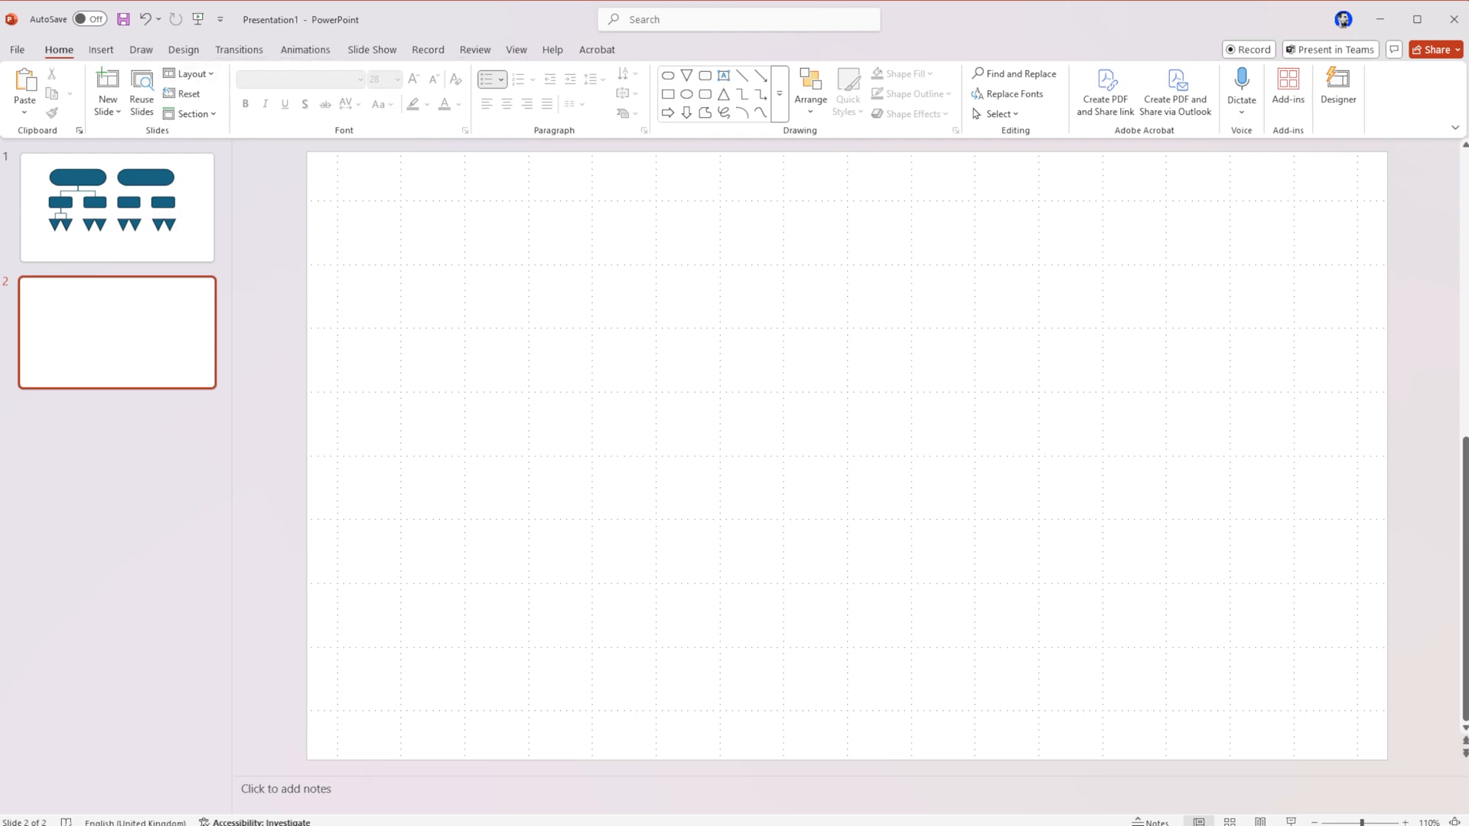
click(101, 49)
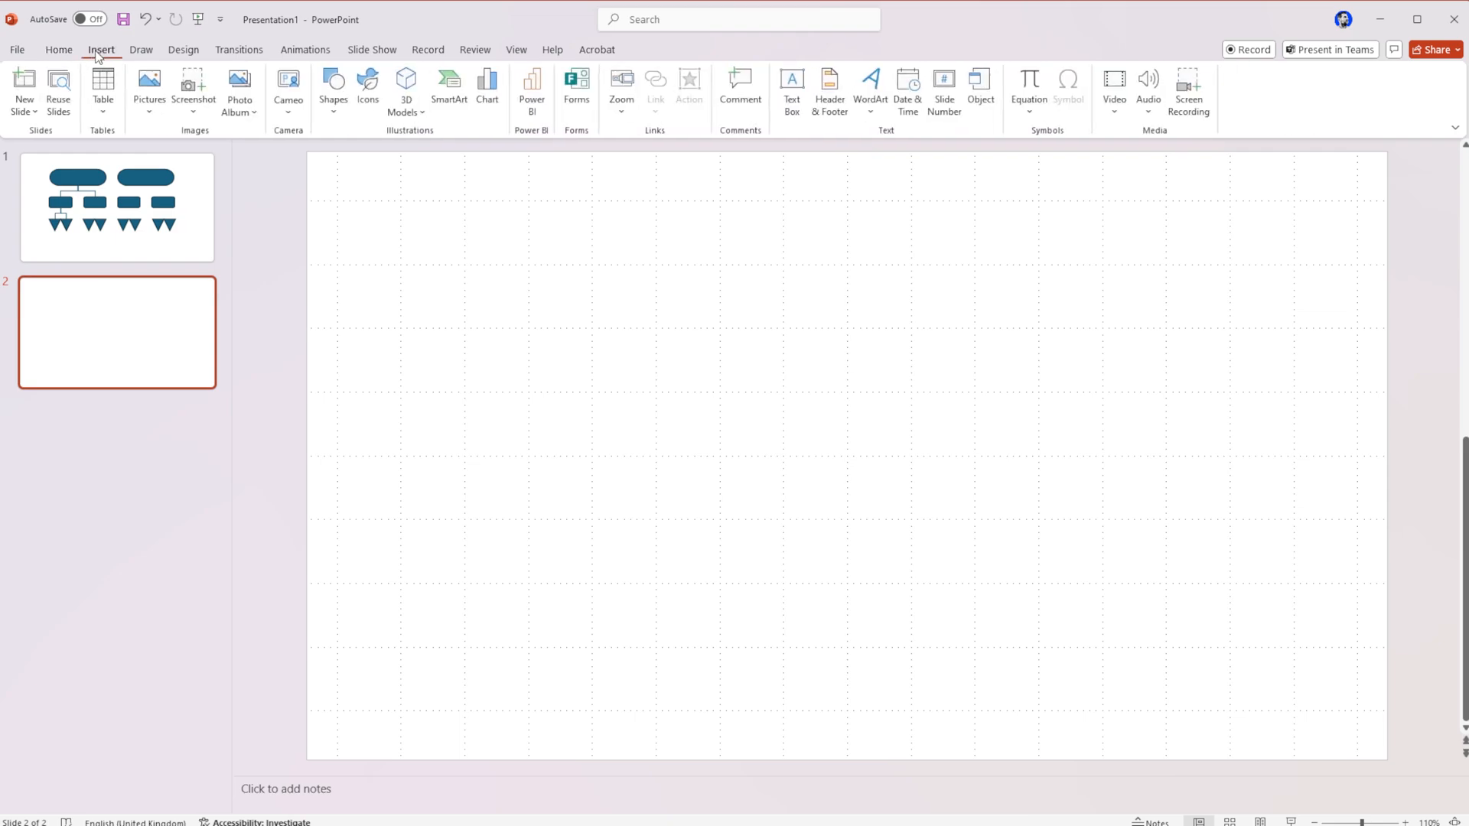
mouse_move(448, 89)
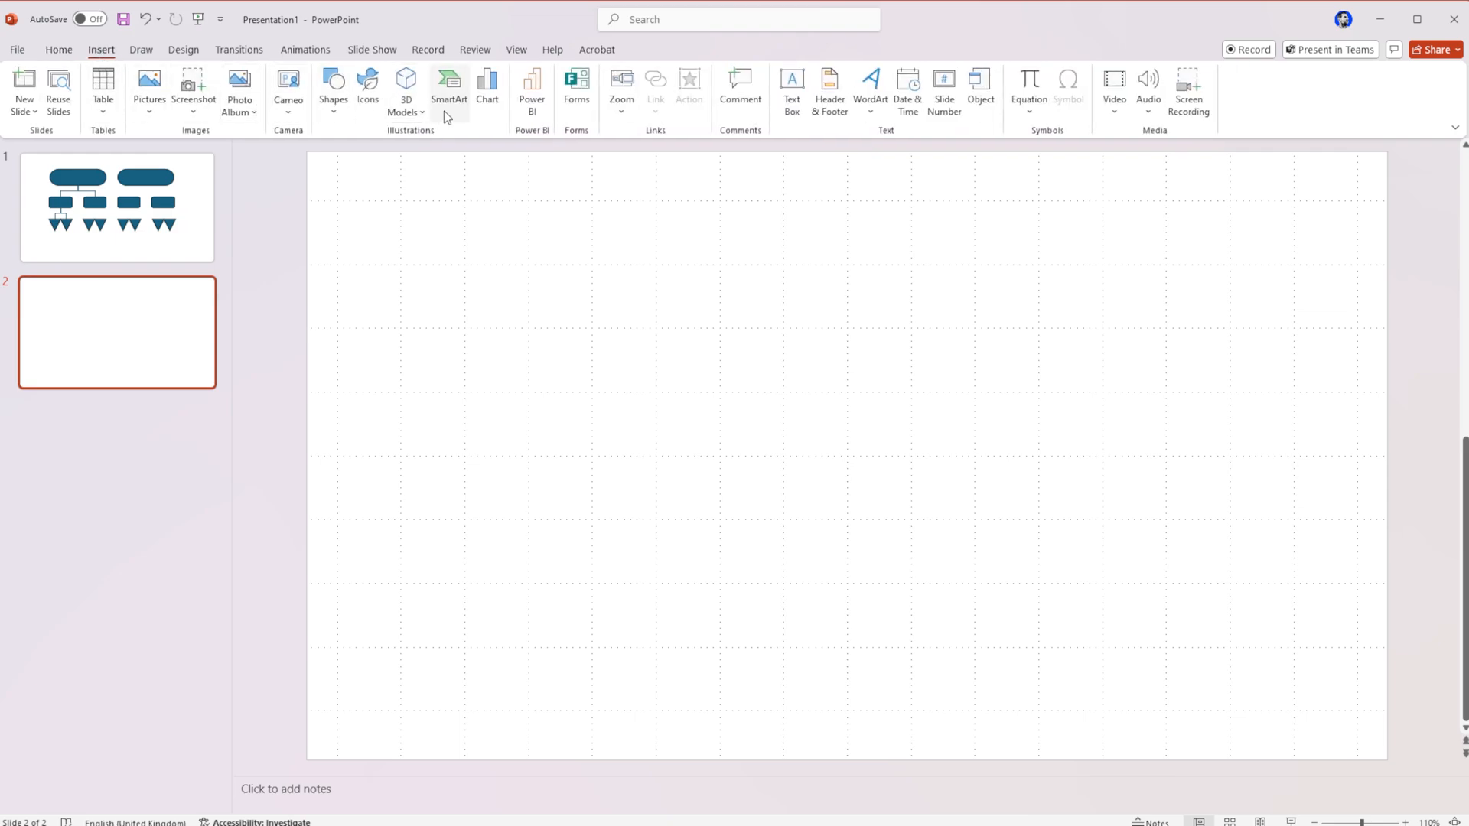
Insert a Hierarchy Organization Chart SmartArt graphic on slide 2.
click(448, 89)
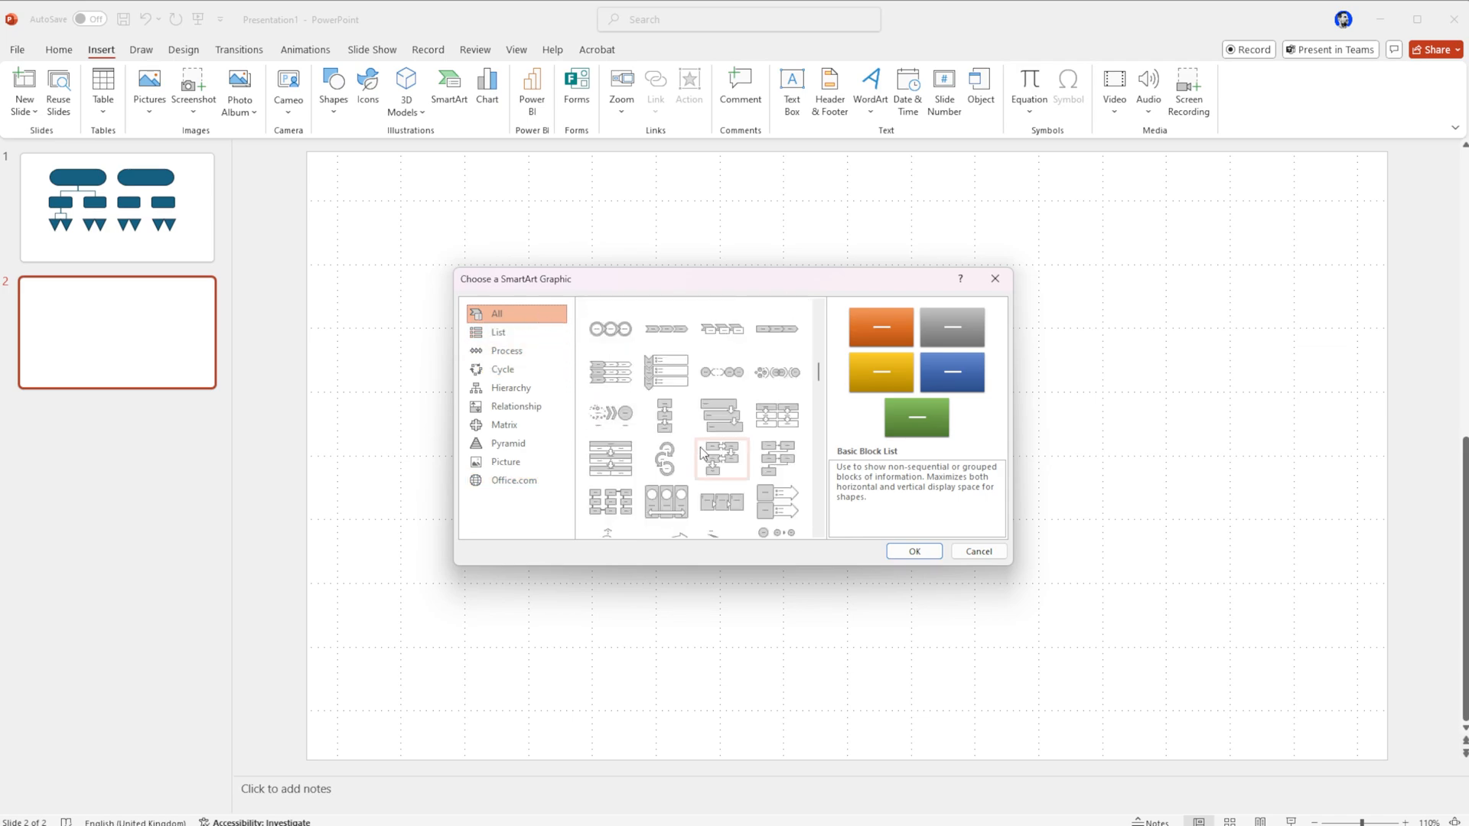
click(499, 332)
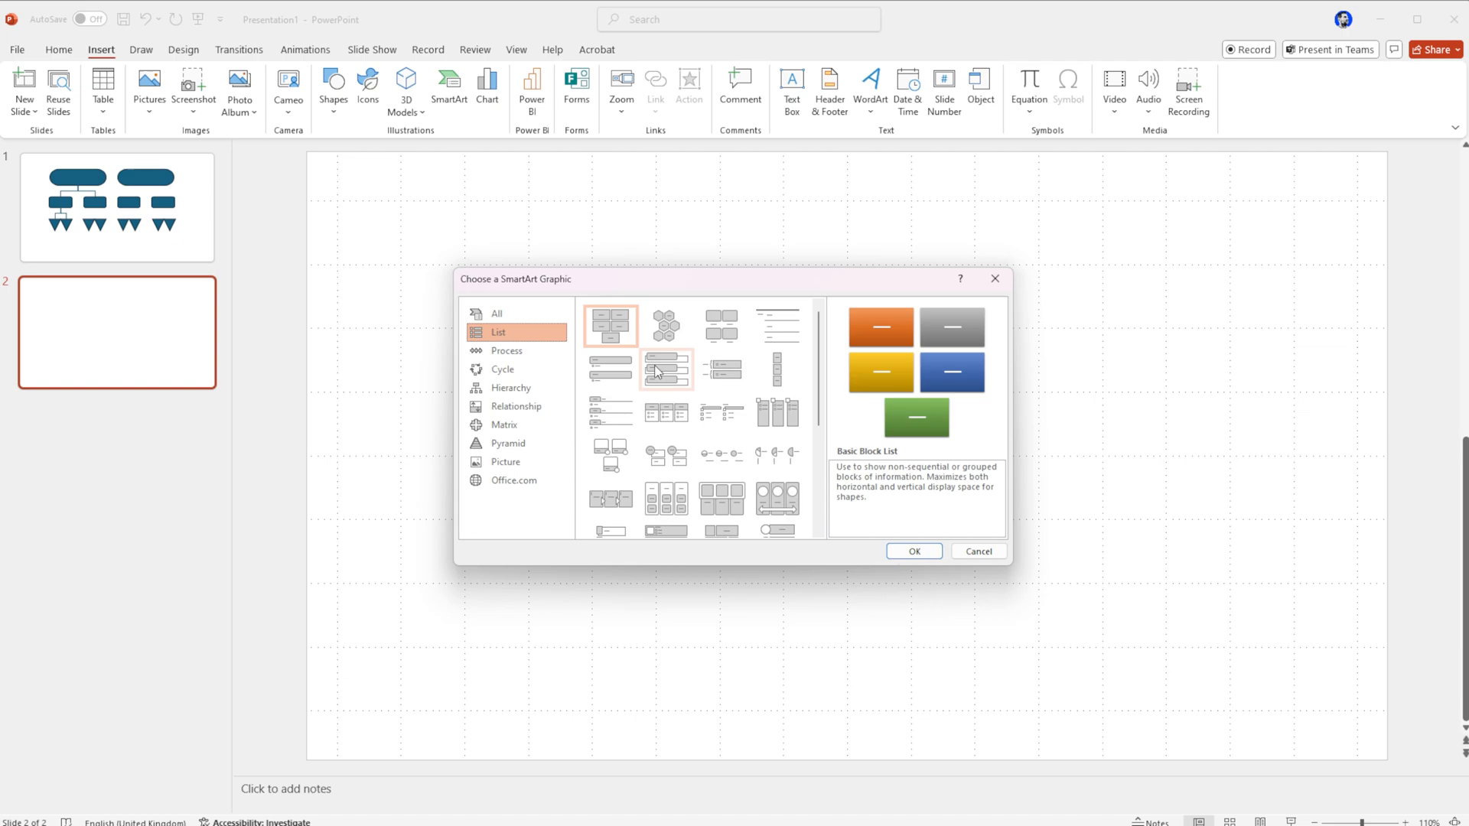
click(506, 350)
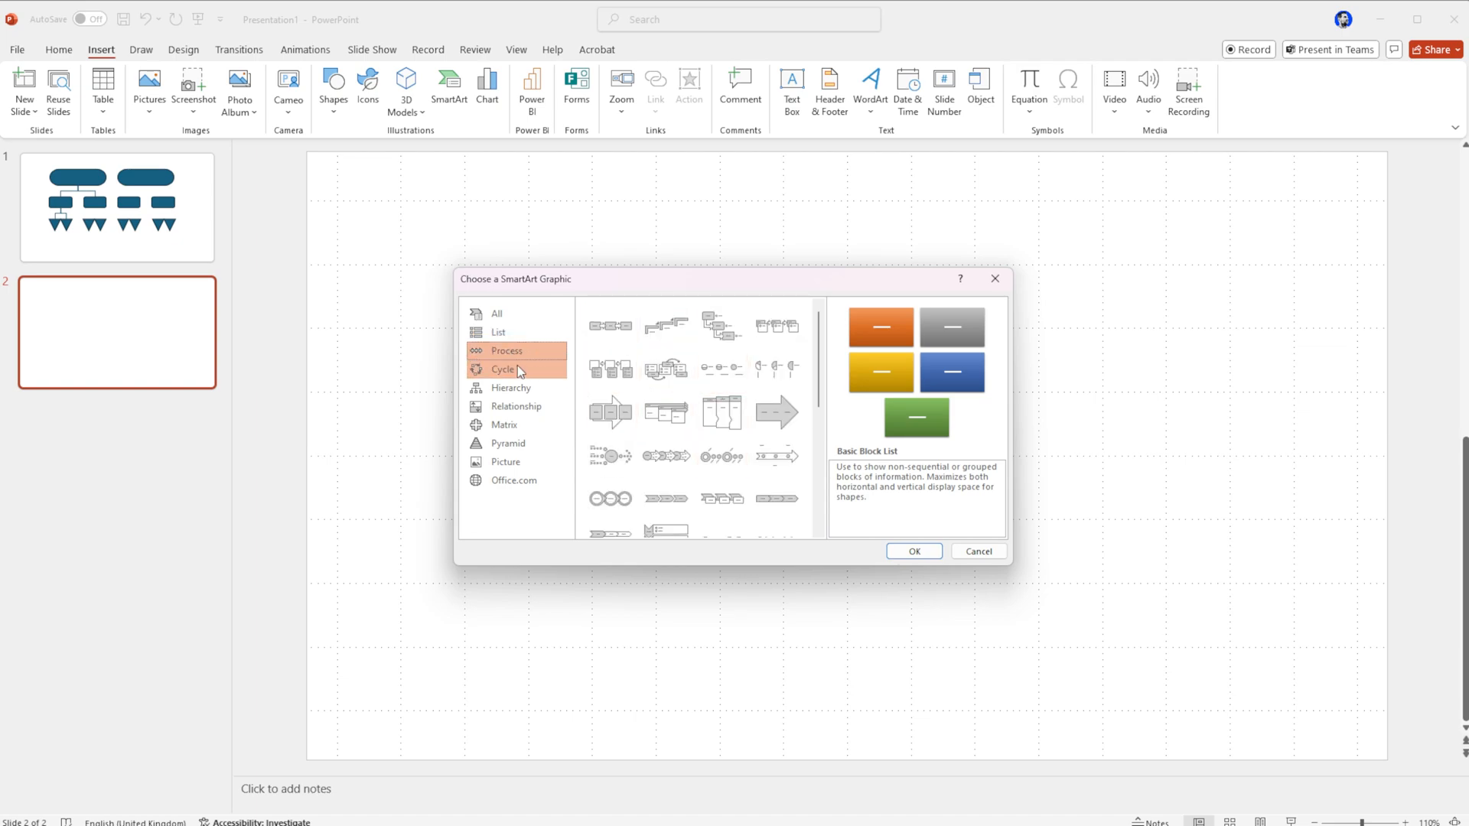
click(511, 387)
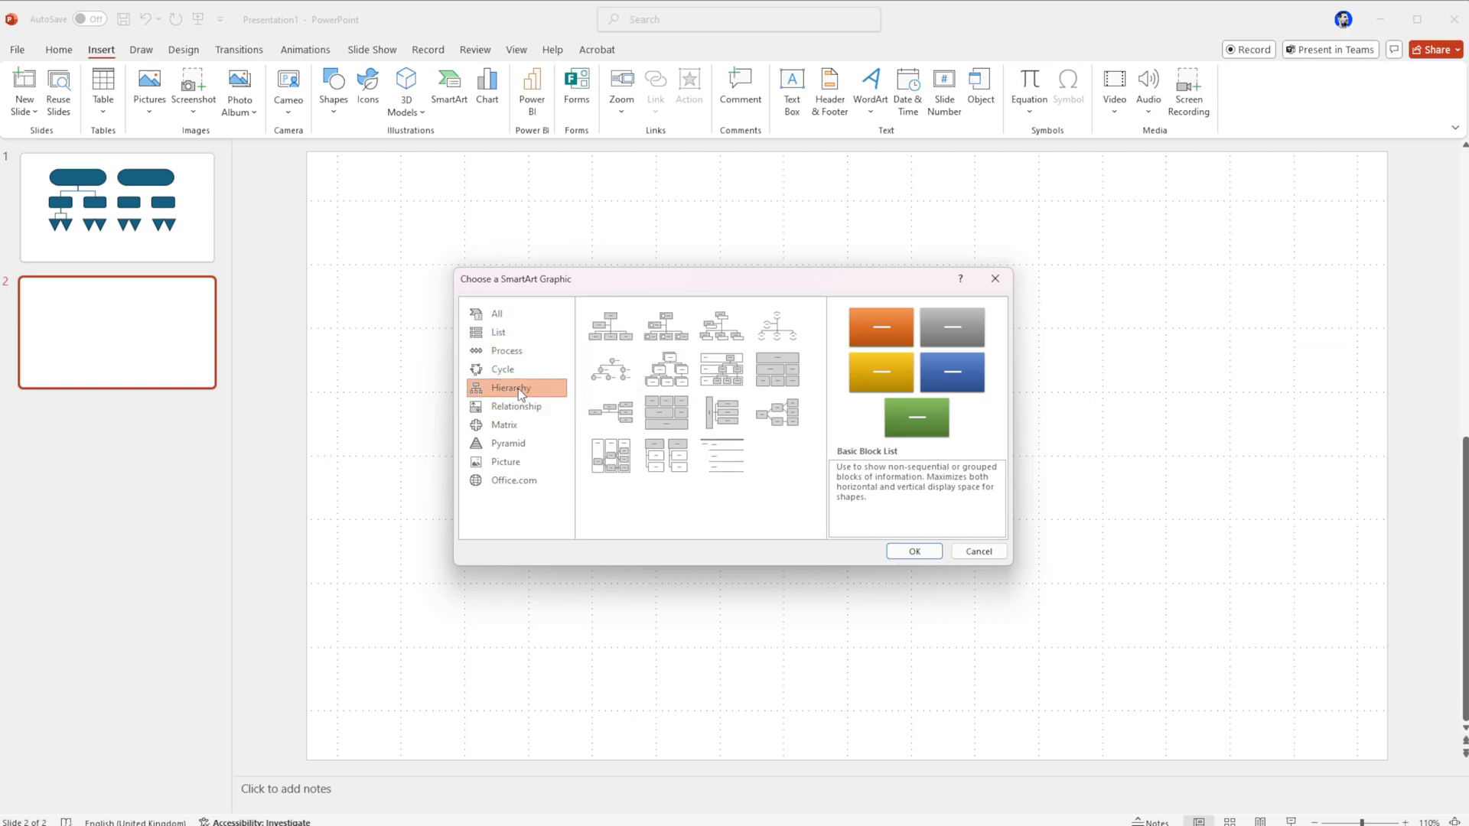
mouse_move(666, 367)
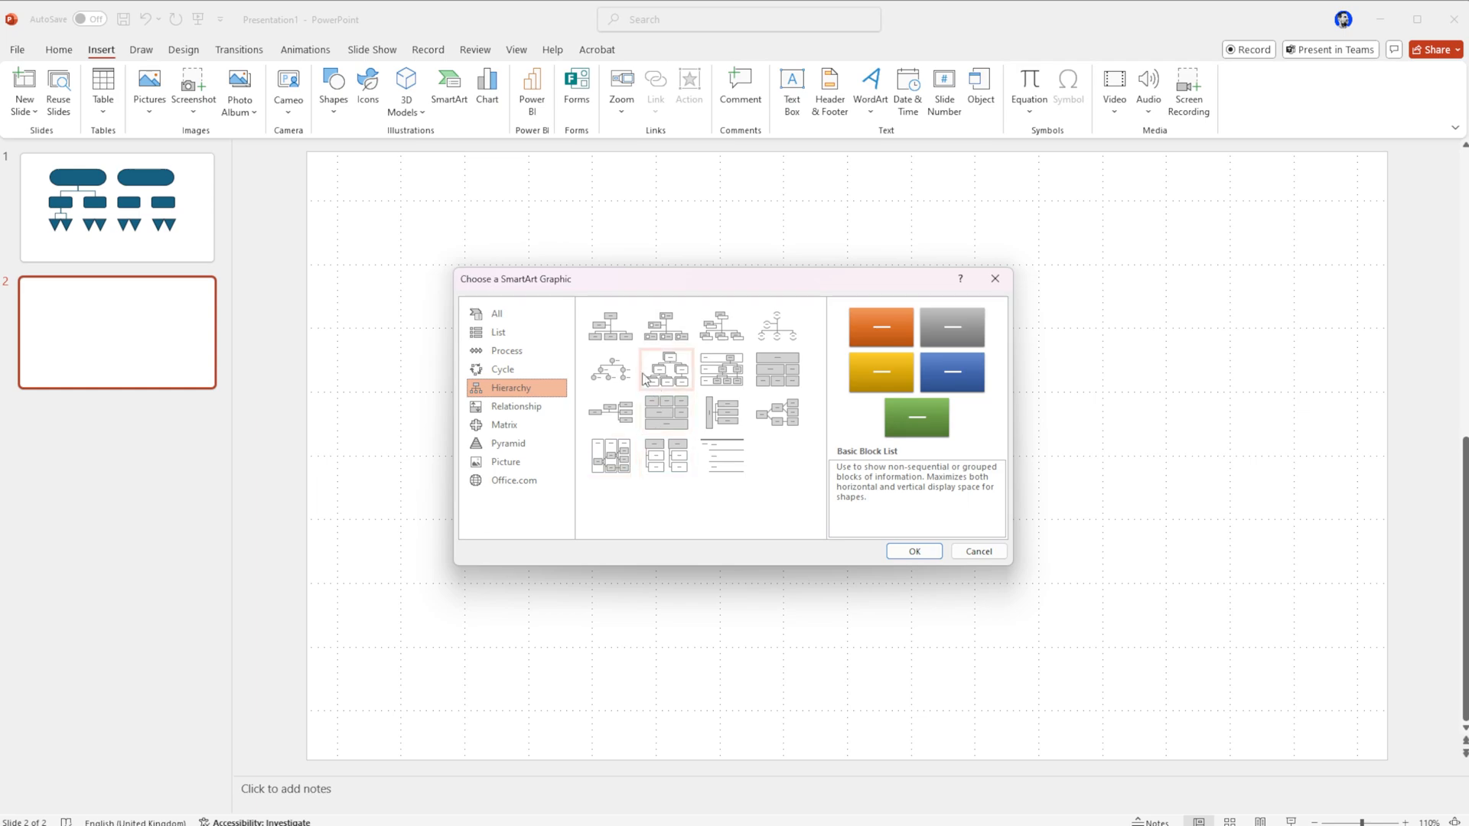
click(611, 325)
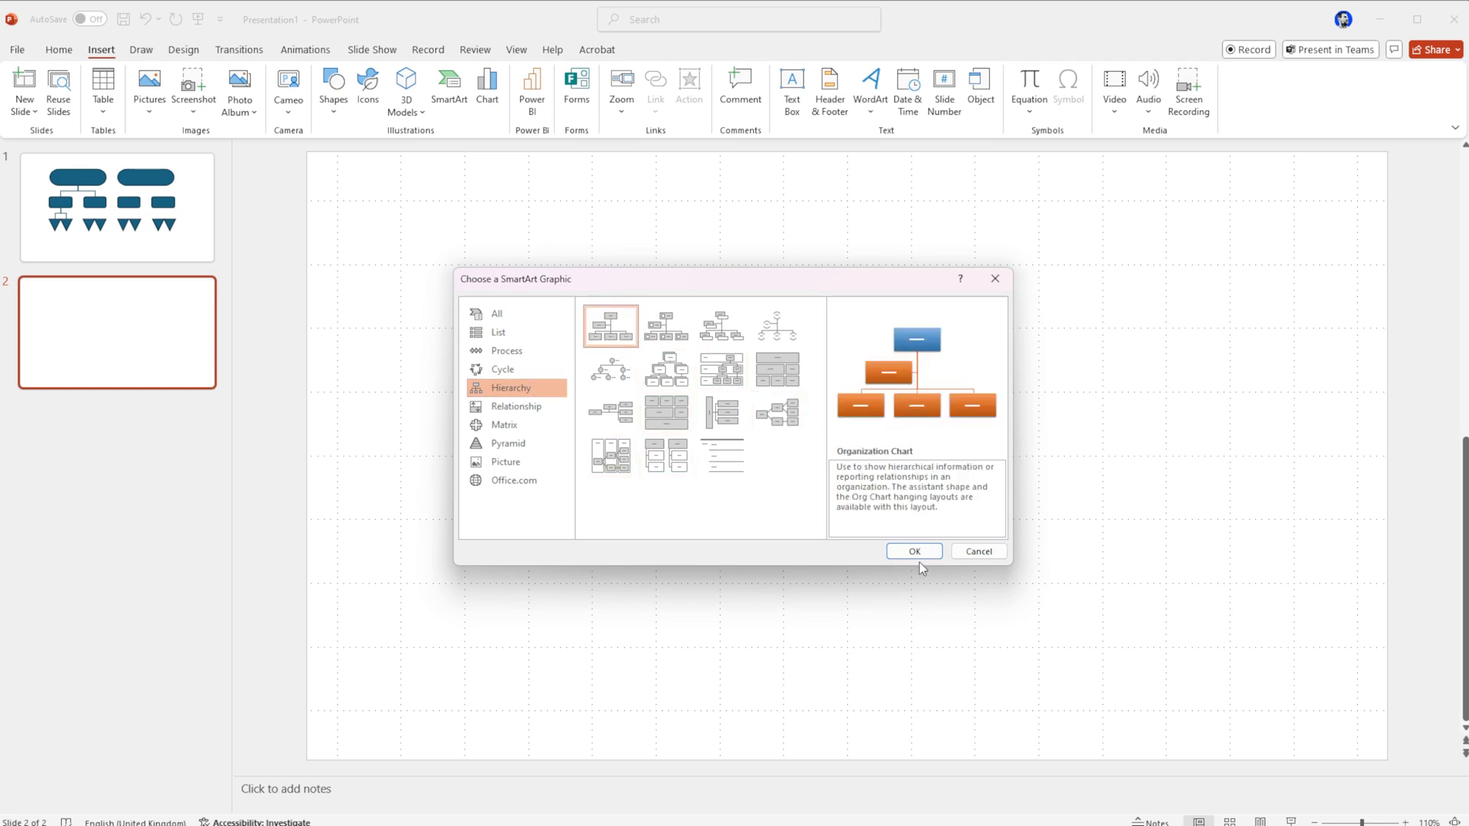
click(912, 551)
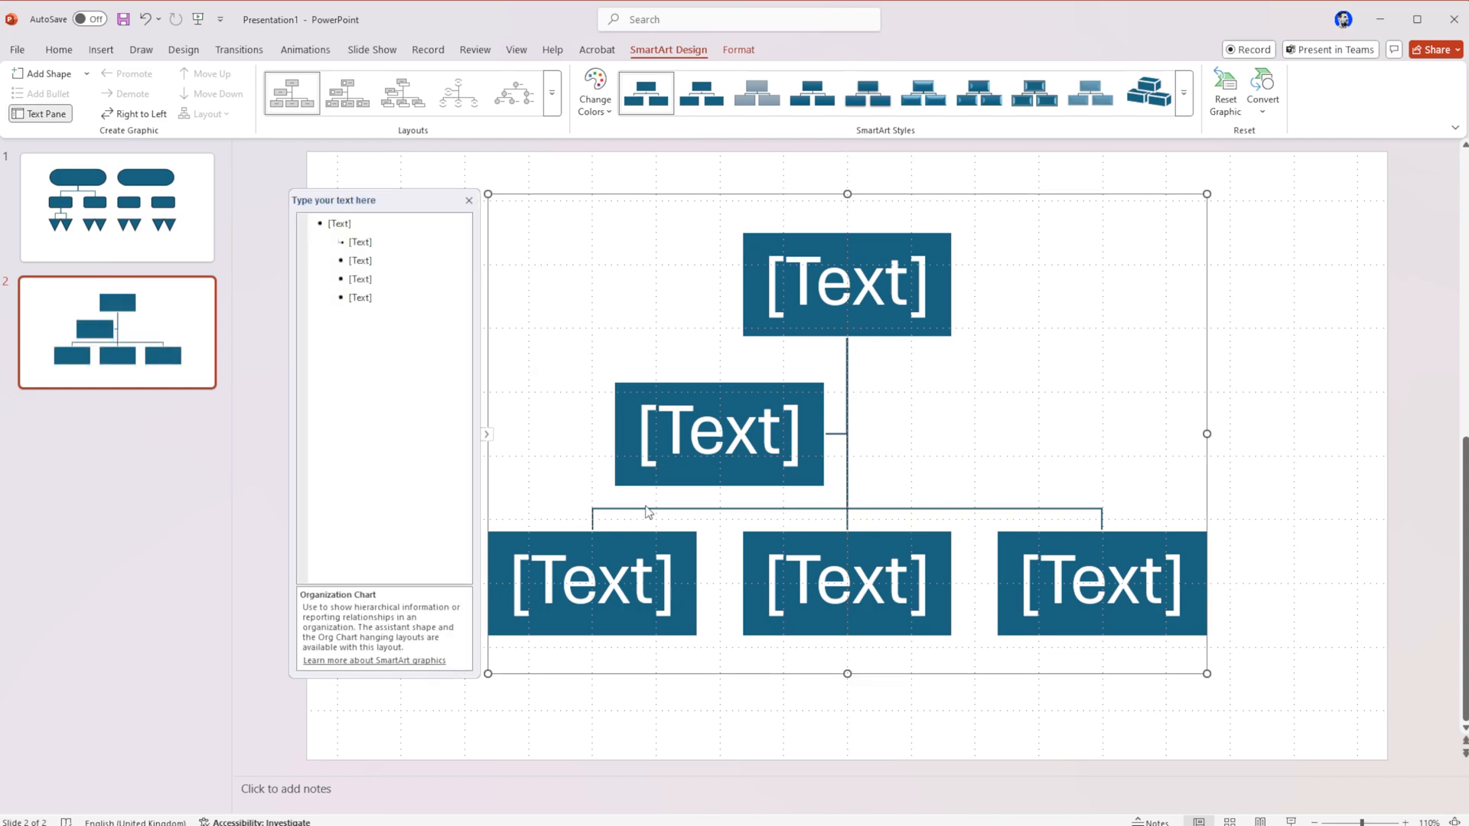
mouse_move(891, 211)
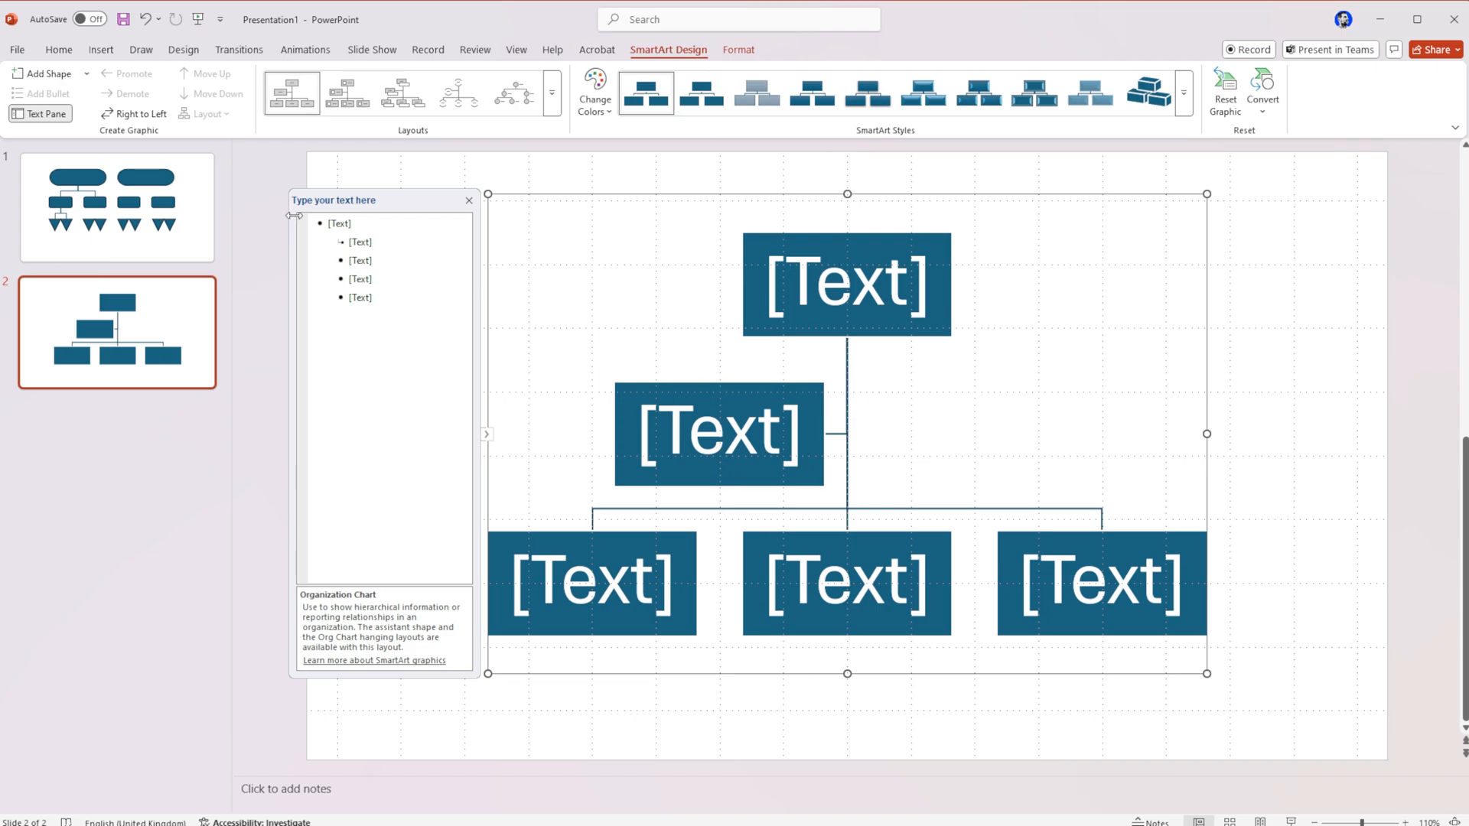
Enter Top Level, CEO and Director into the first three Text Pane lines.
click(847, 284)
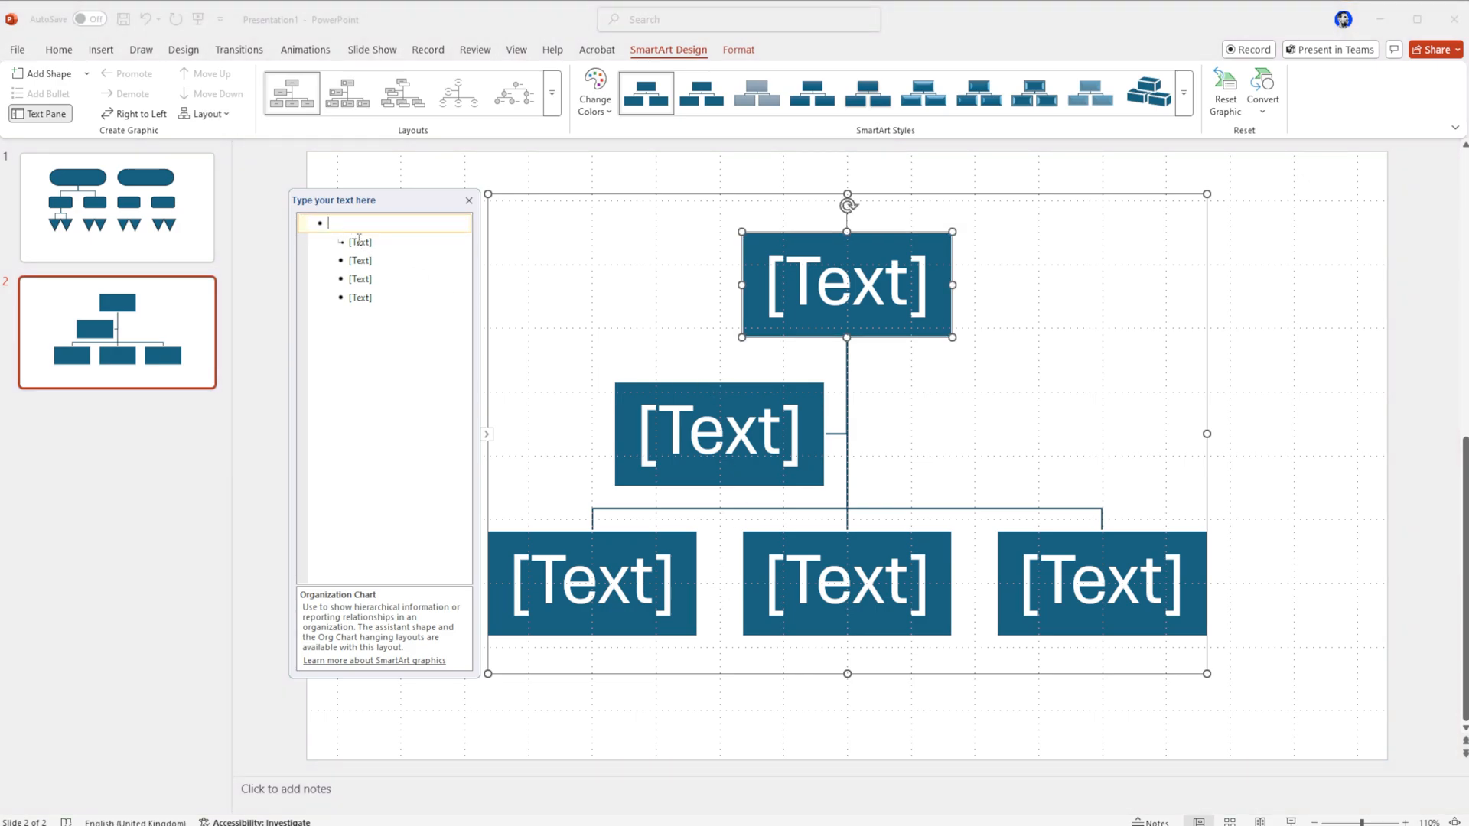
text(Top Level)
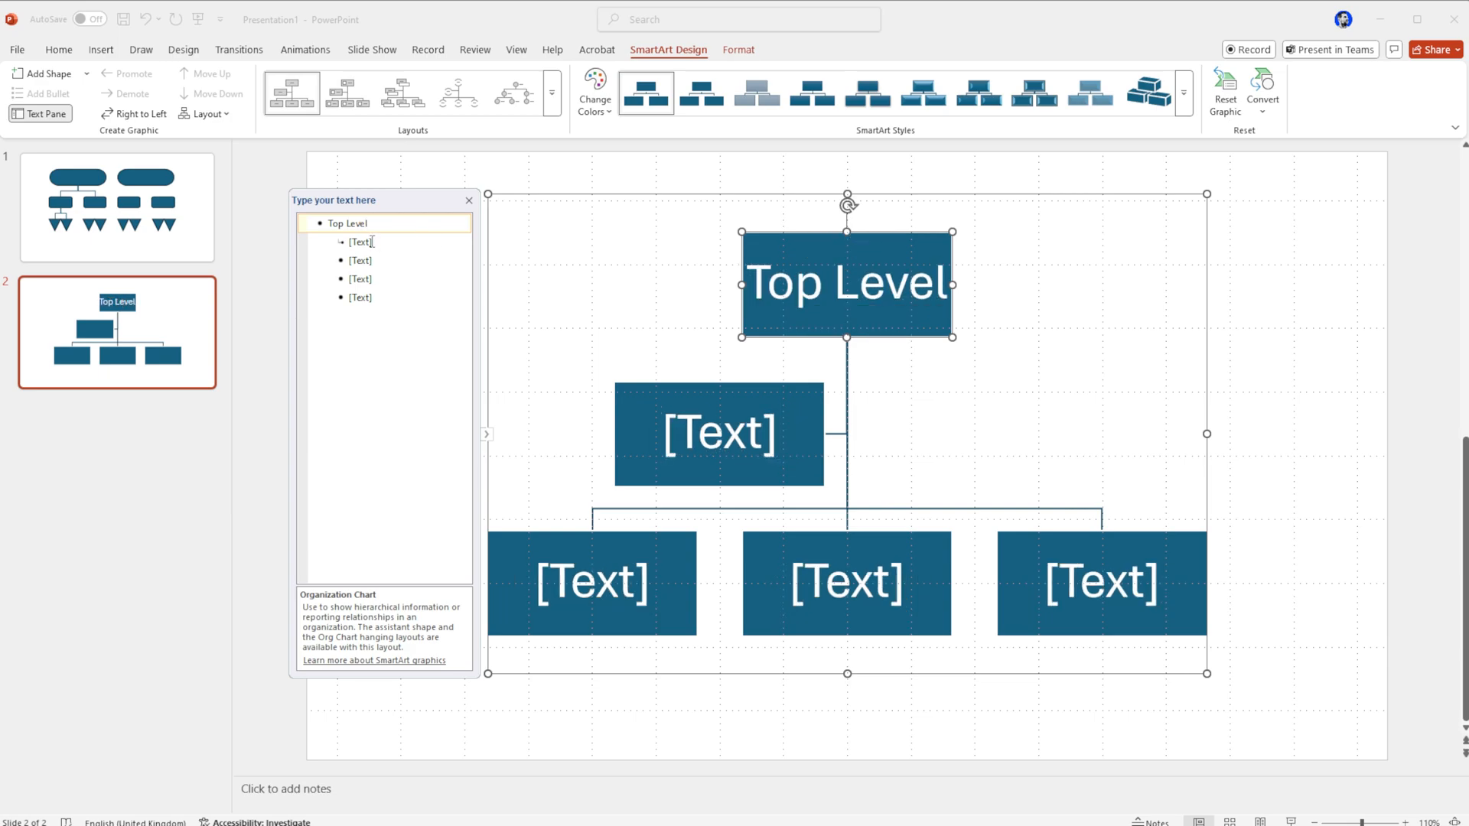
text(CE)
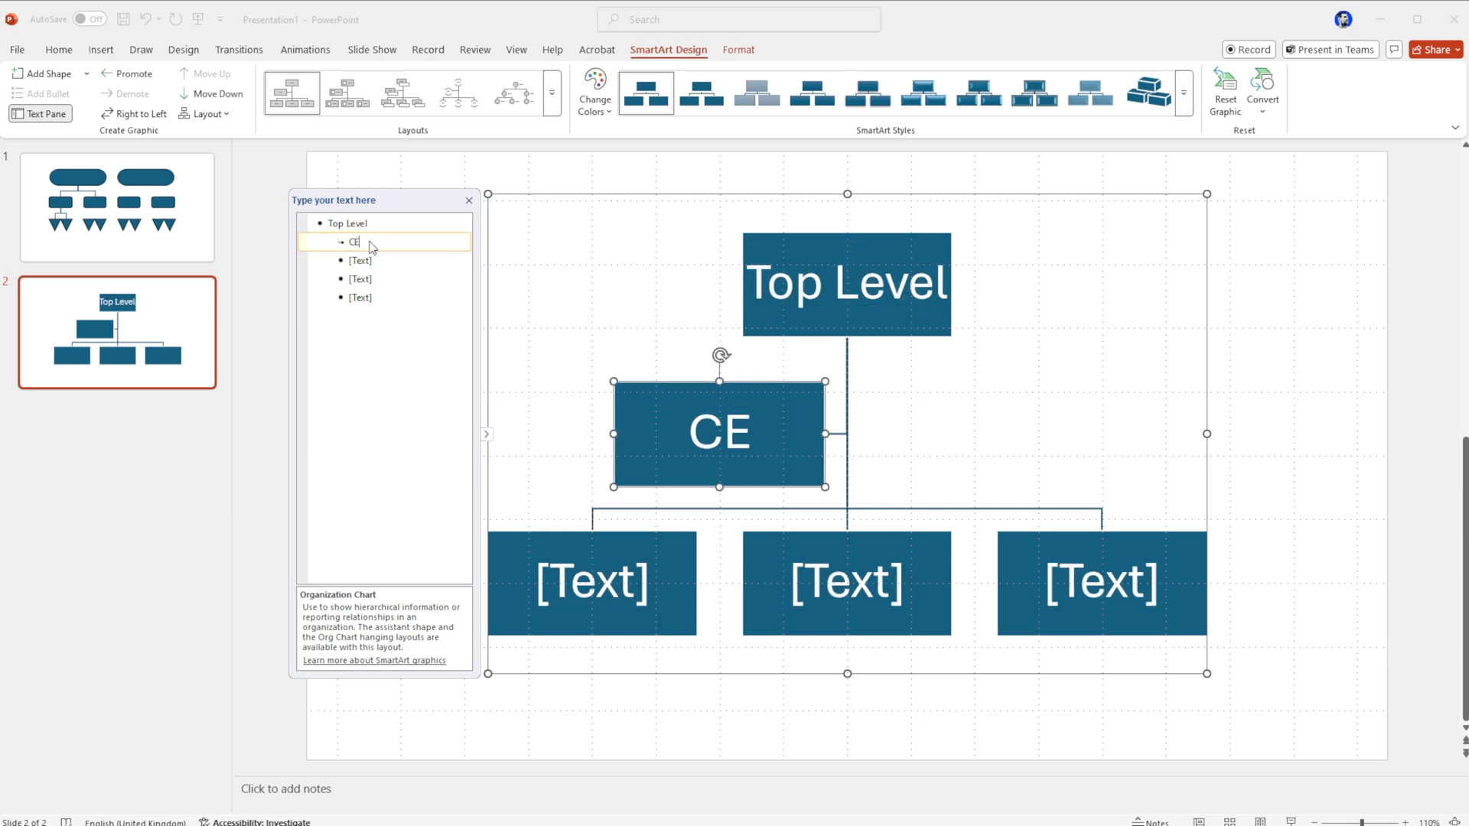
text(O)
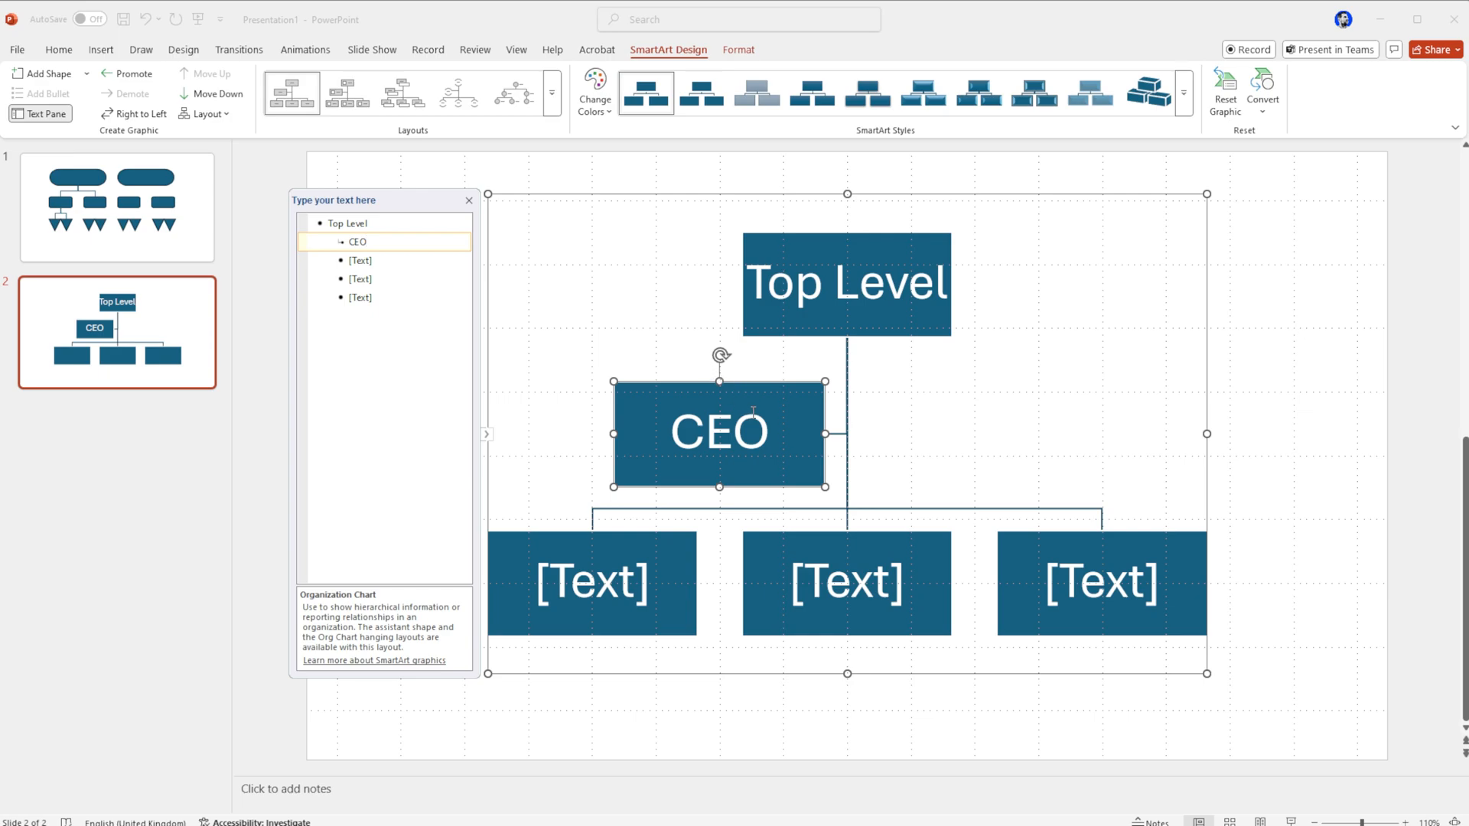
drag(719, 432, 606, 399)
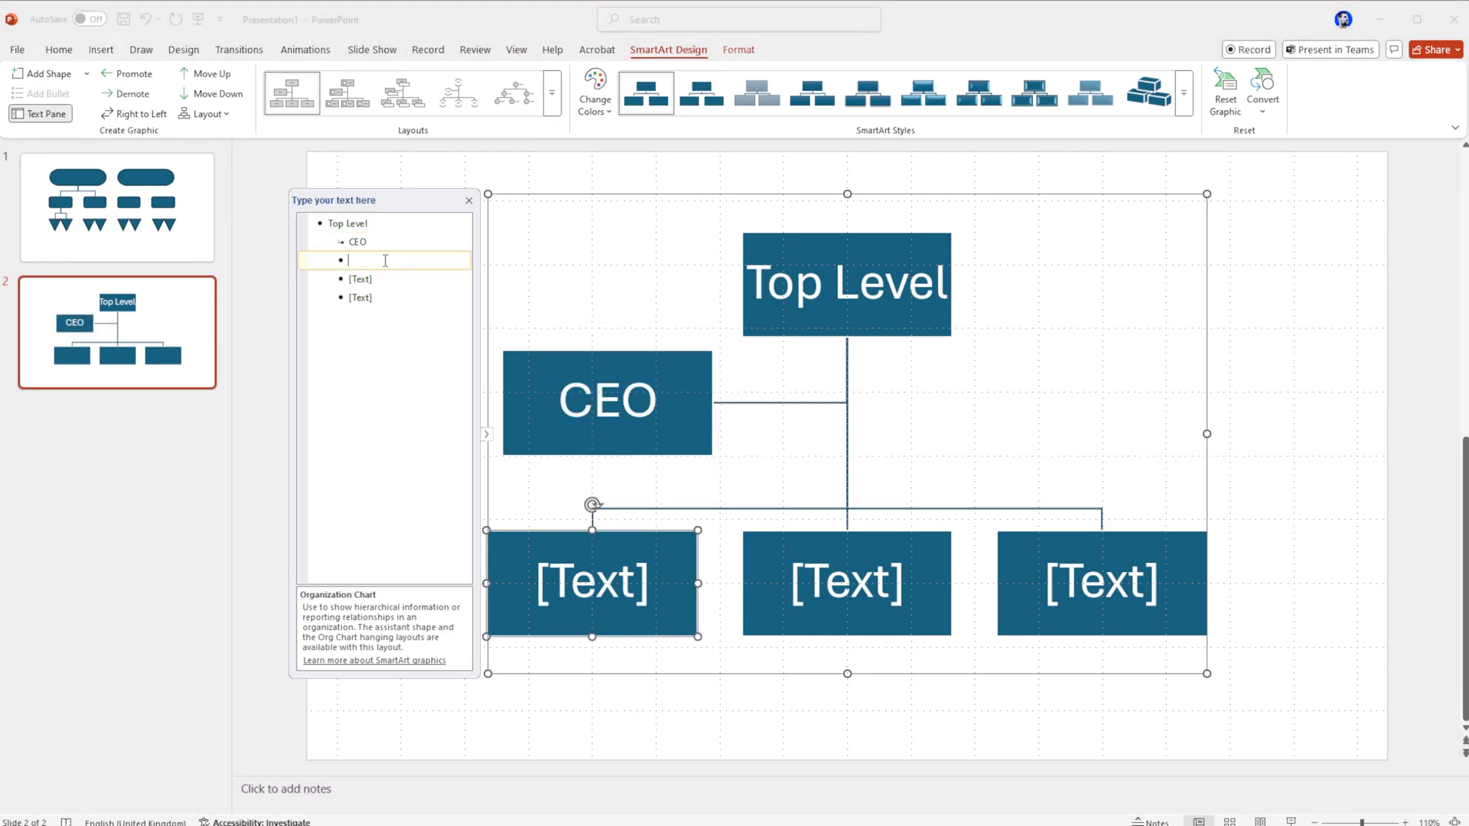
text(Director)
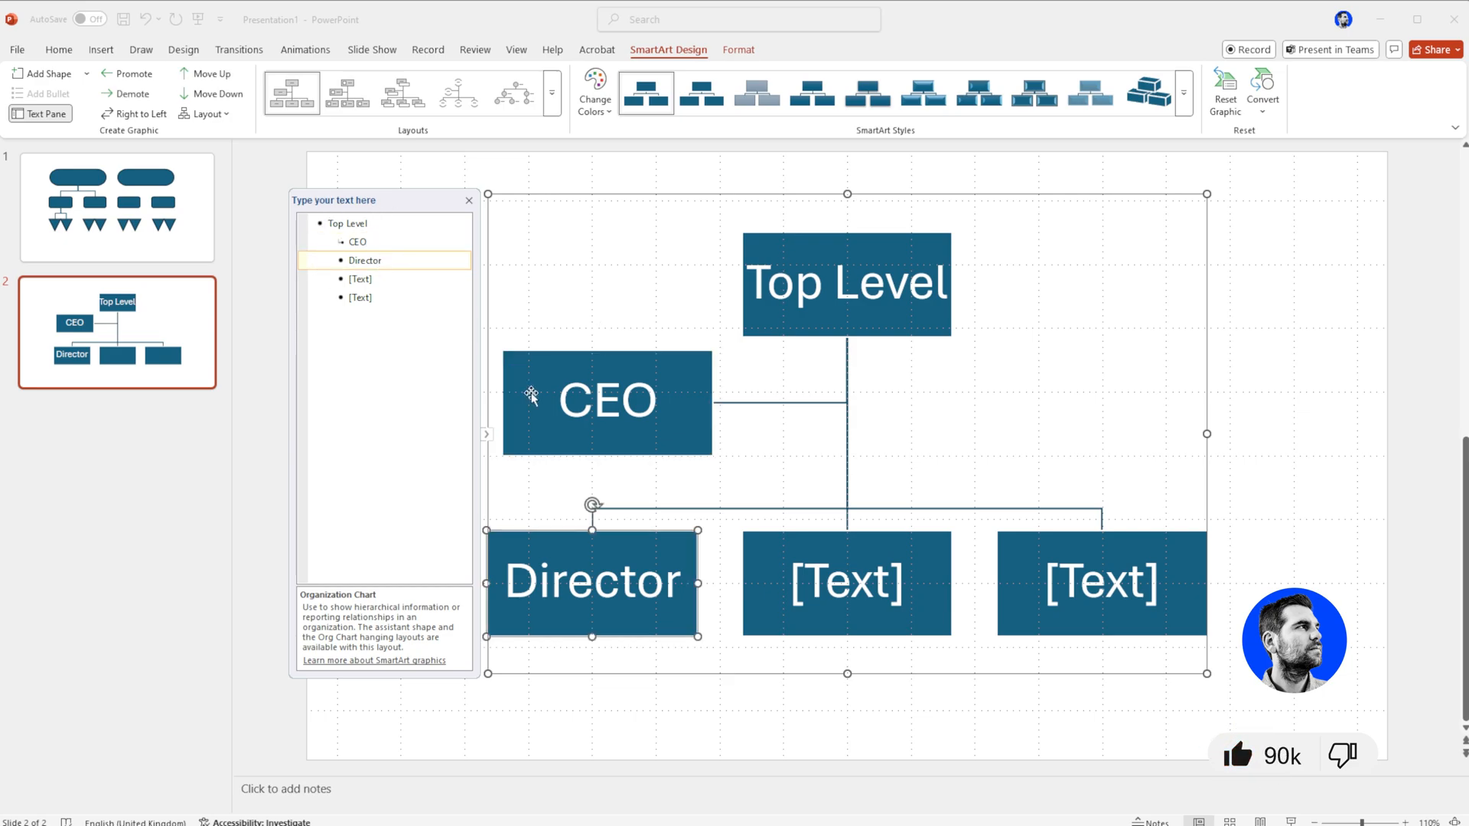
click(366, 260)
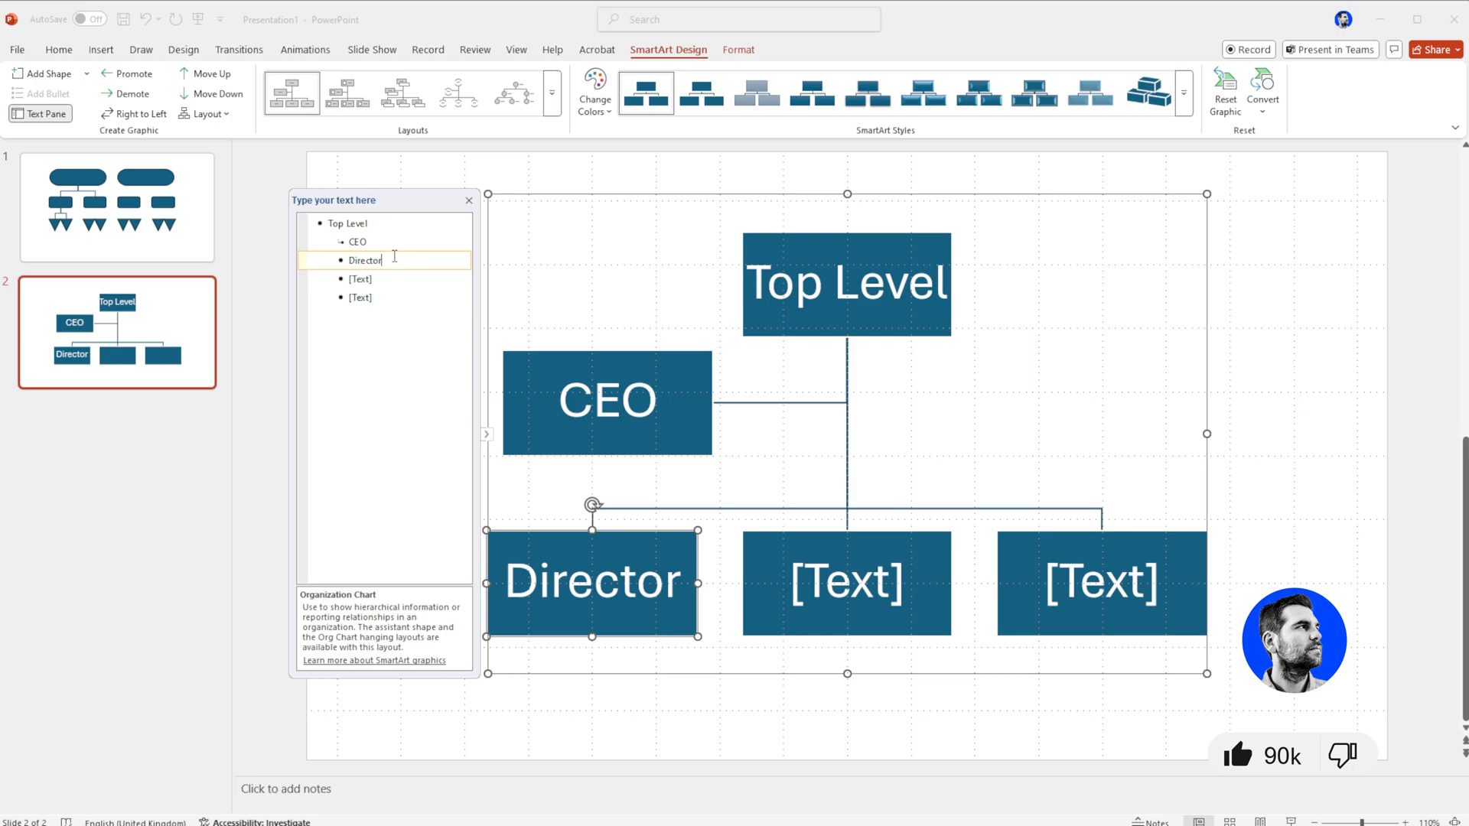
Demote Director and the two remaining entries so they hang beneath CEO.
right_click(364, 260)
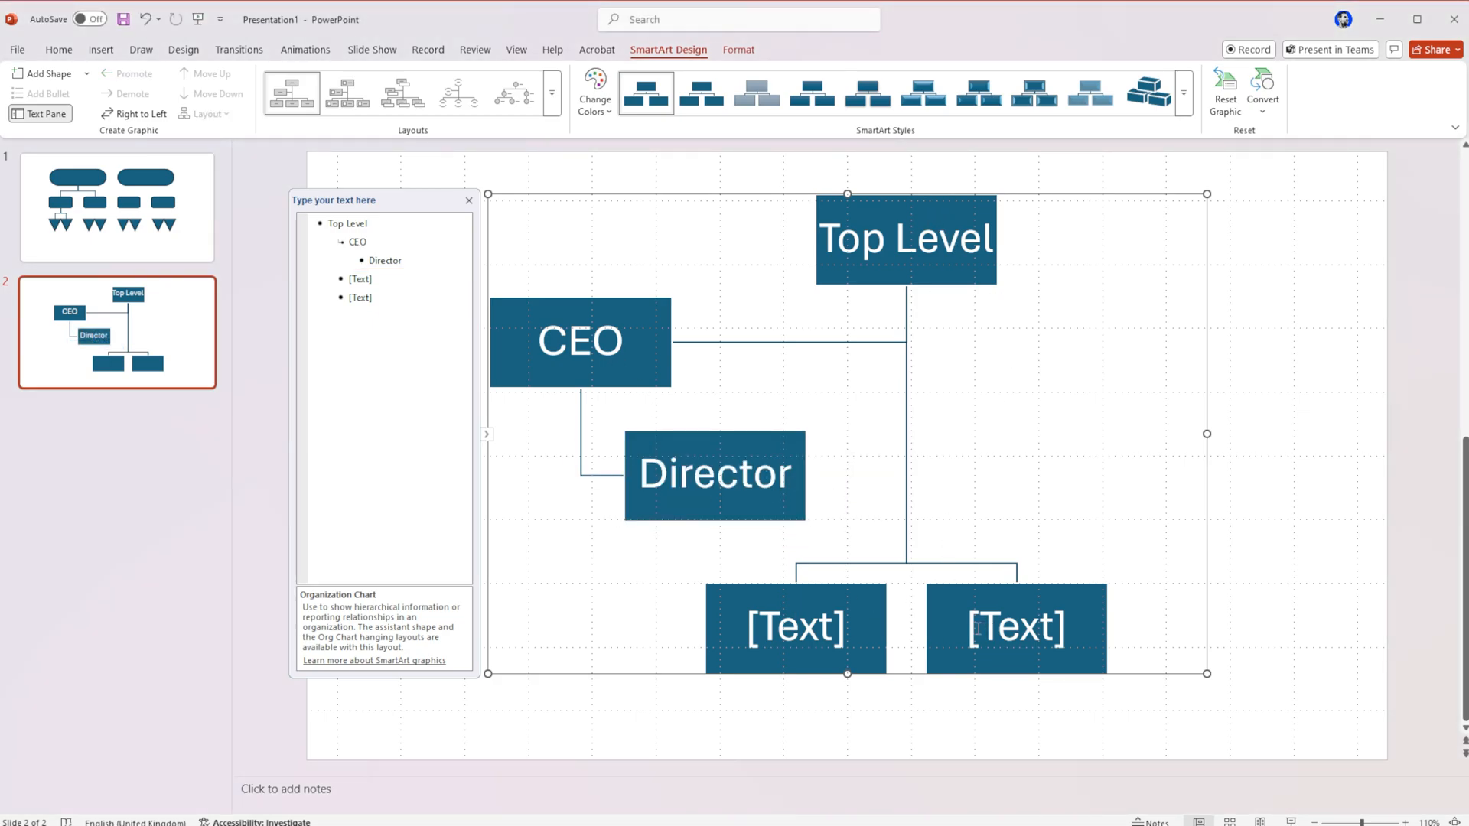
mouse_move(886, 591)
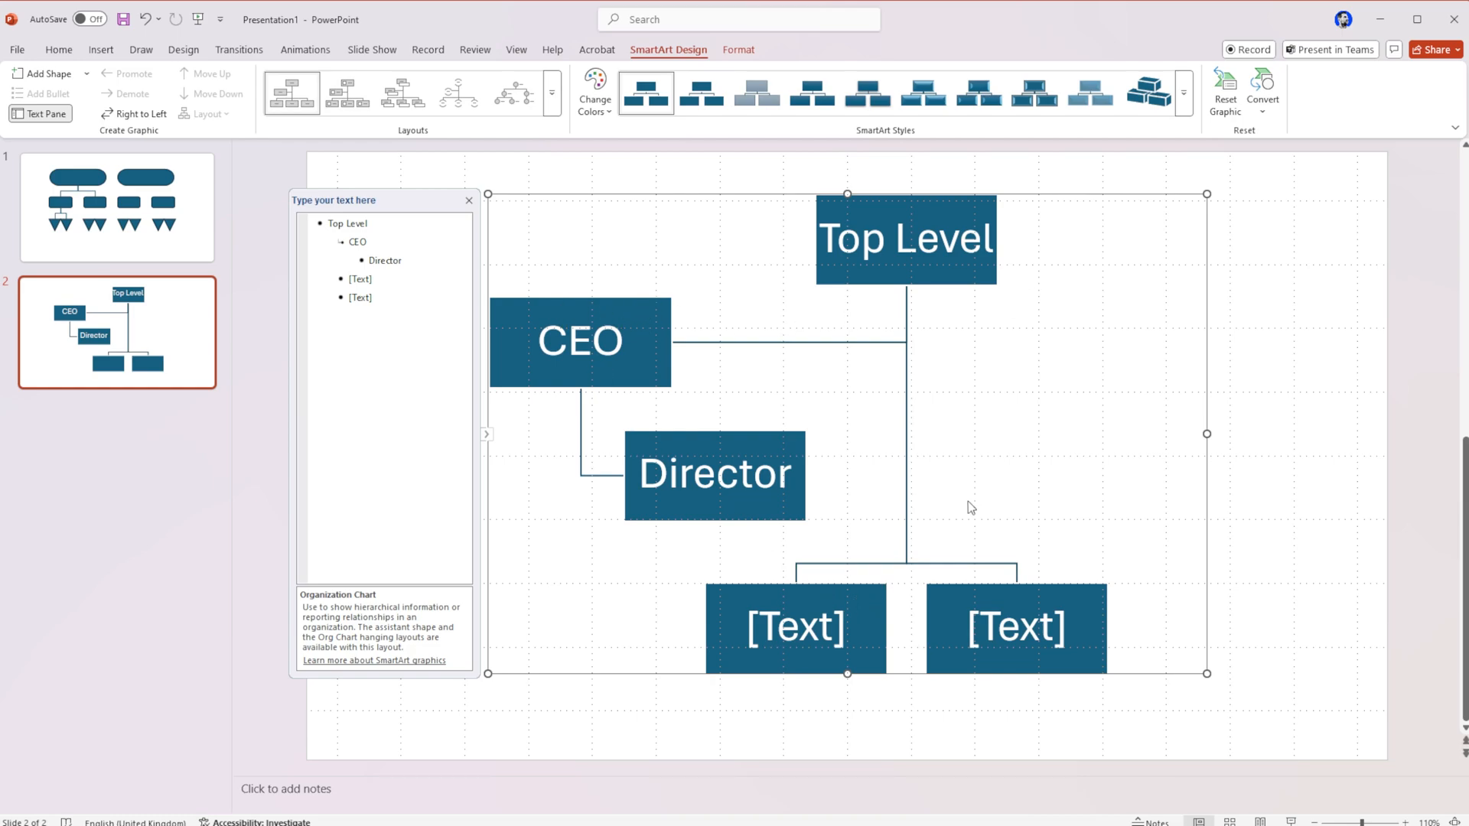
click(794, 628)
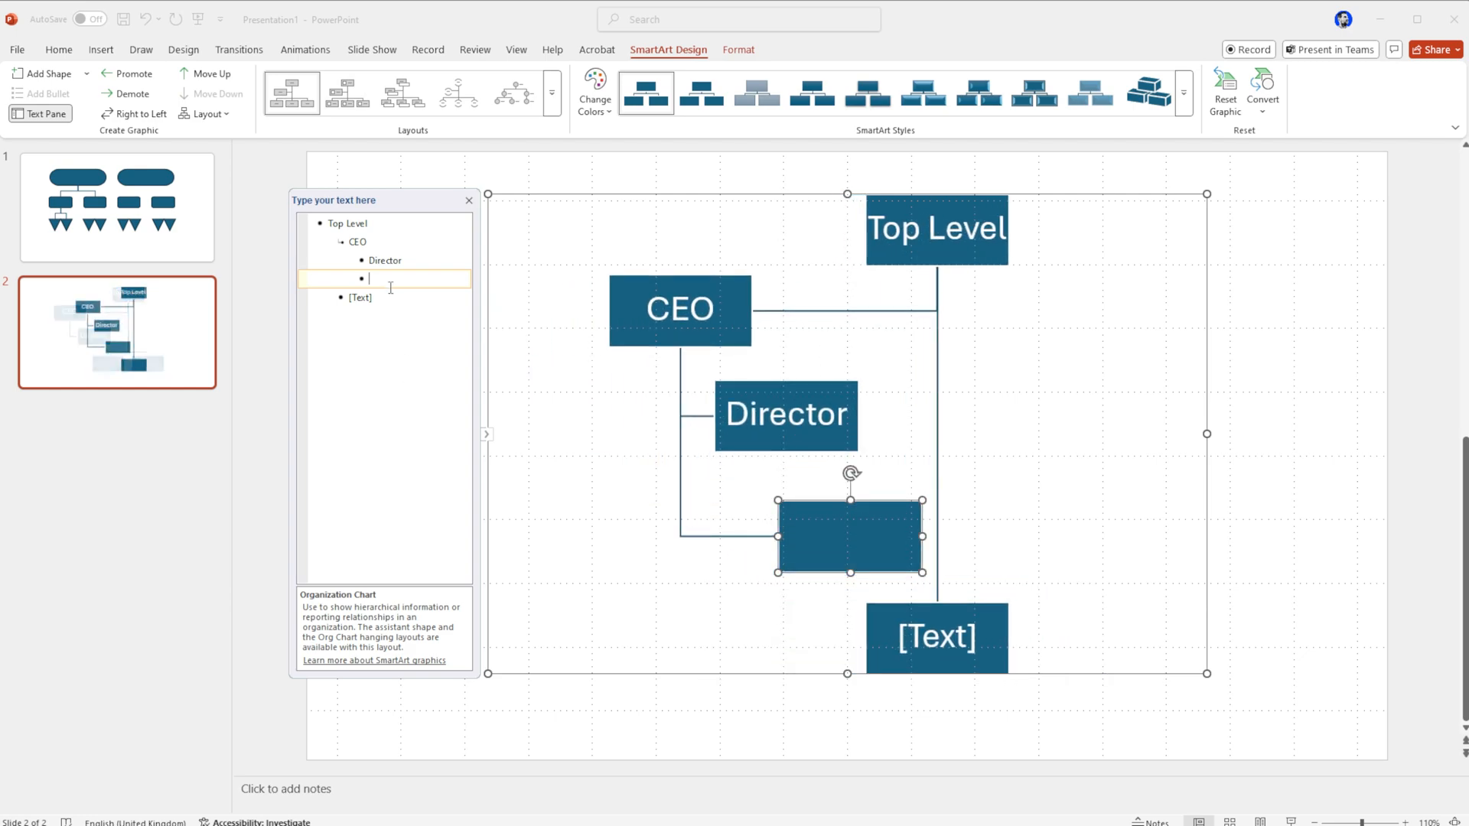
right_click(370, 297)
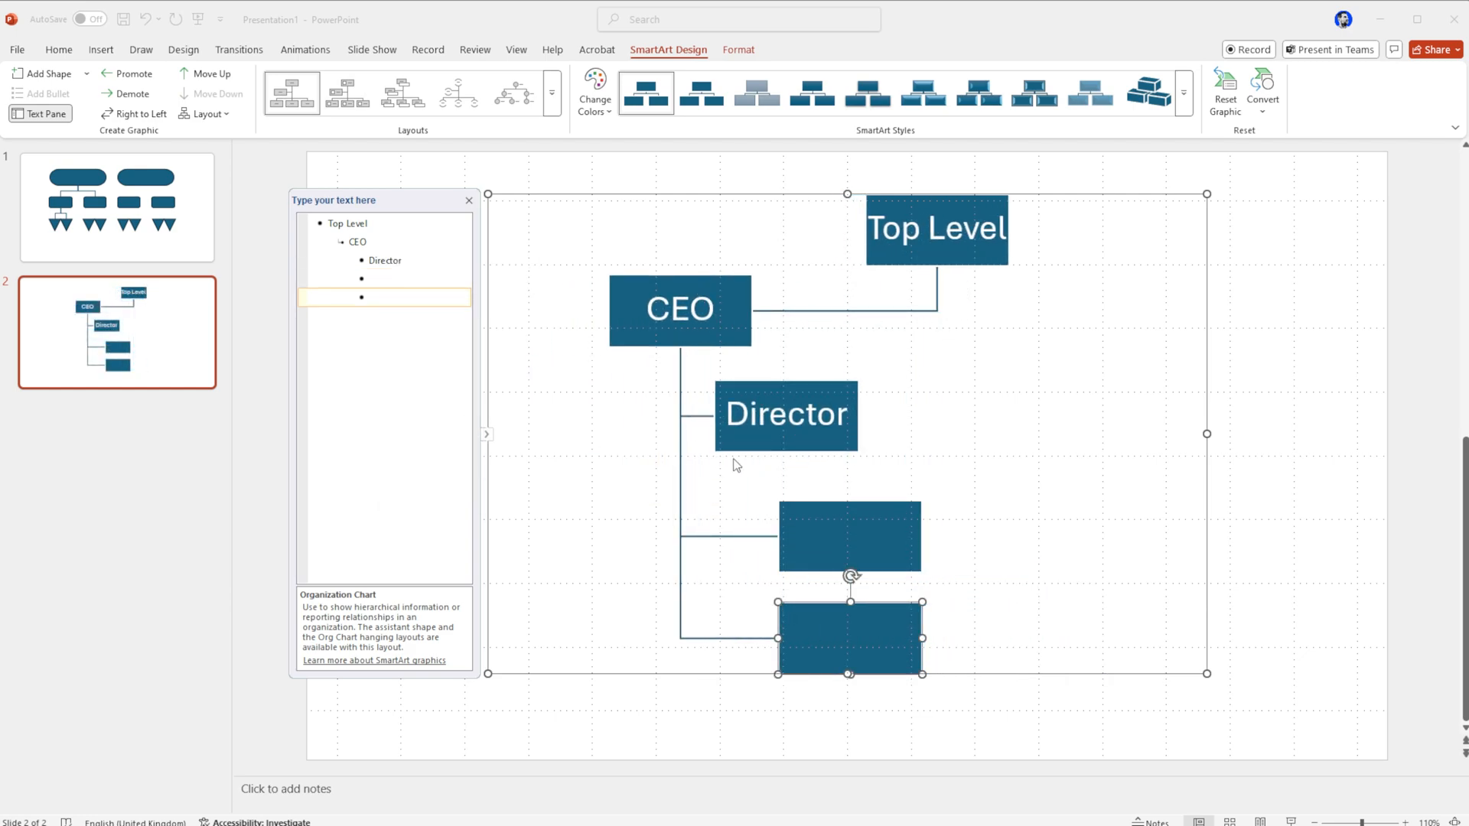
click(116, 207)
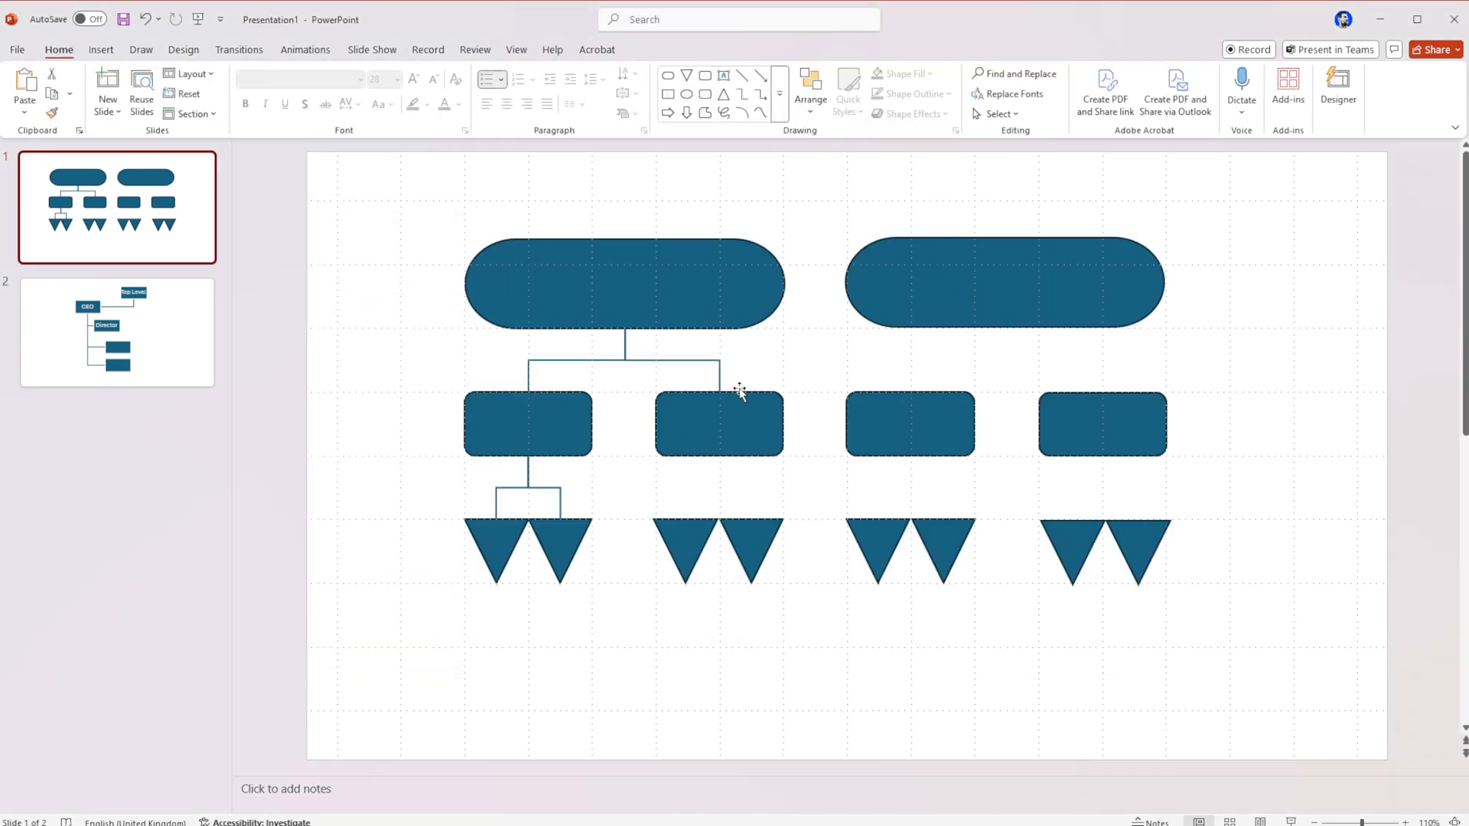
mouse_move(499, 604)
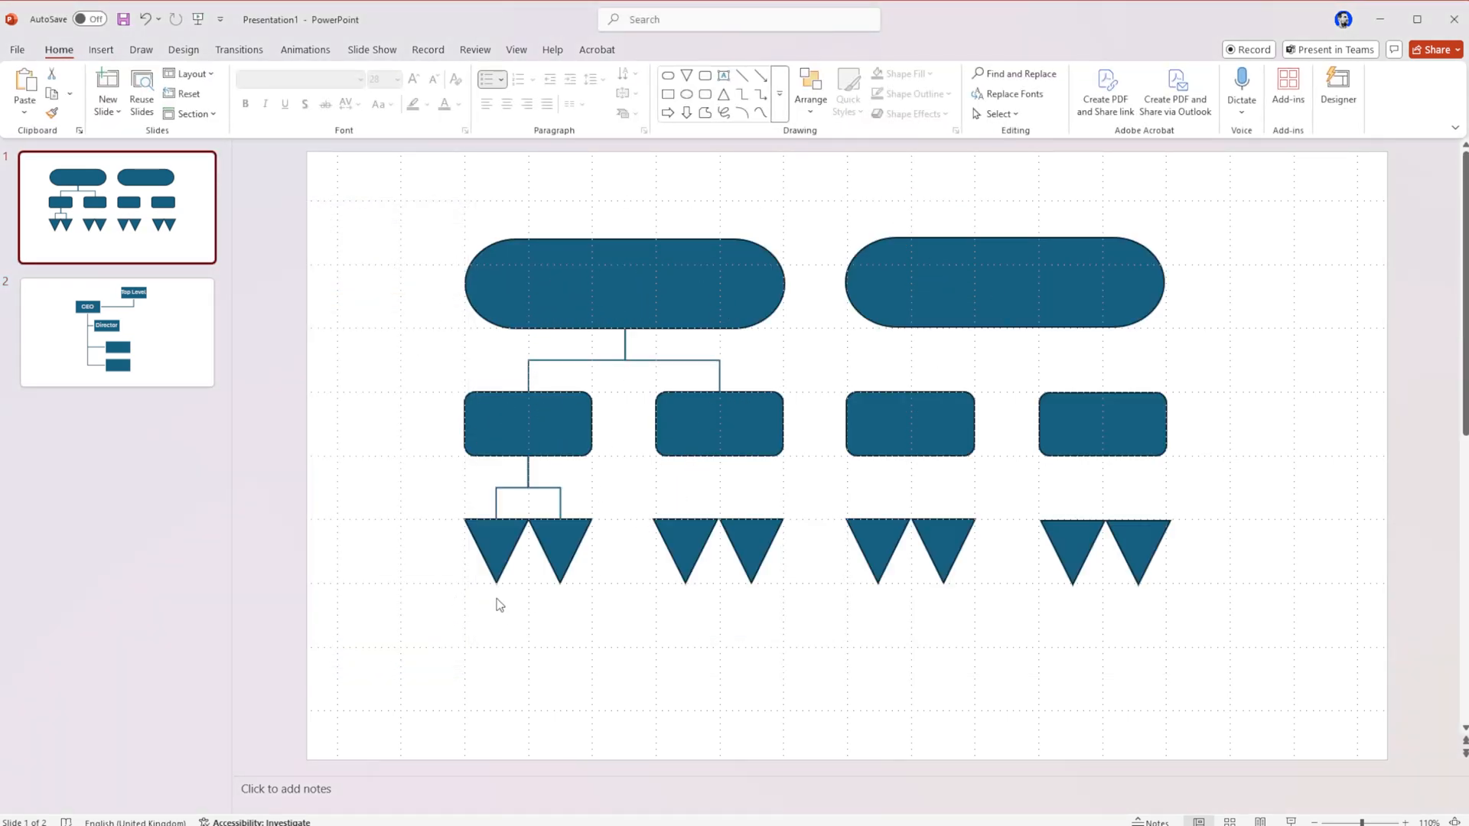
click(118, 332)
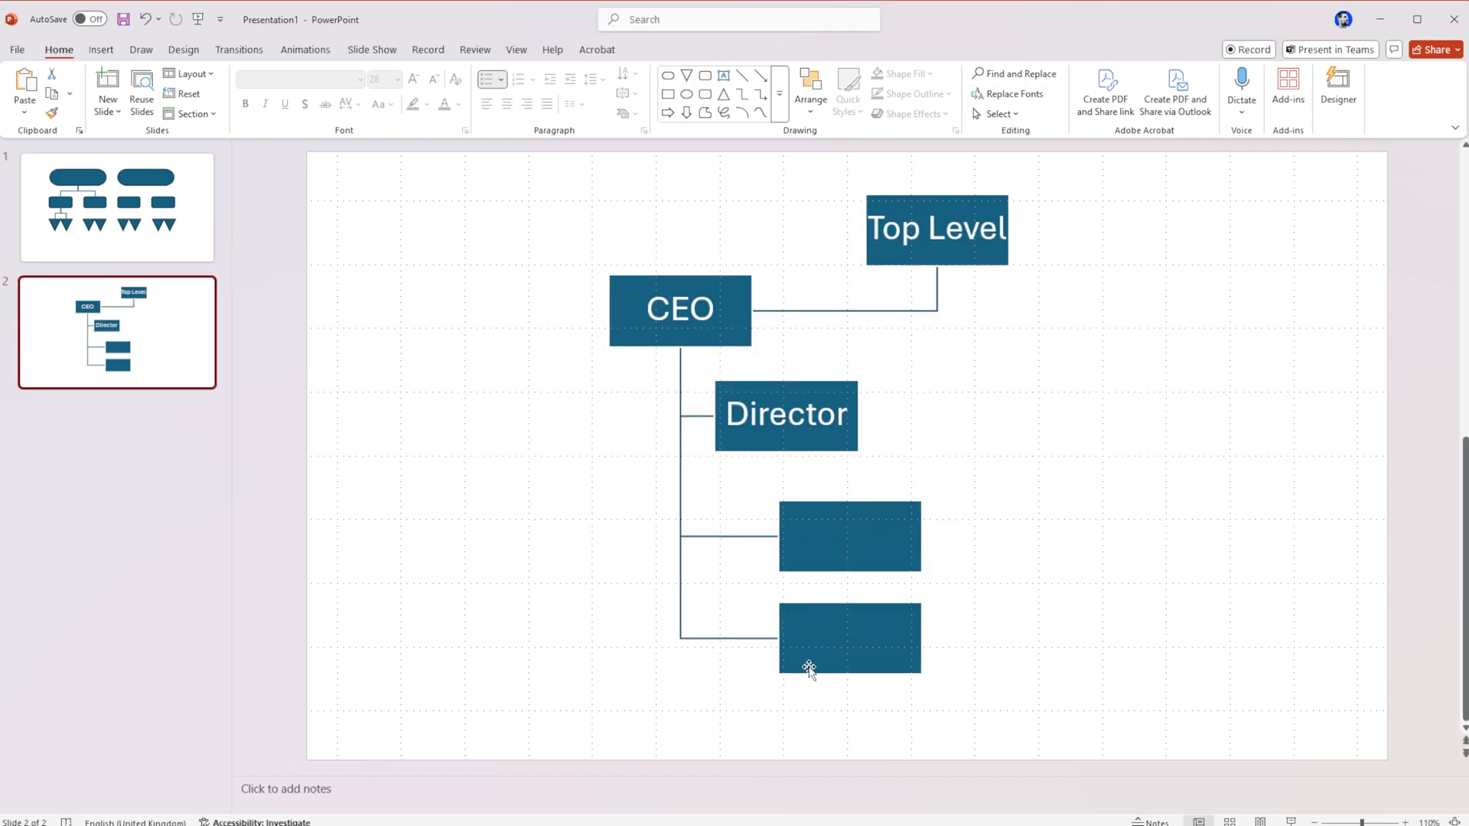
mouse_move(861, 540)
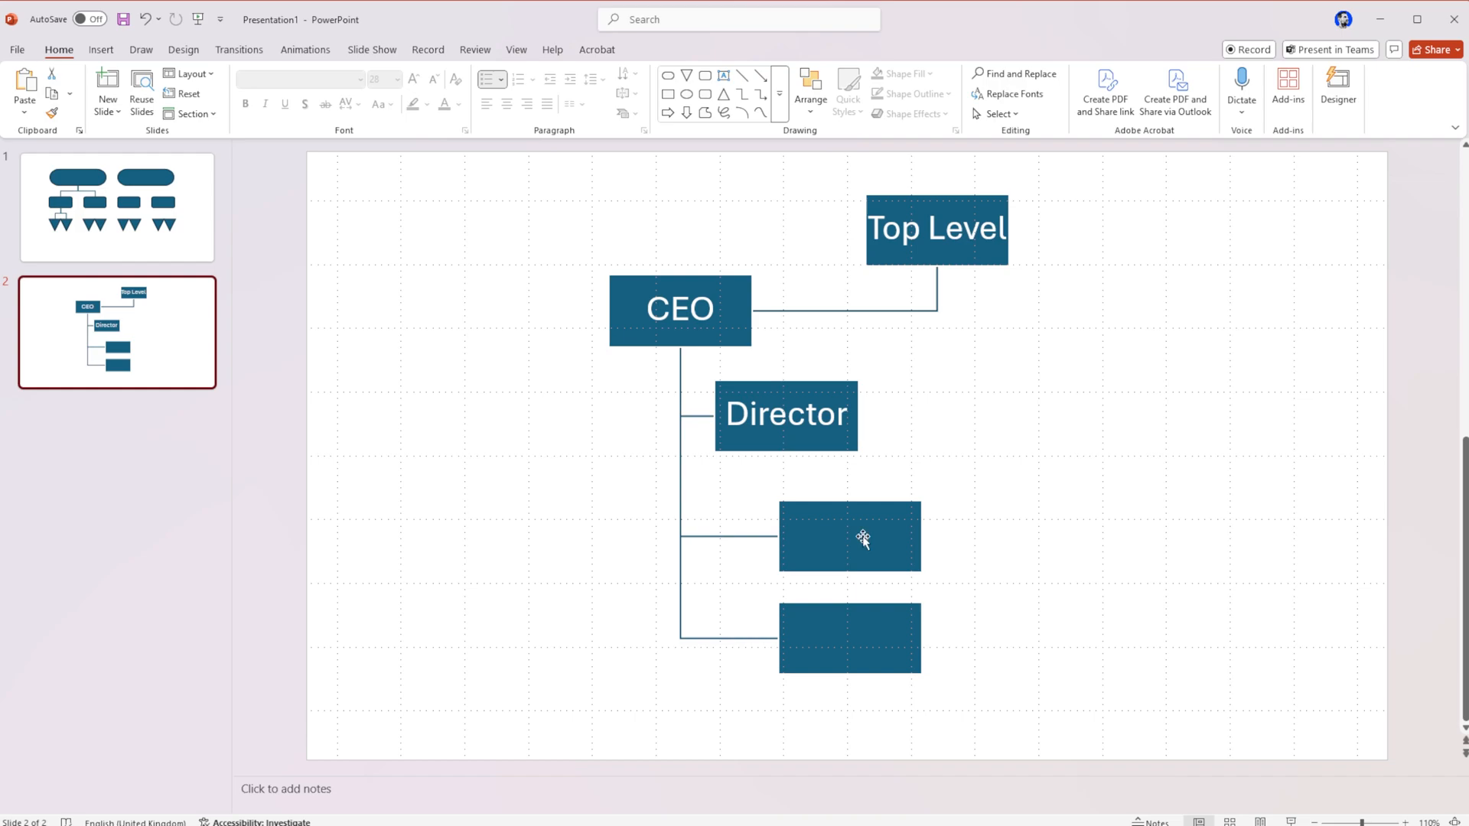
mouse_move(1047, 432)
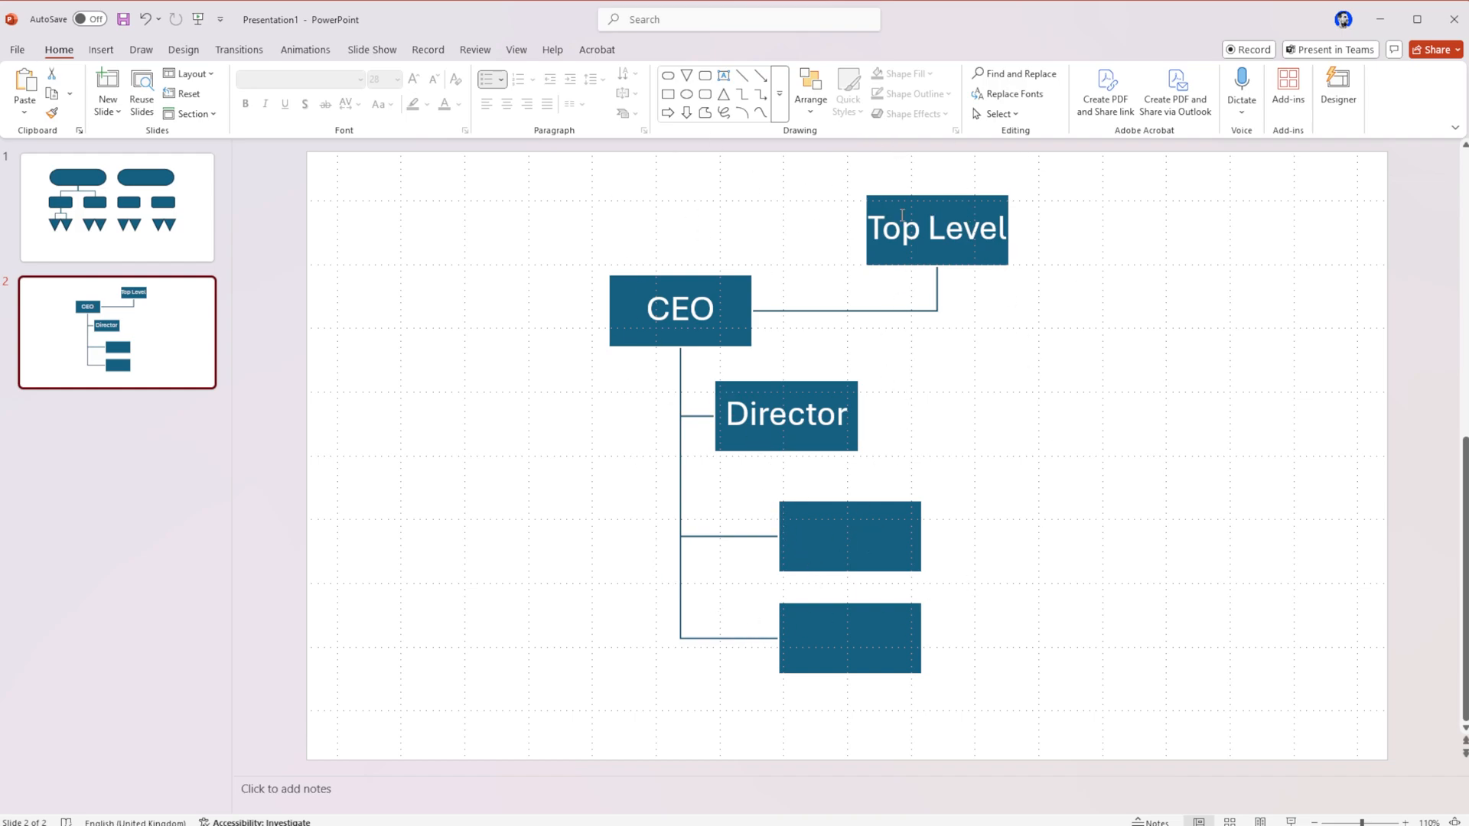
mouse_move(450, 267)
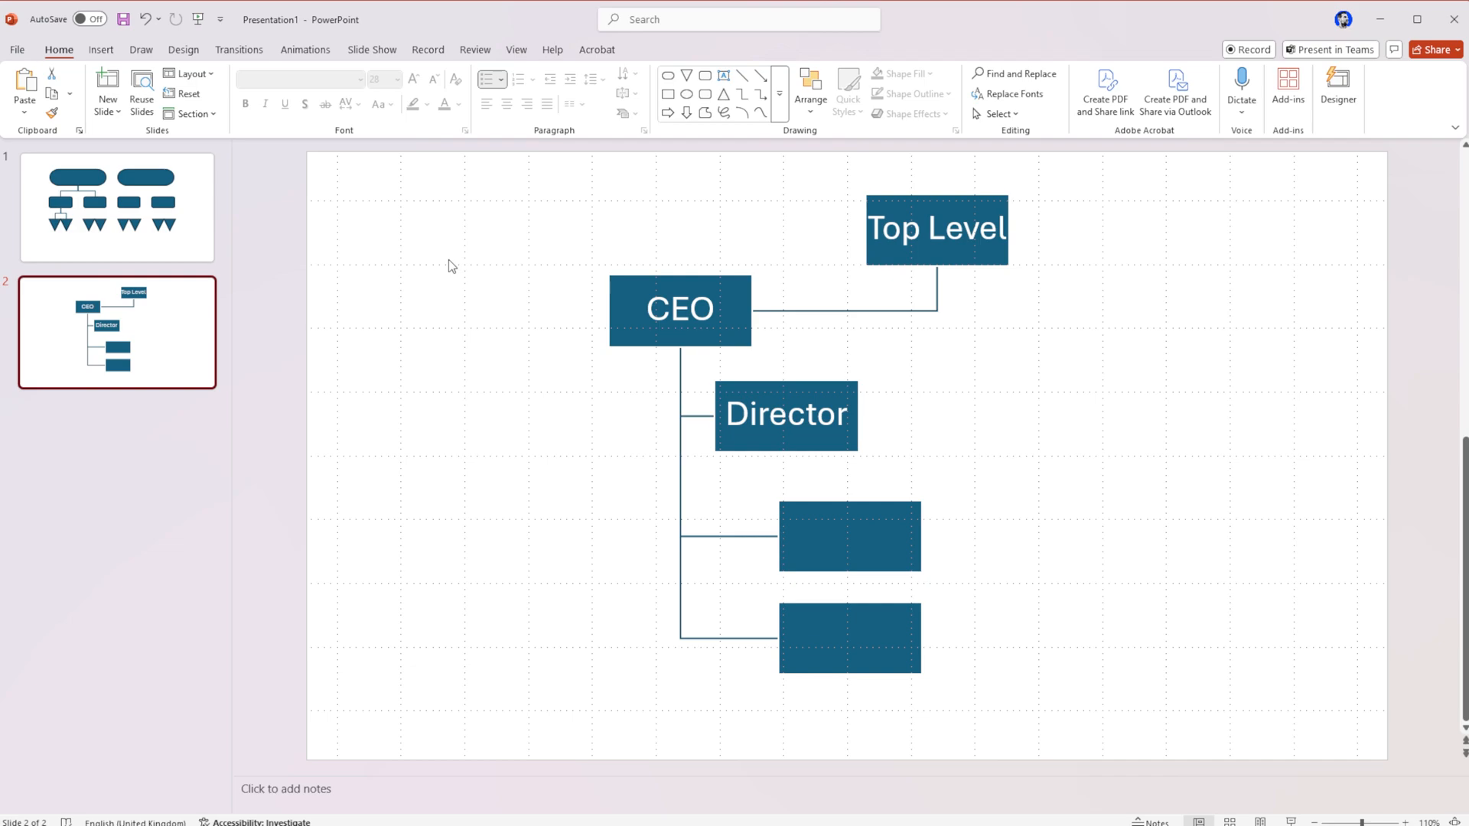
mouse_move(572, 289)
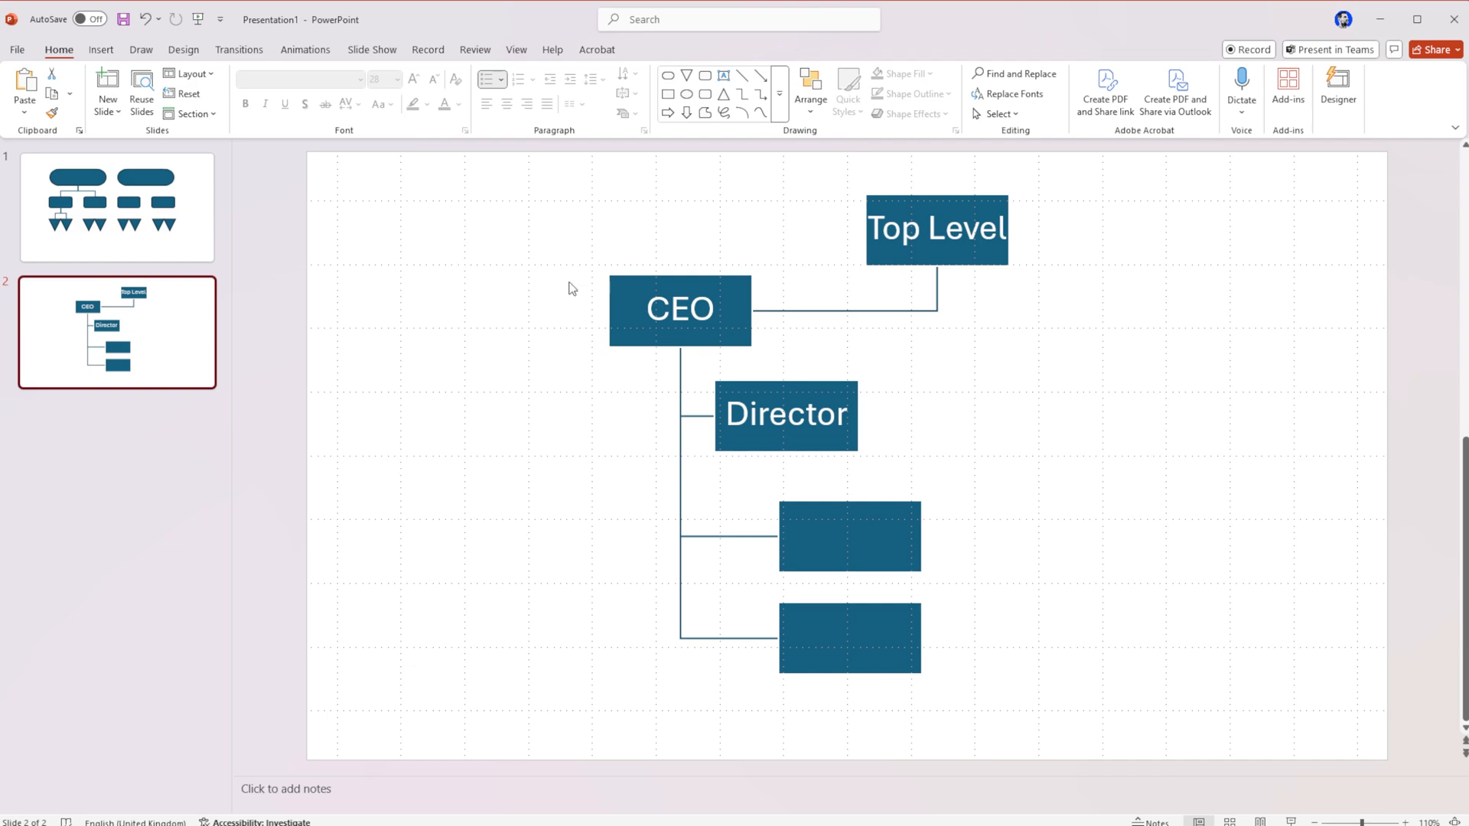
mouse_move(449, 294)
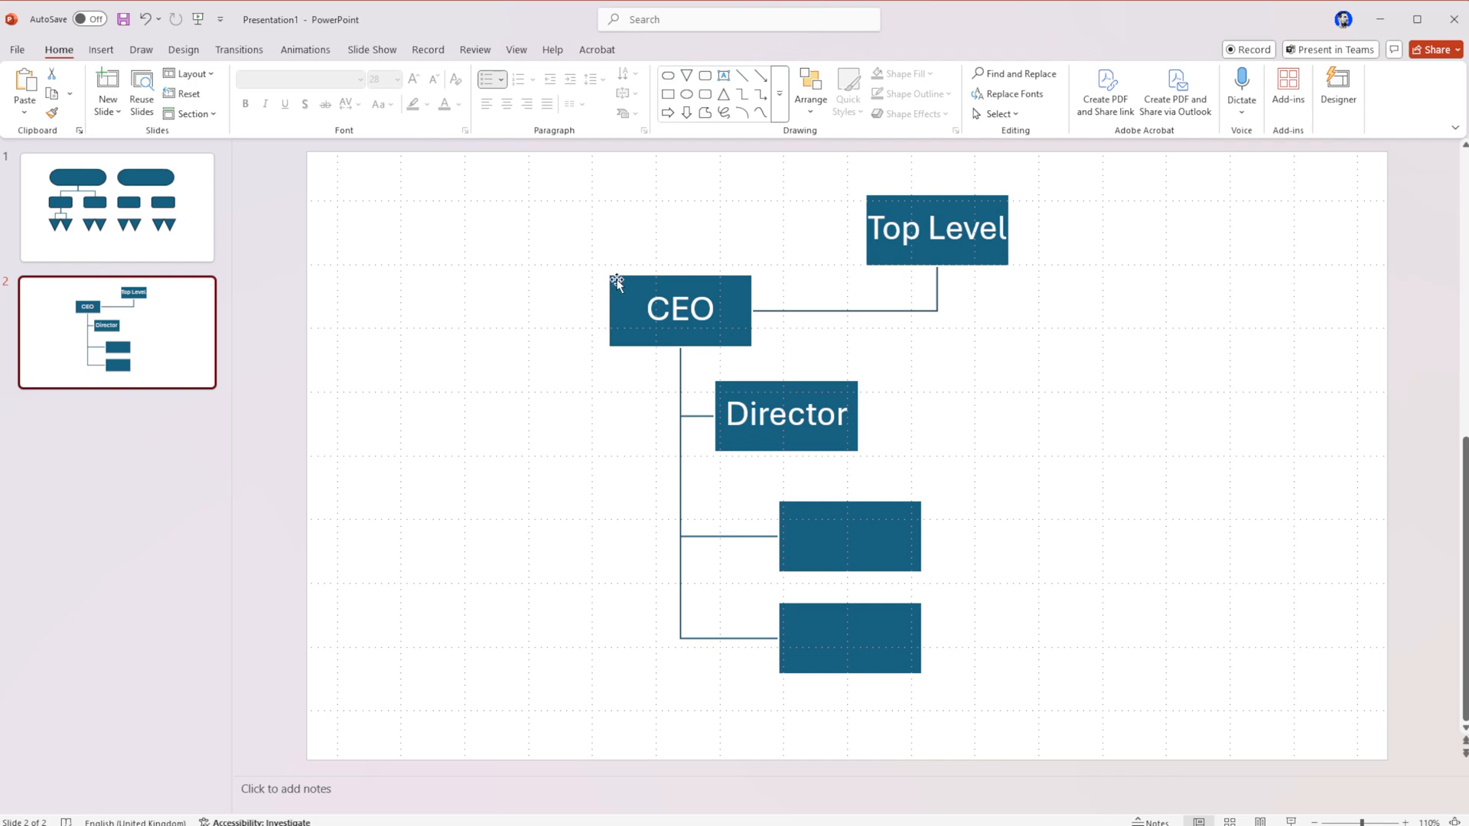
Give the CEO box an outlined white Shape Style in place of the solid blue fill.
click(679, 309)
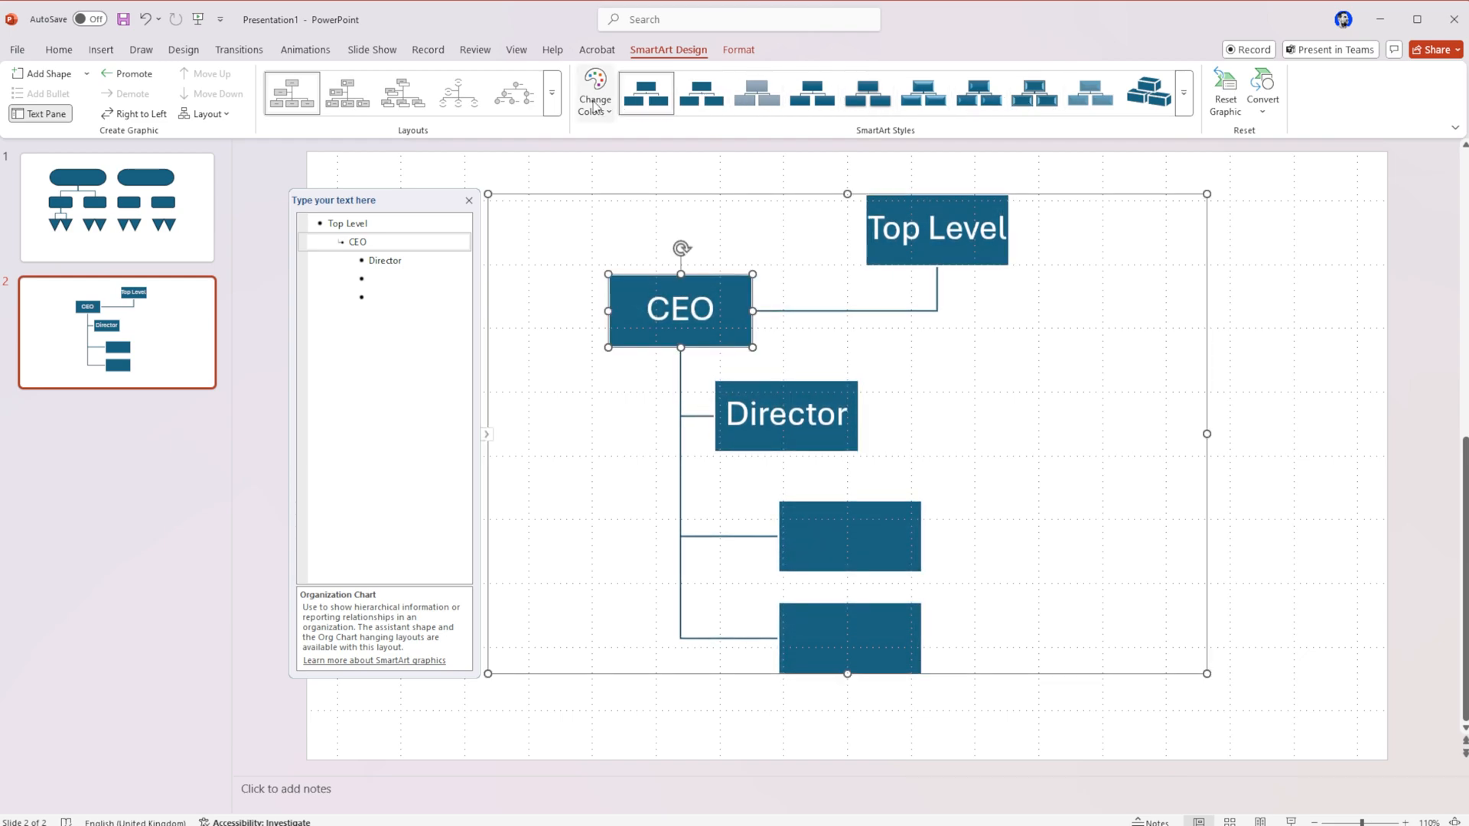
click(737, 49)
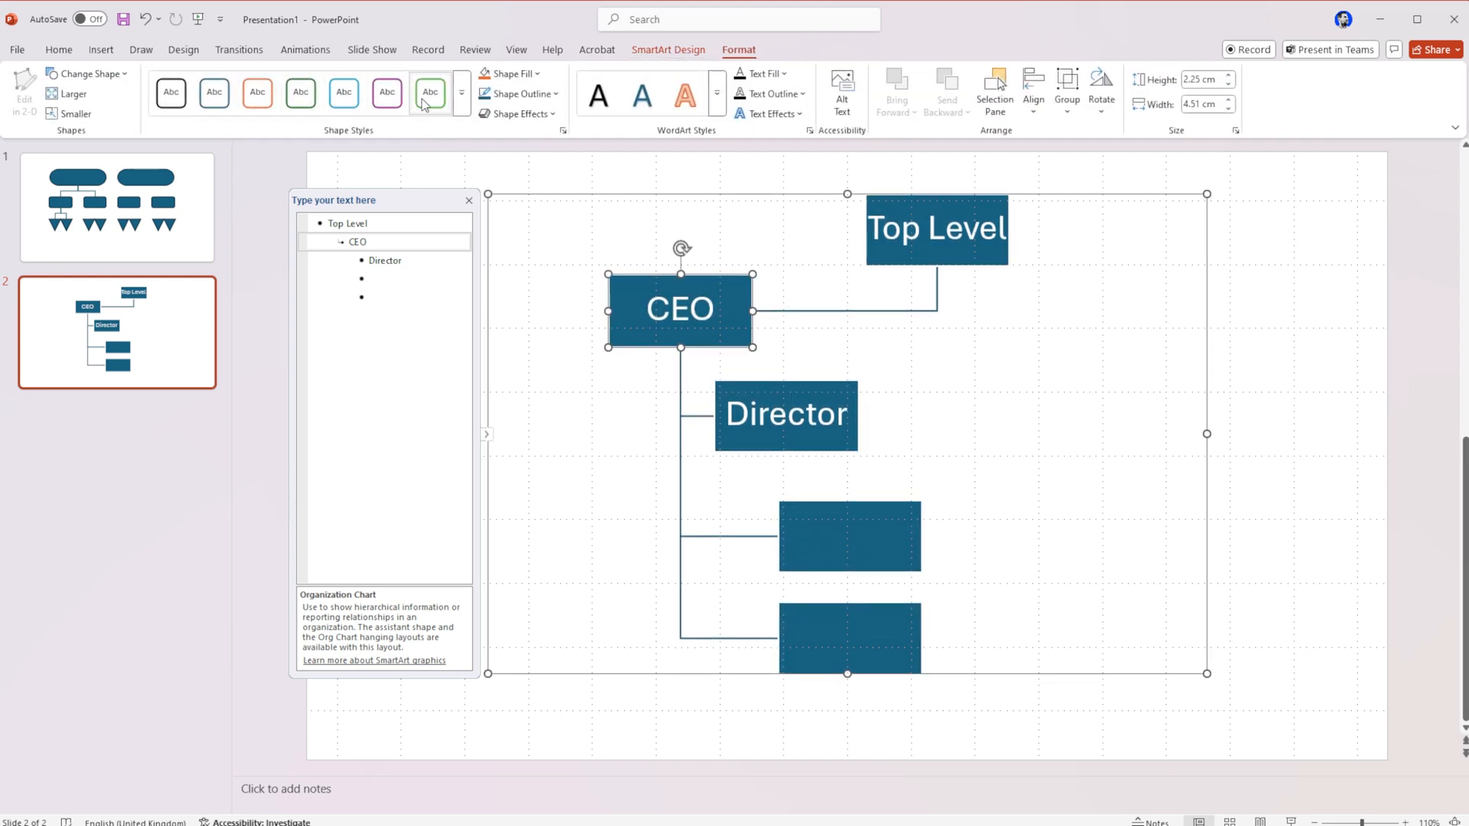
click(257, 92)
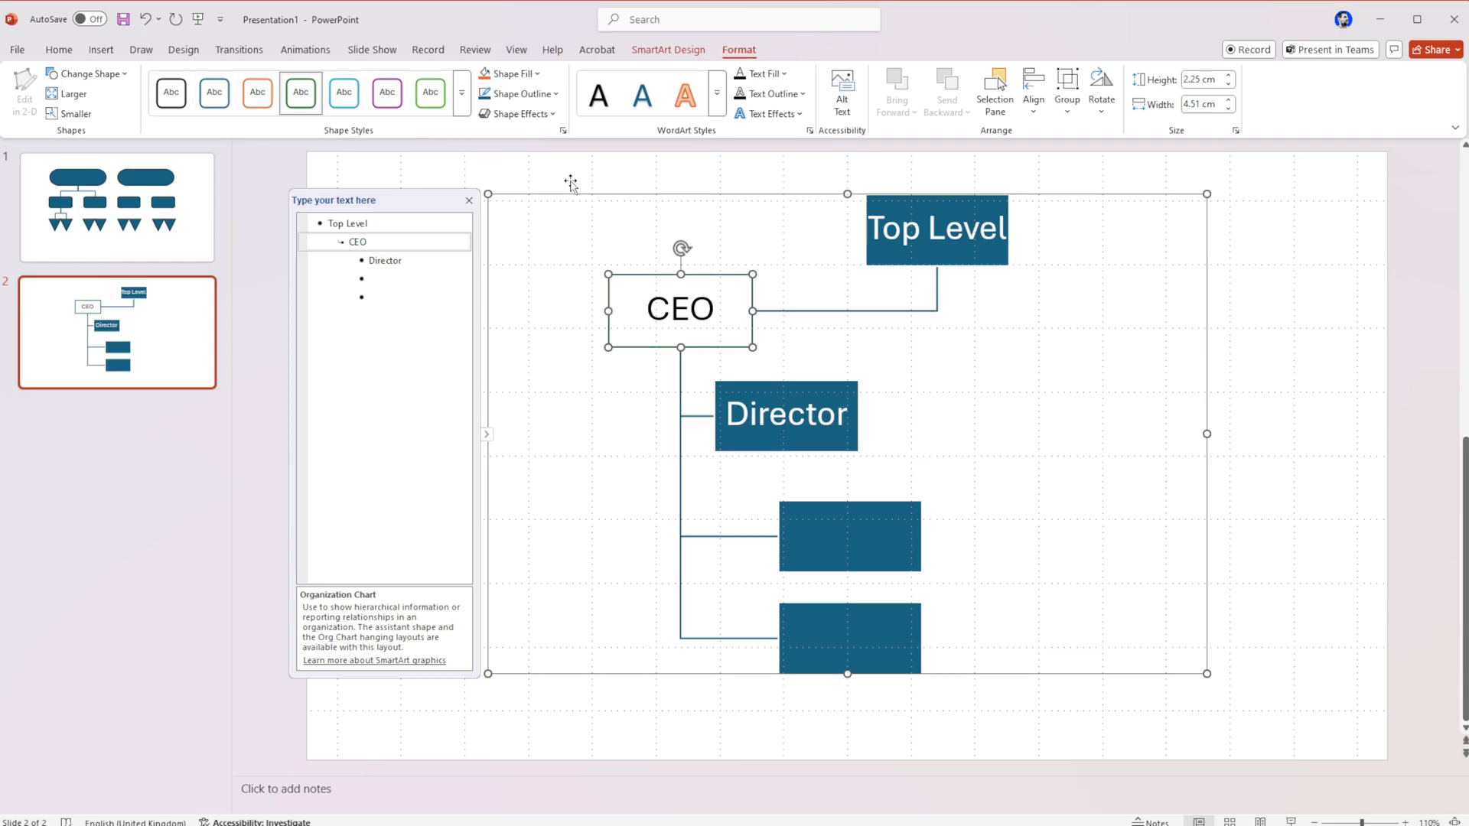
mouse_move(571, 182)
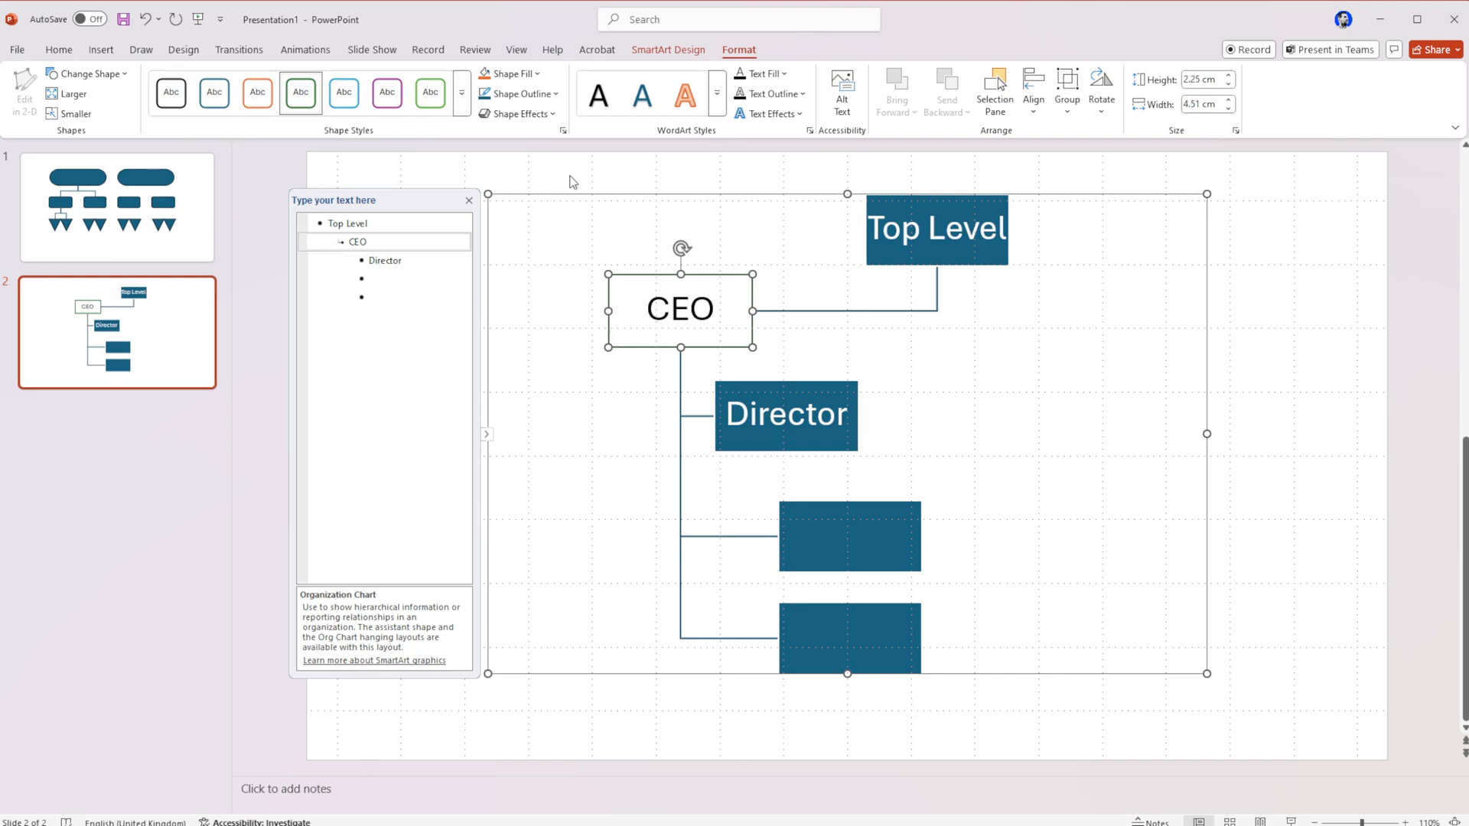
mouse_move(573, 175)
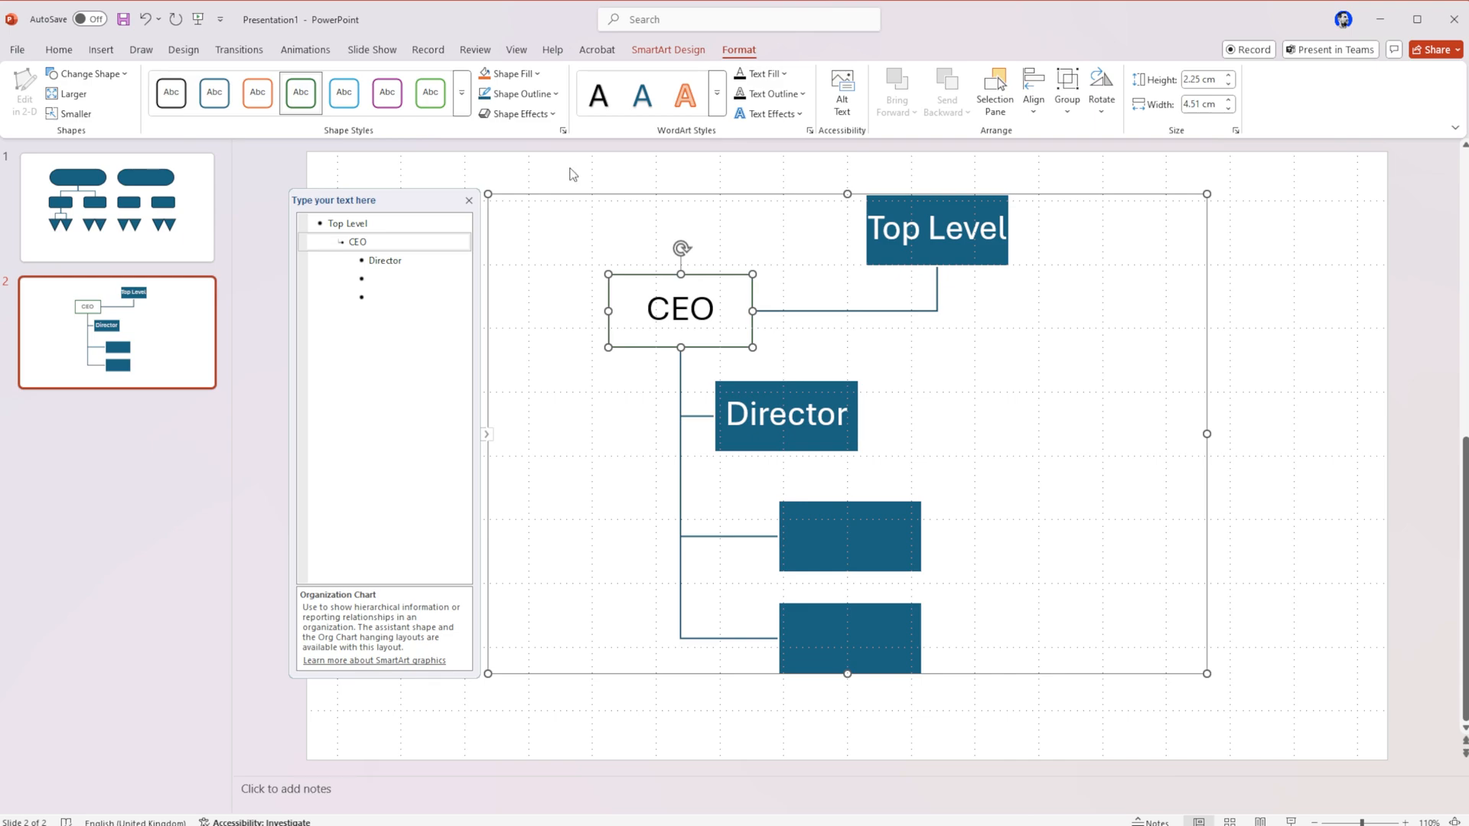